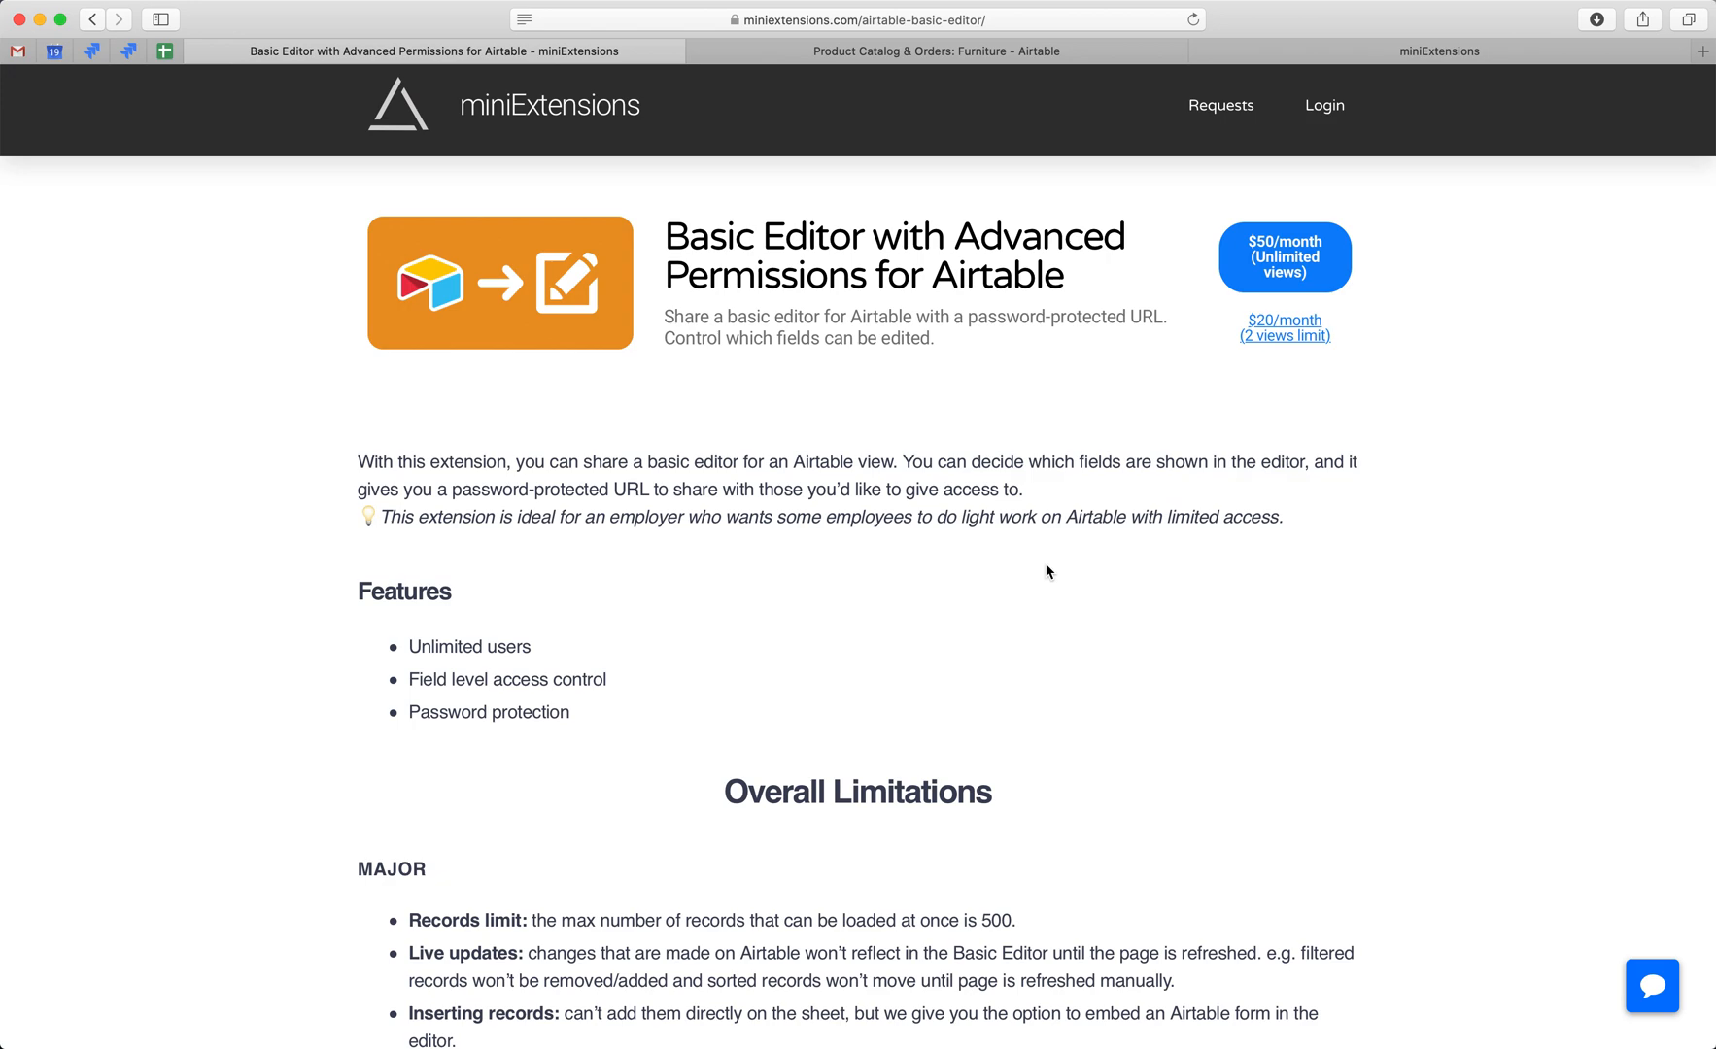
mouse_move(927, 515)
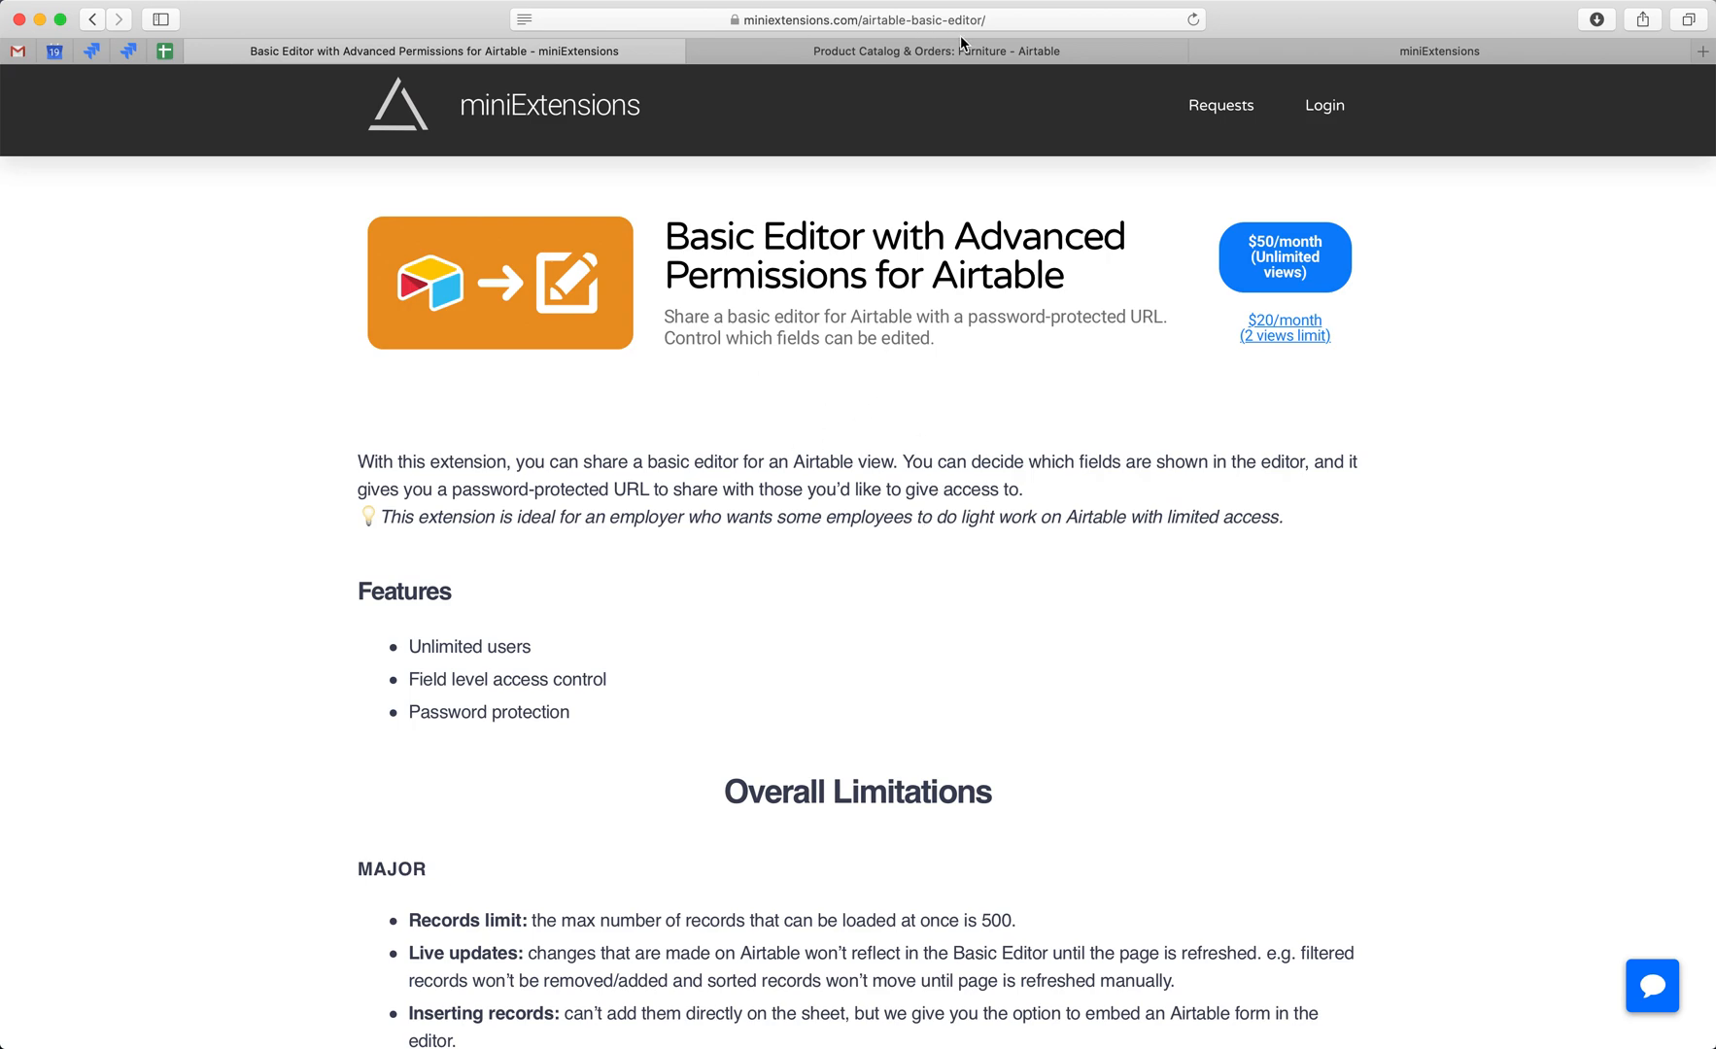
mouse_move(1212, 243)
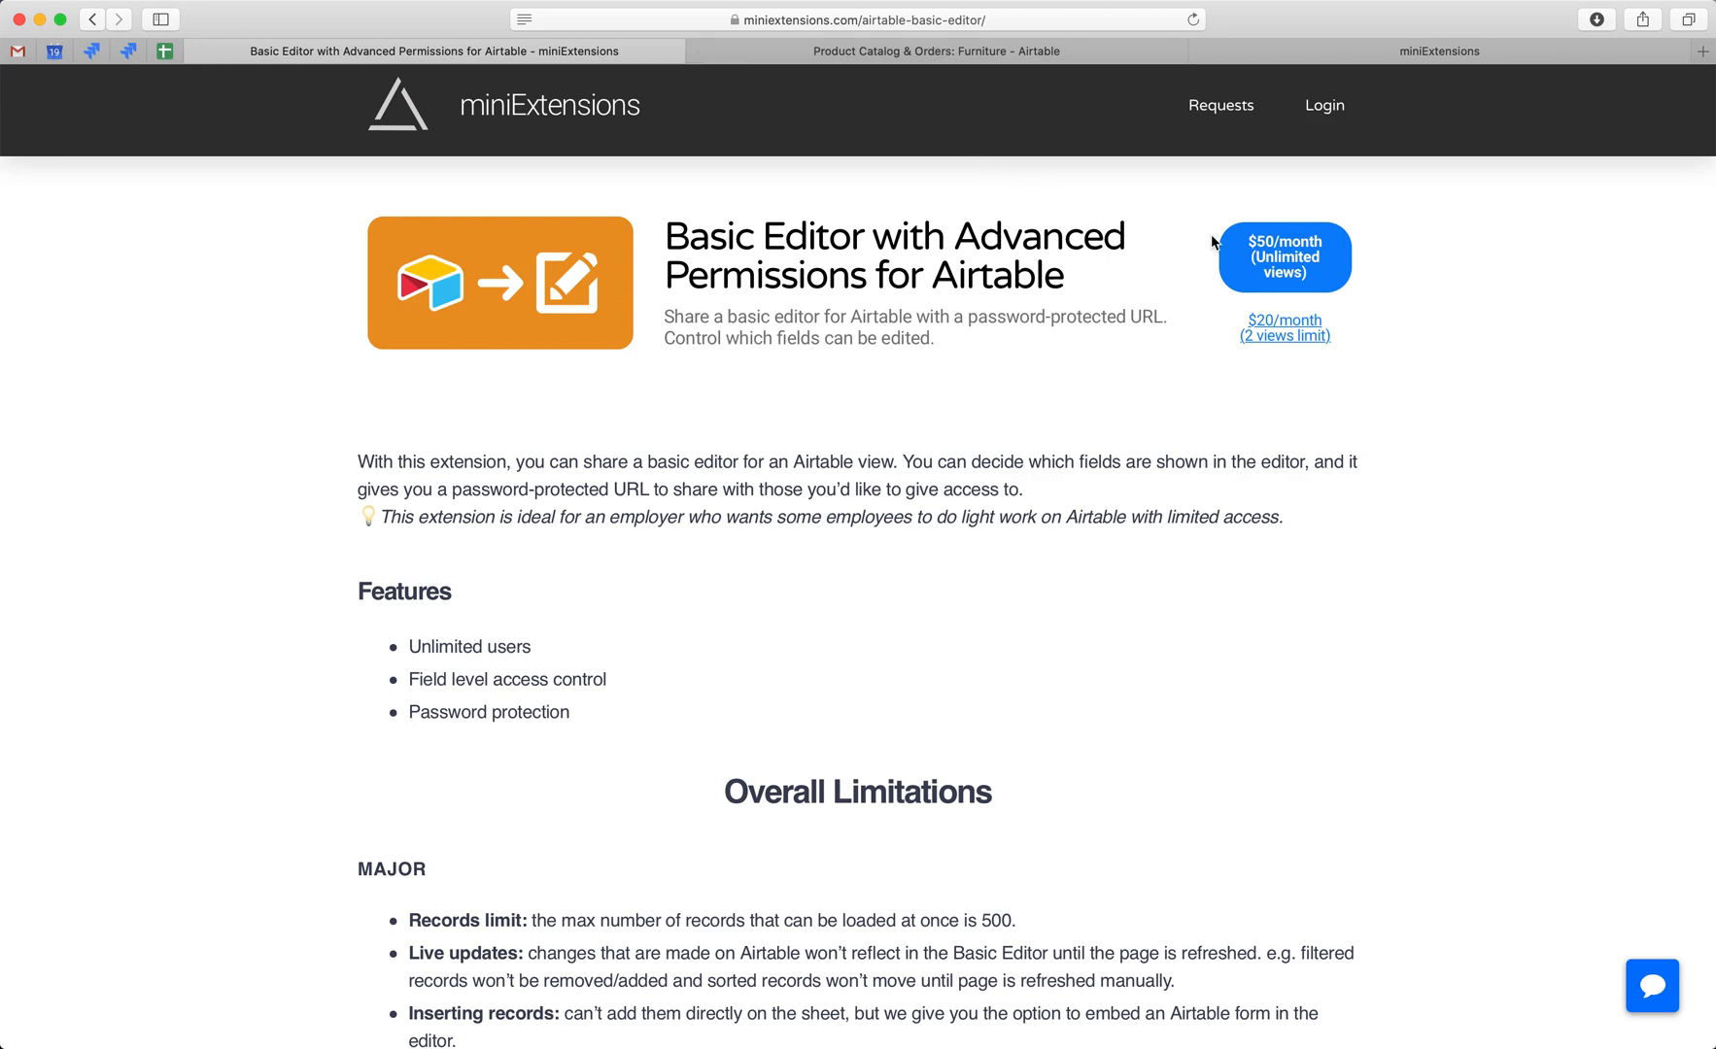
mouse_move(1298, 260)
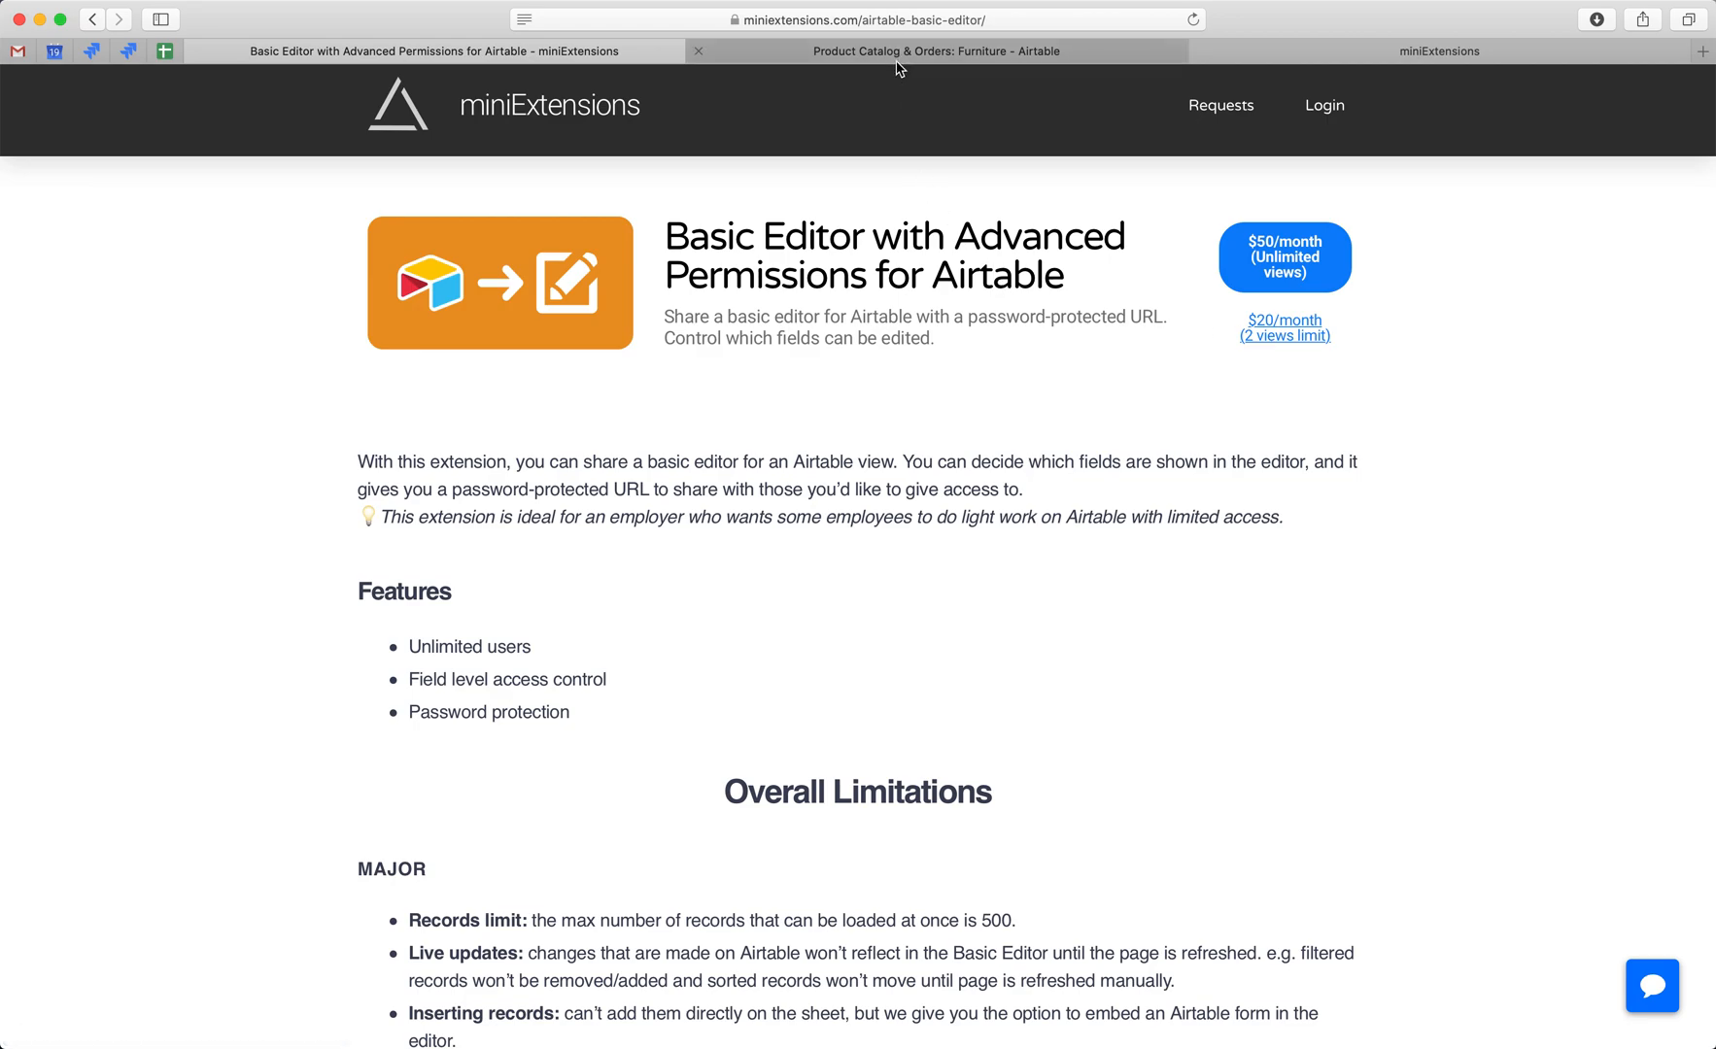
Scroll through the Basic Editor settings with the API key, base, table and view IDs filled in
scroll(down, 3)
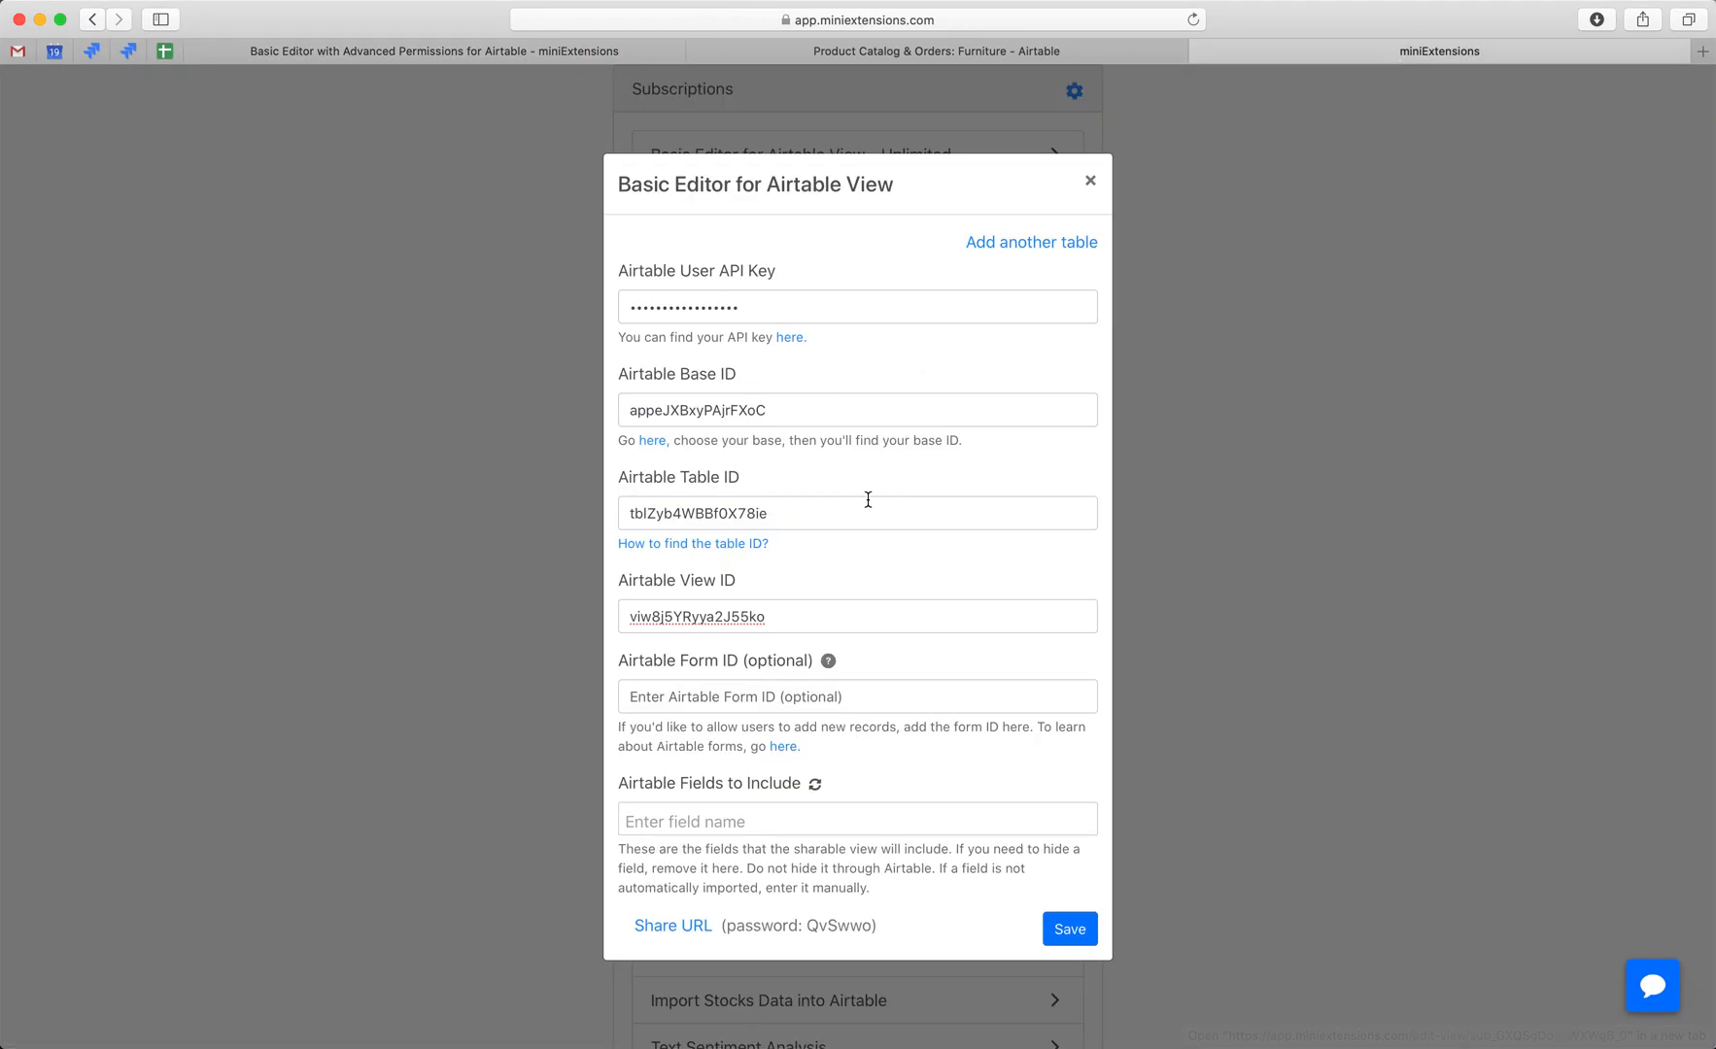
mouse_move(789, 340)
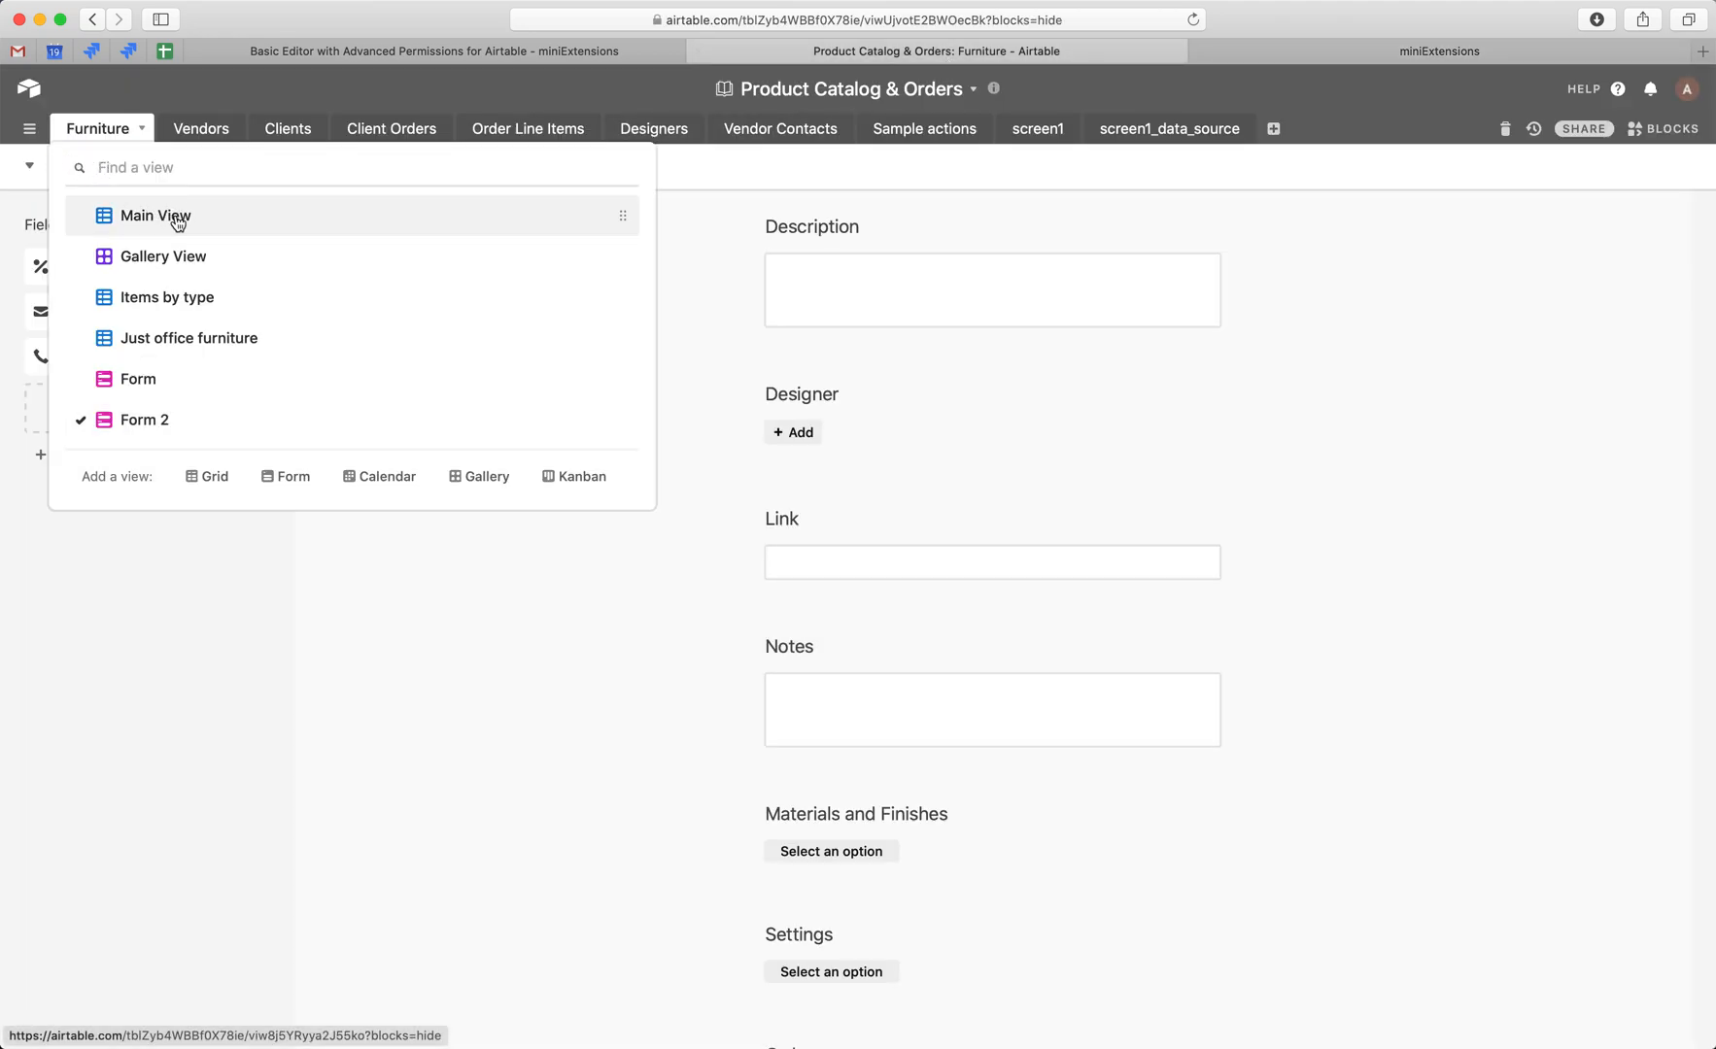
Switch back to the miniExtensions tab showing the Basic Editor settings
click(155, 215)
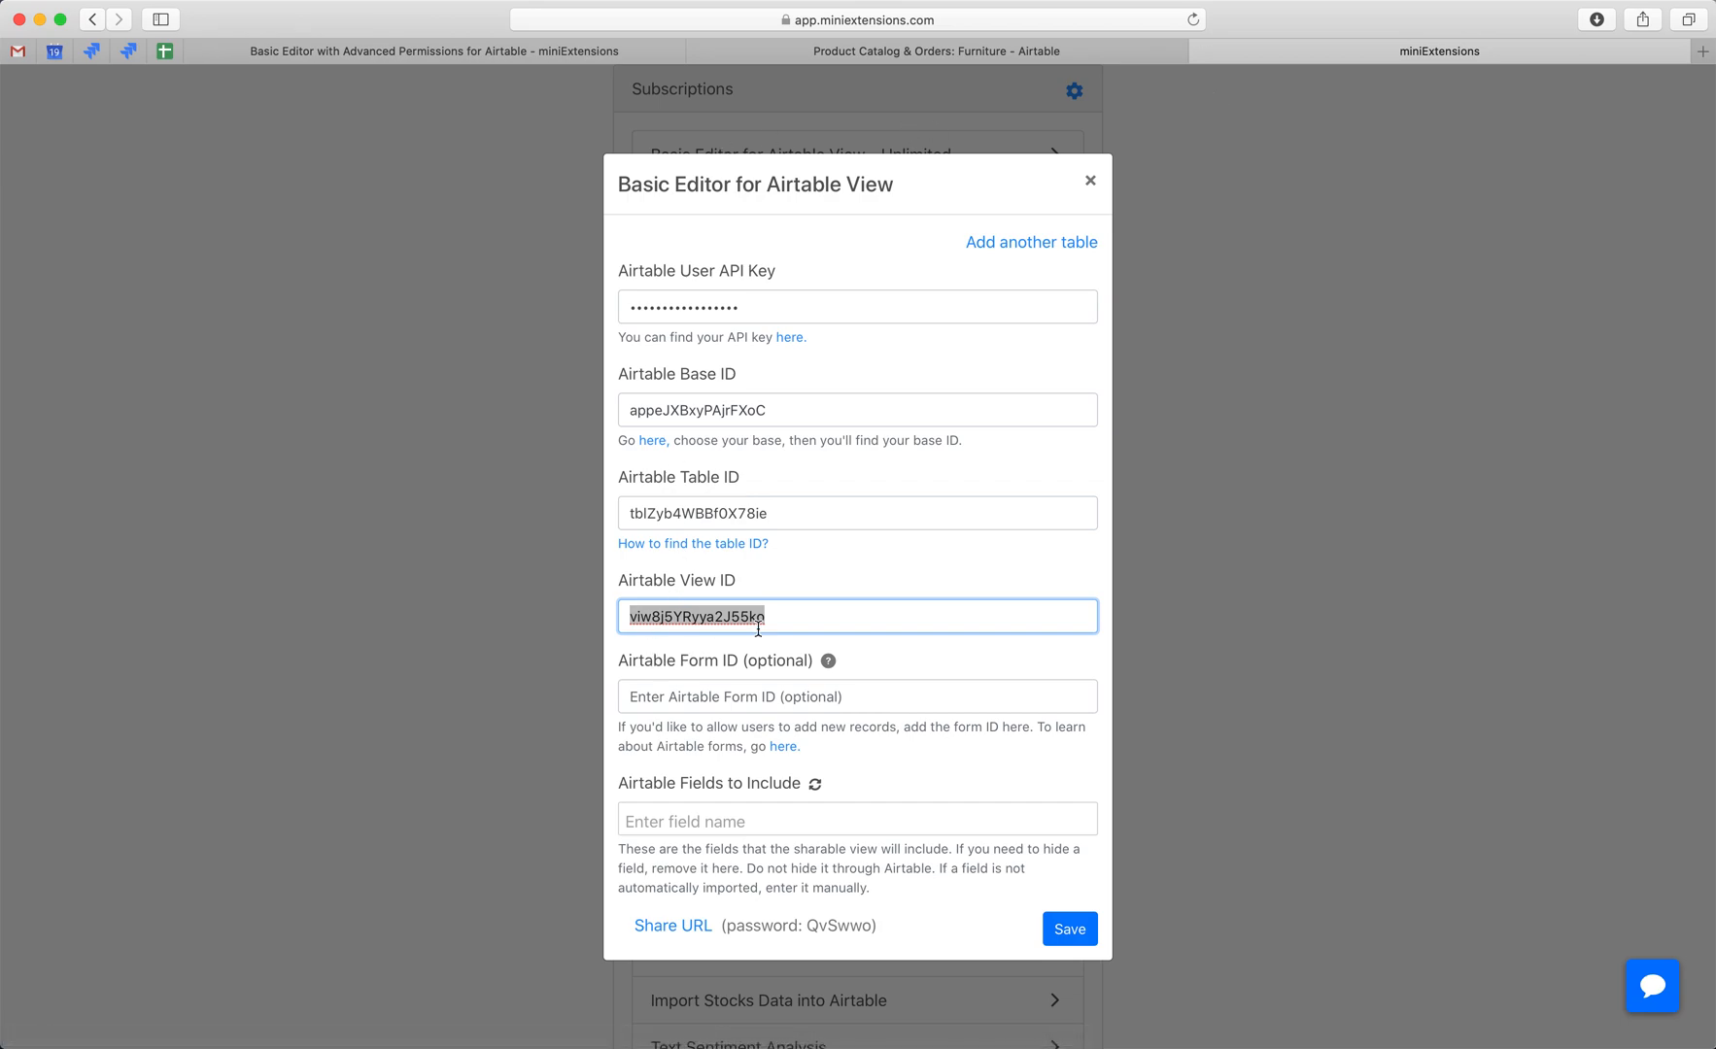
Save the furniture view settings so fields like Name, Picture and Description load
click(857, 696)
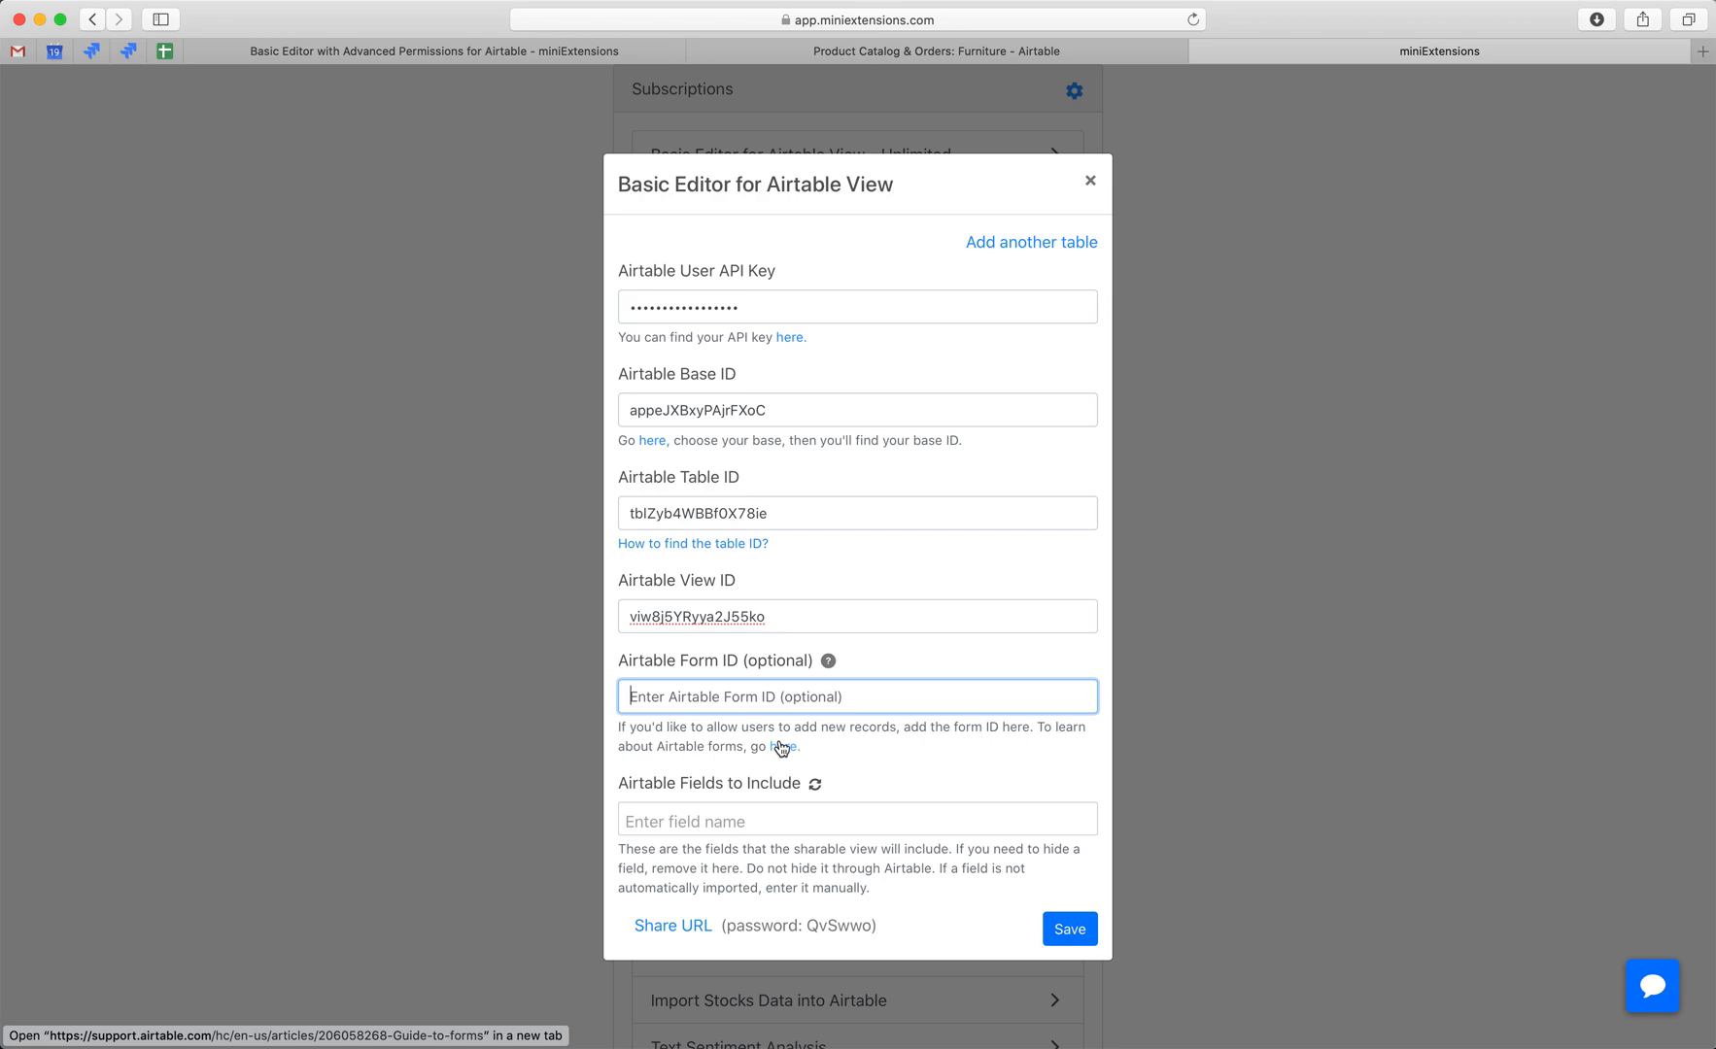
mouse_move(780, 822)
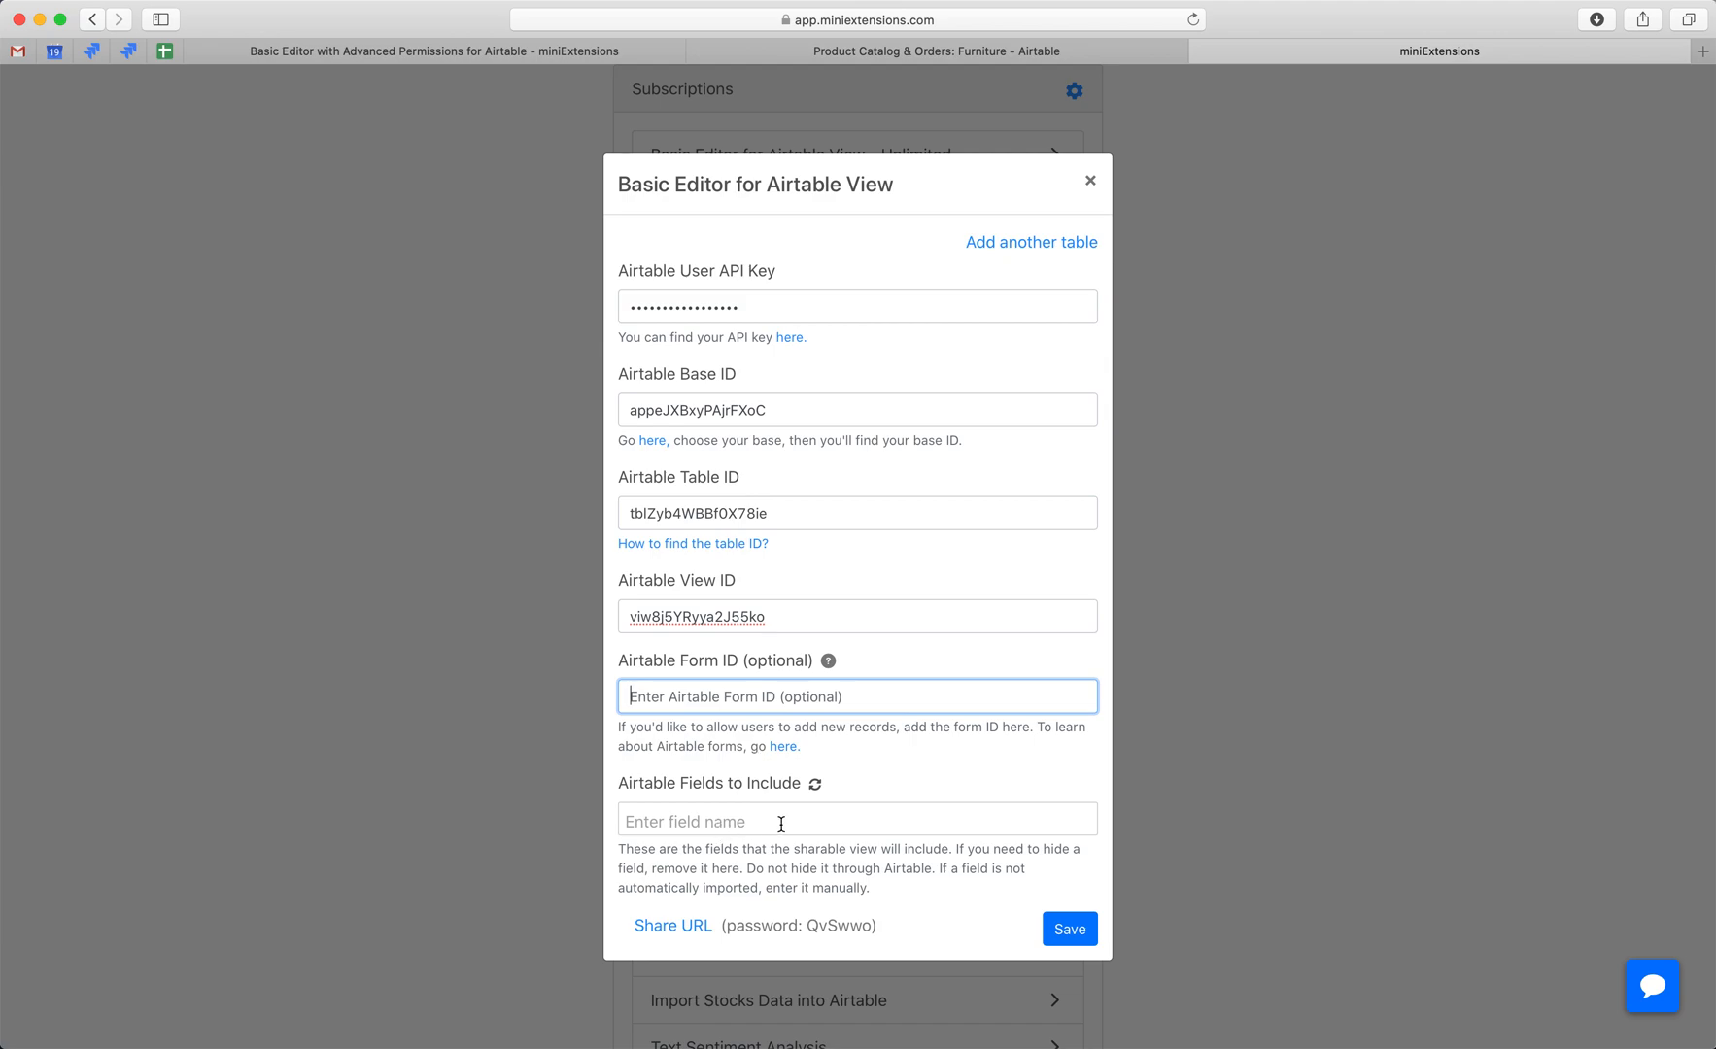
click(726, 822)
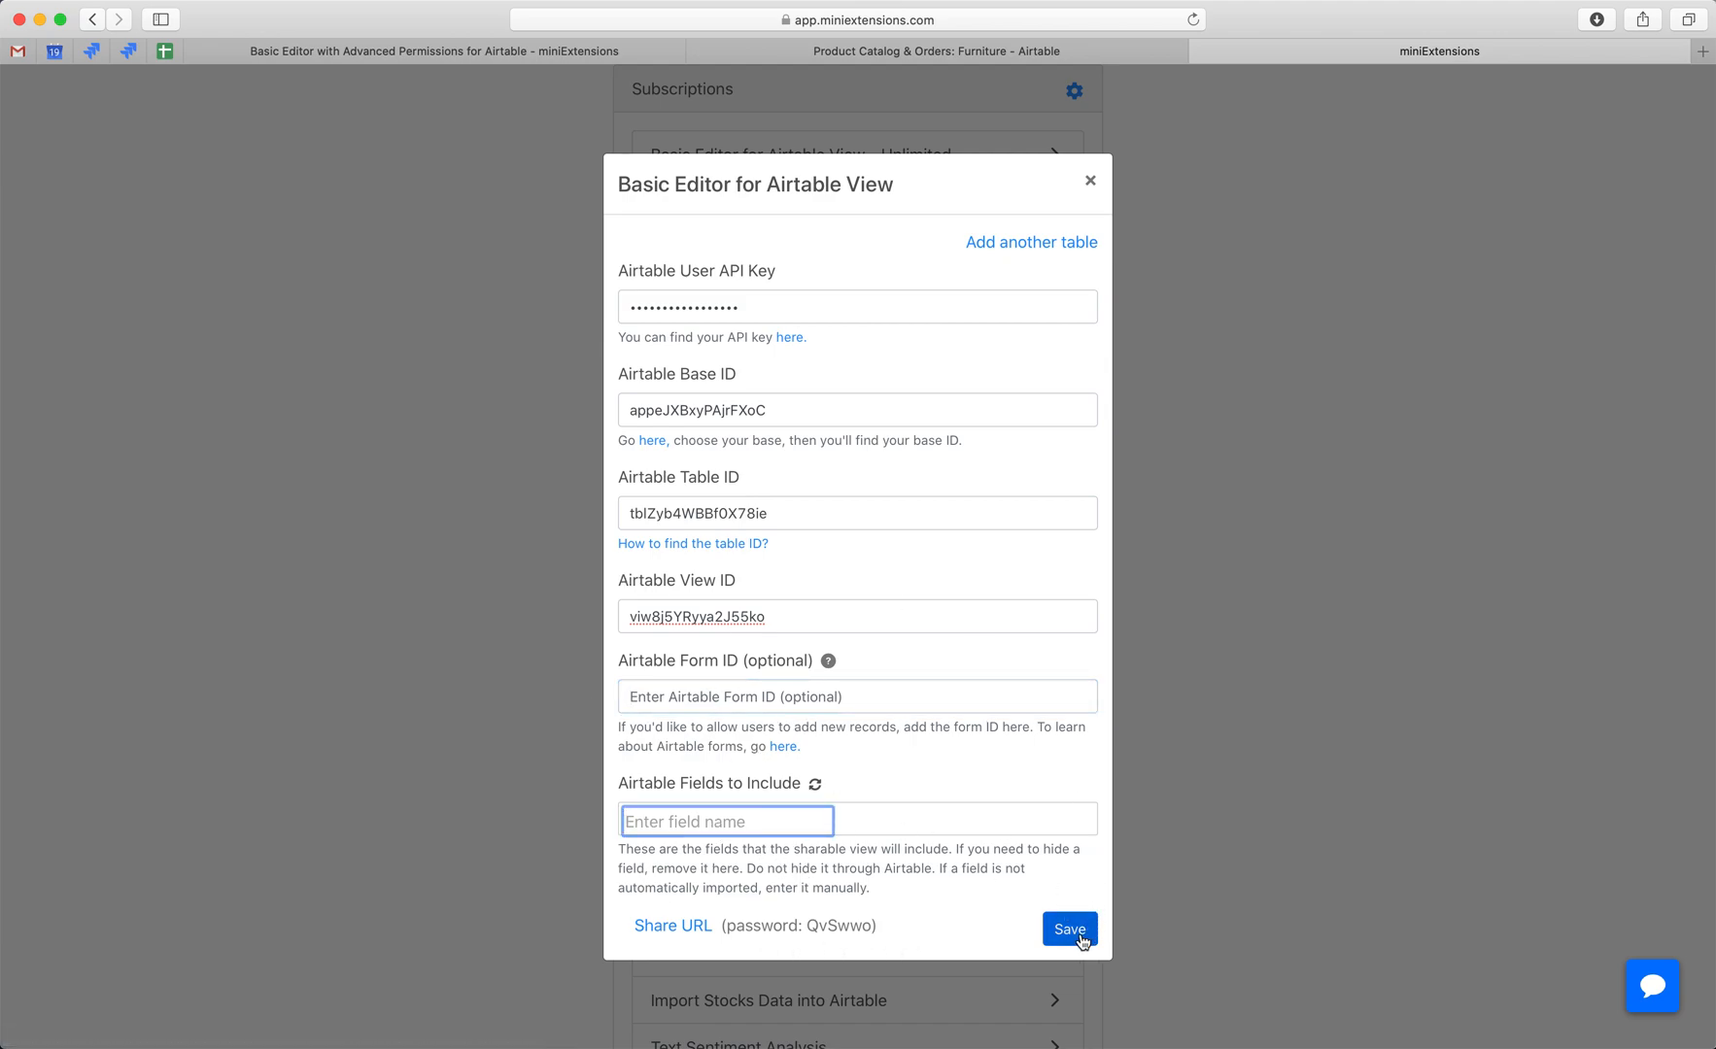
click(1068, 929)
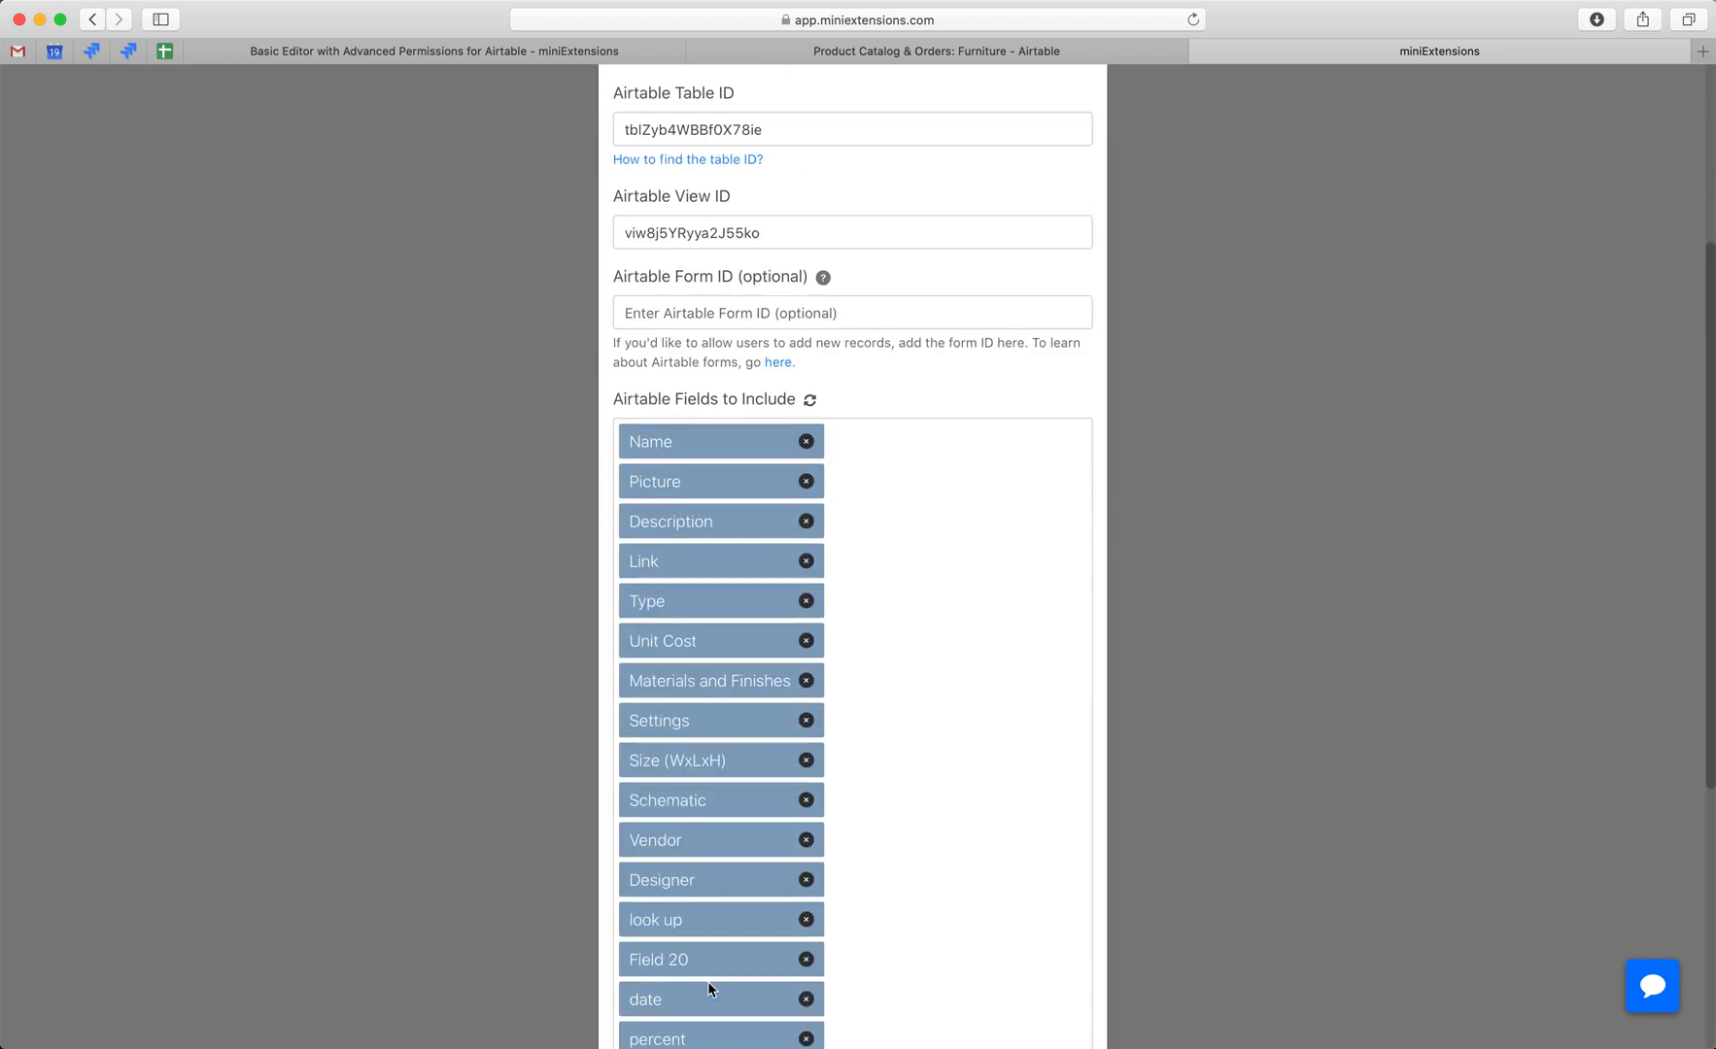
Remove Field 20, email and phone from the shared fields, reorder the rest, and open the share link
scroll(down, 3)
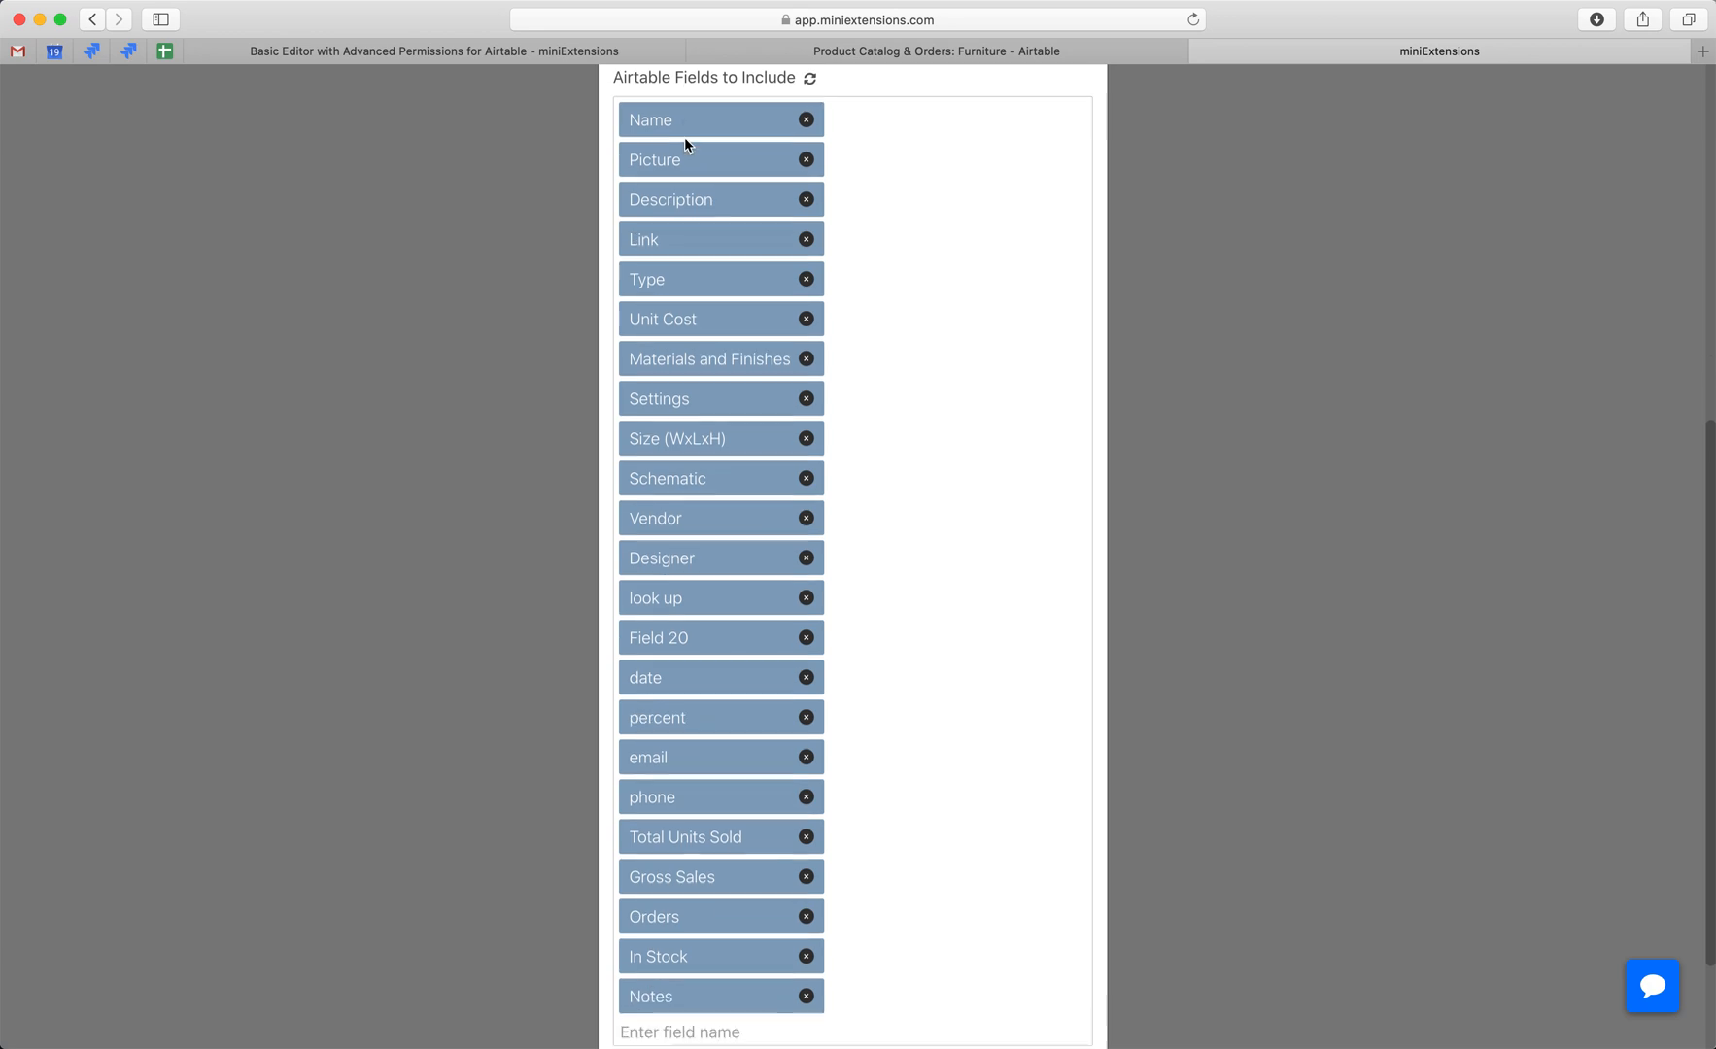
scroll(down, 3)
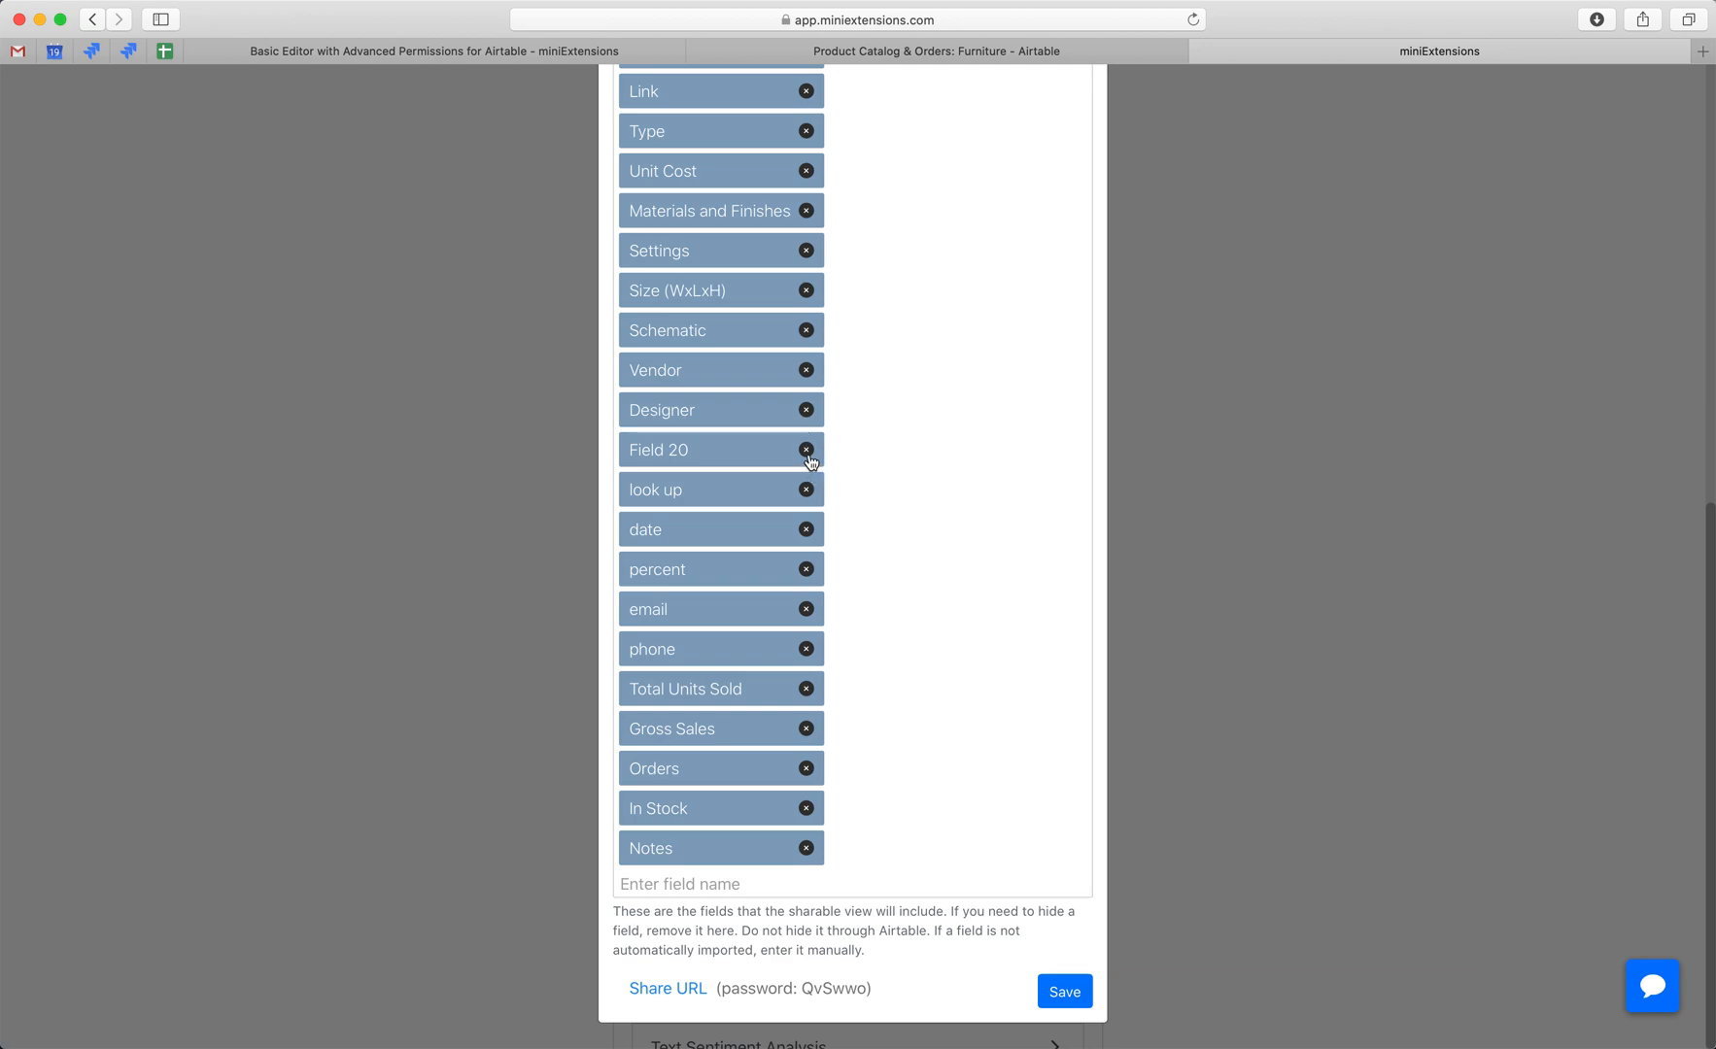
click(805, 450)
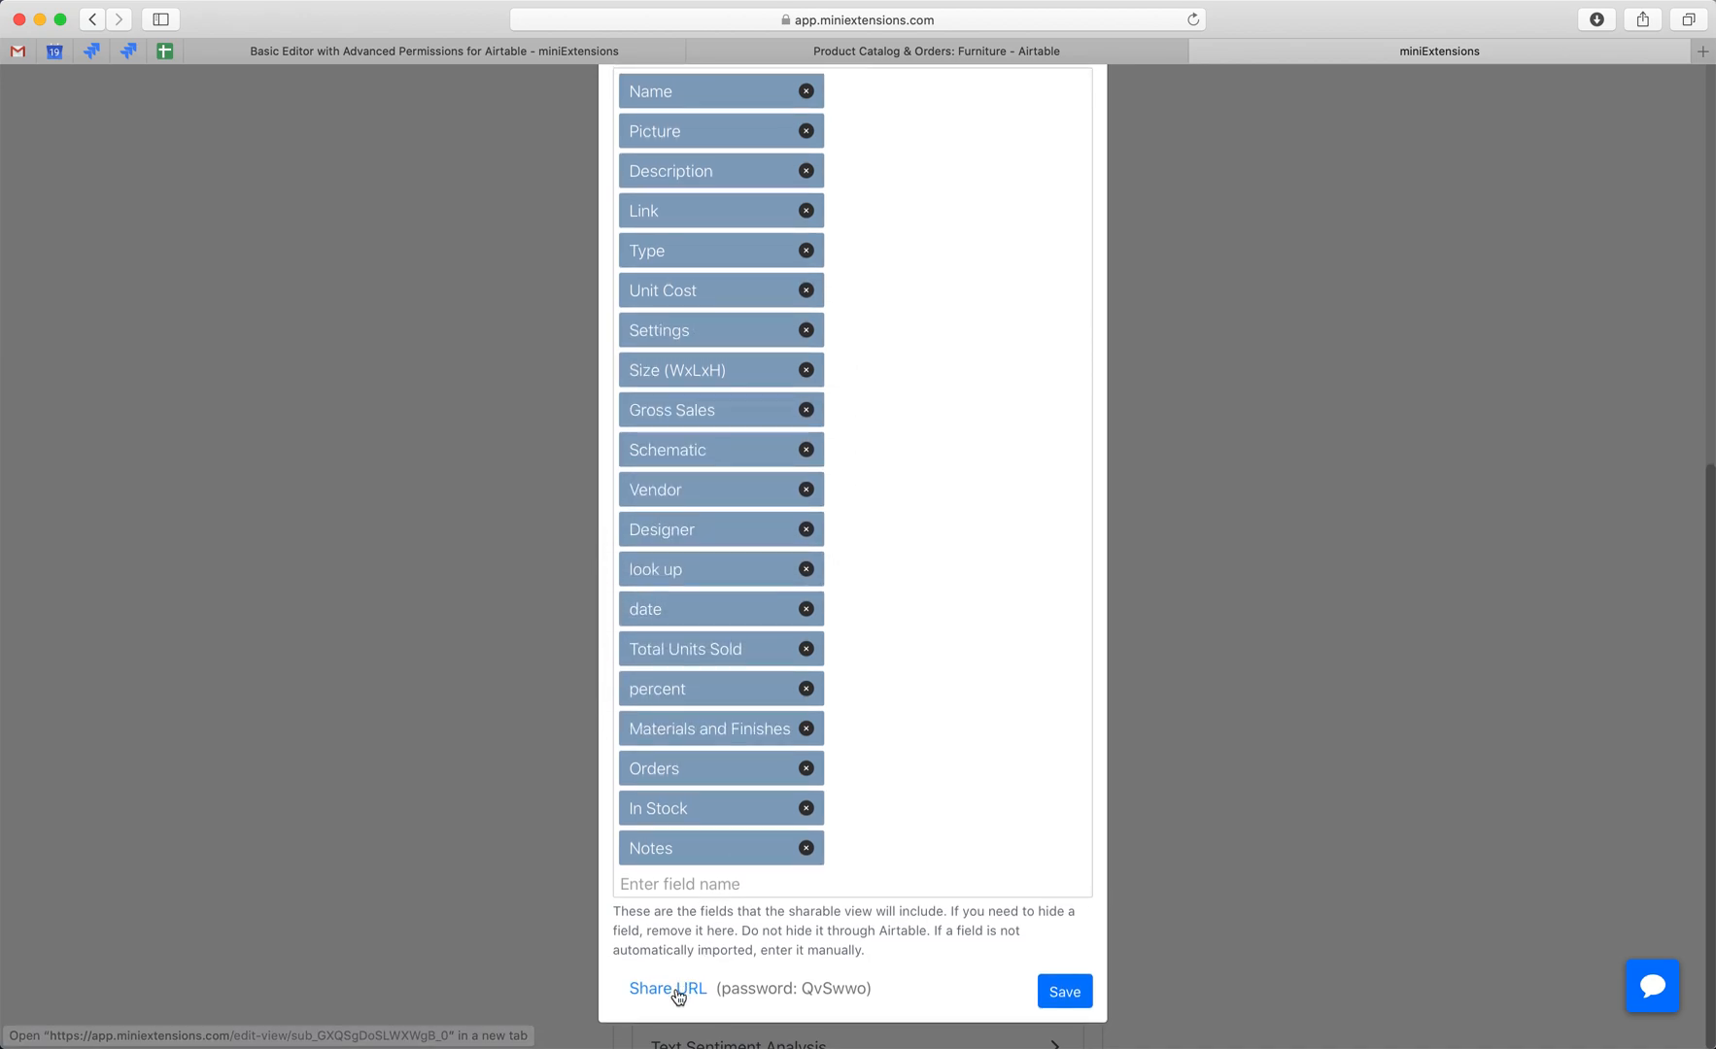
scroll(down, 3)
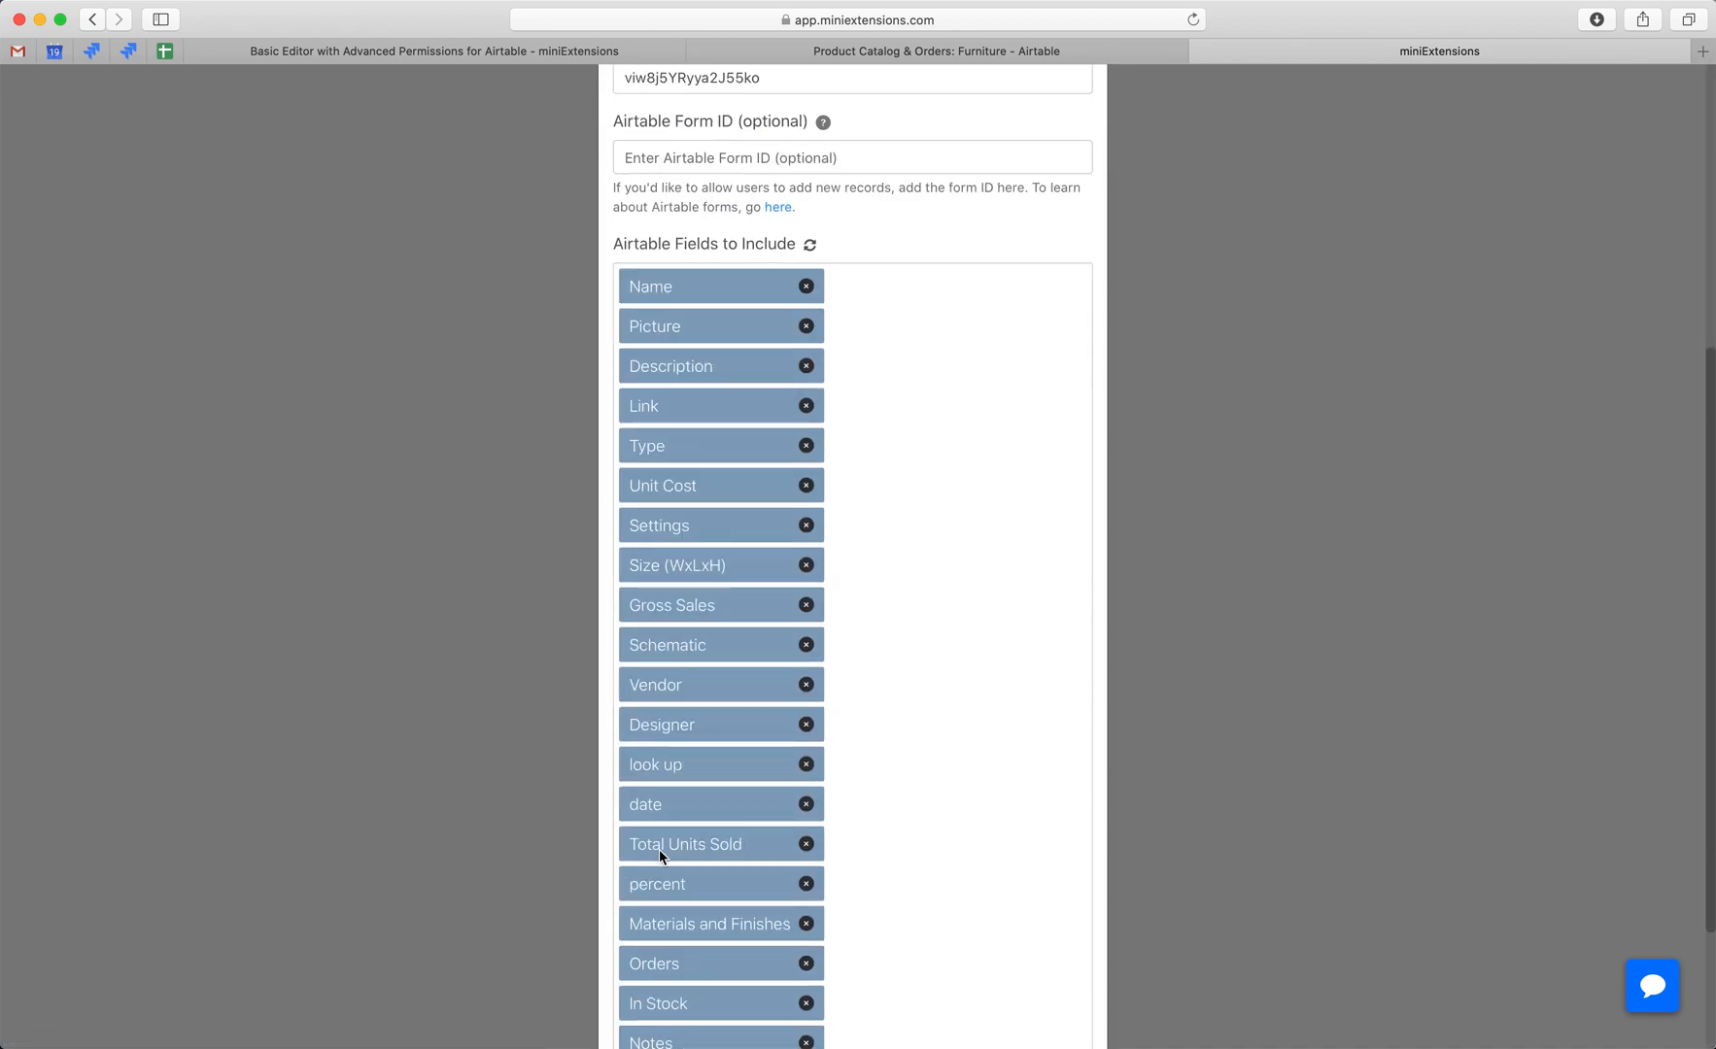
scroll(down, 3)
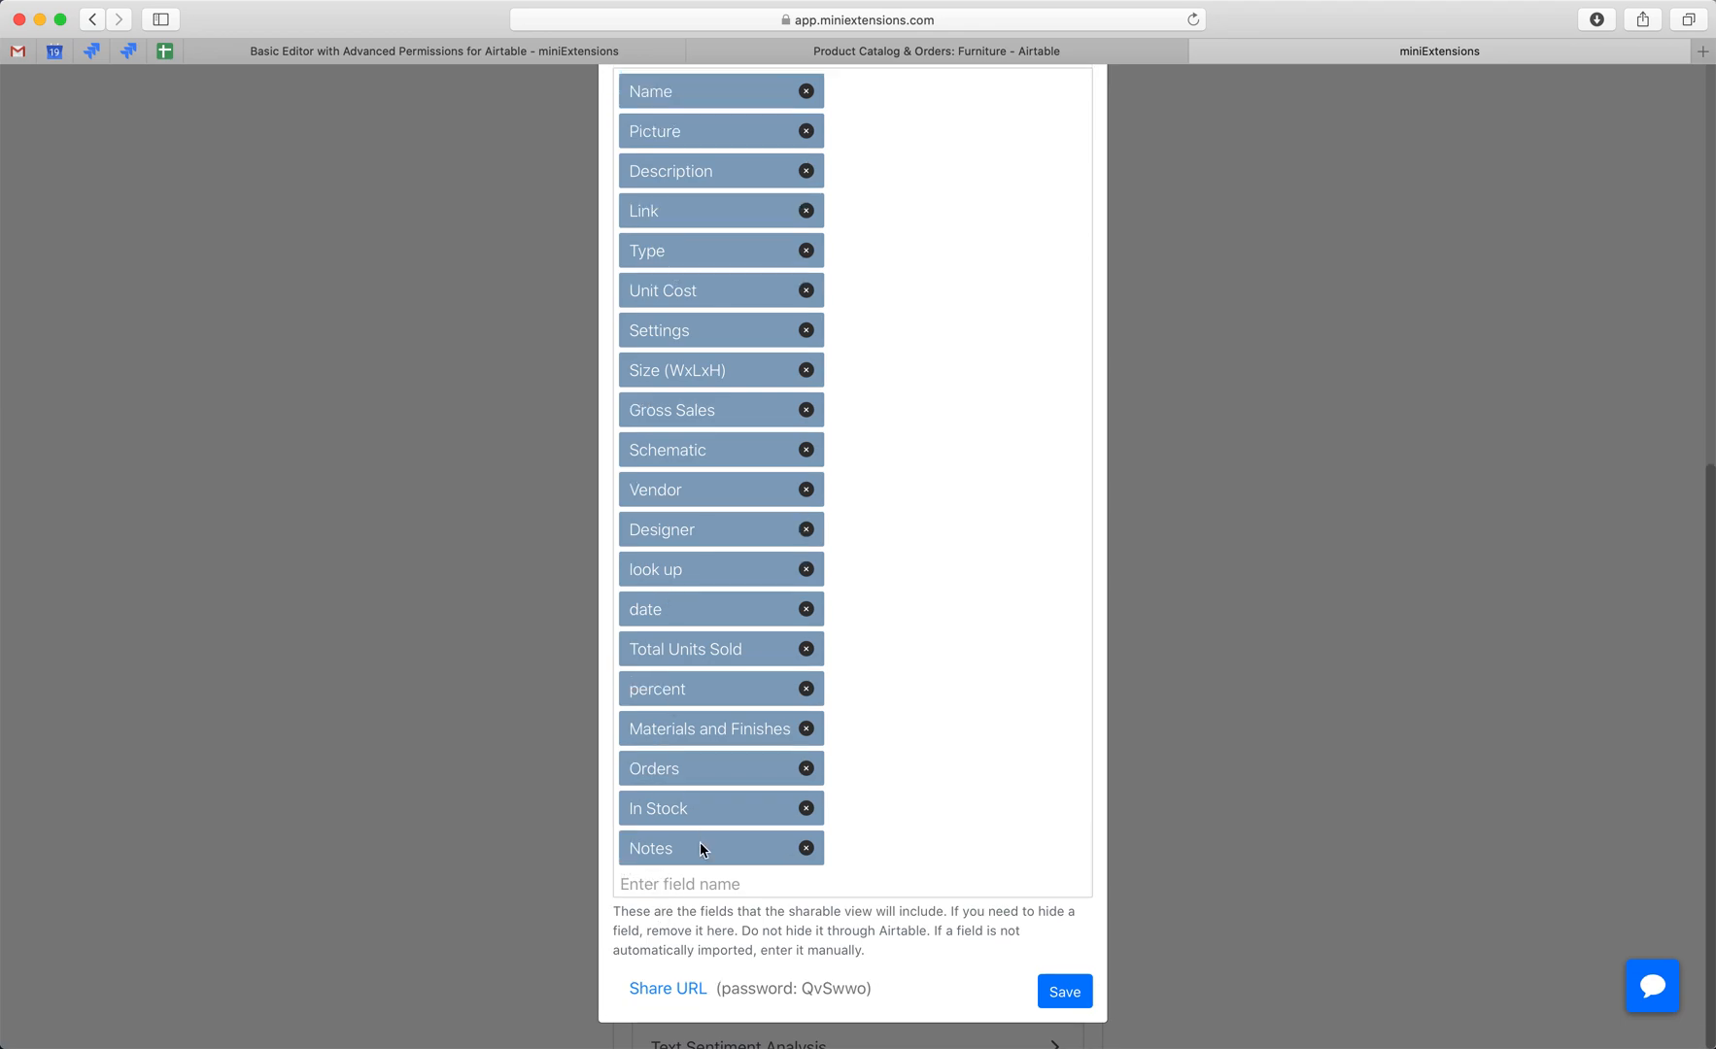
click(721, 884)
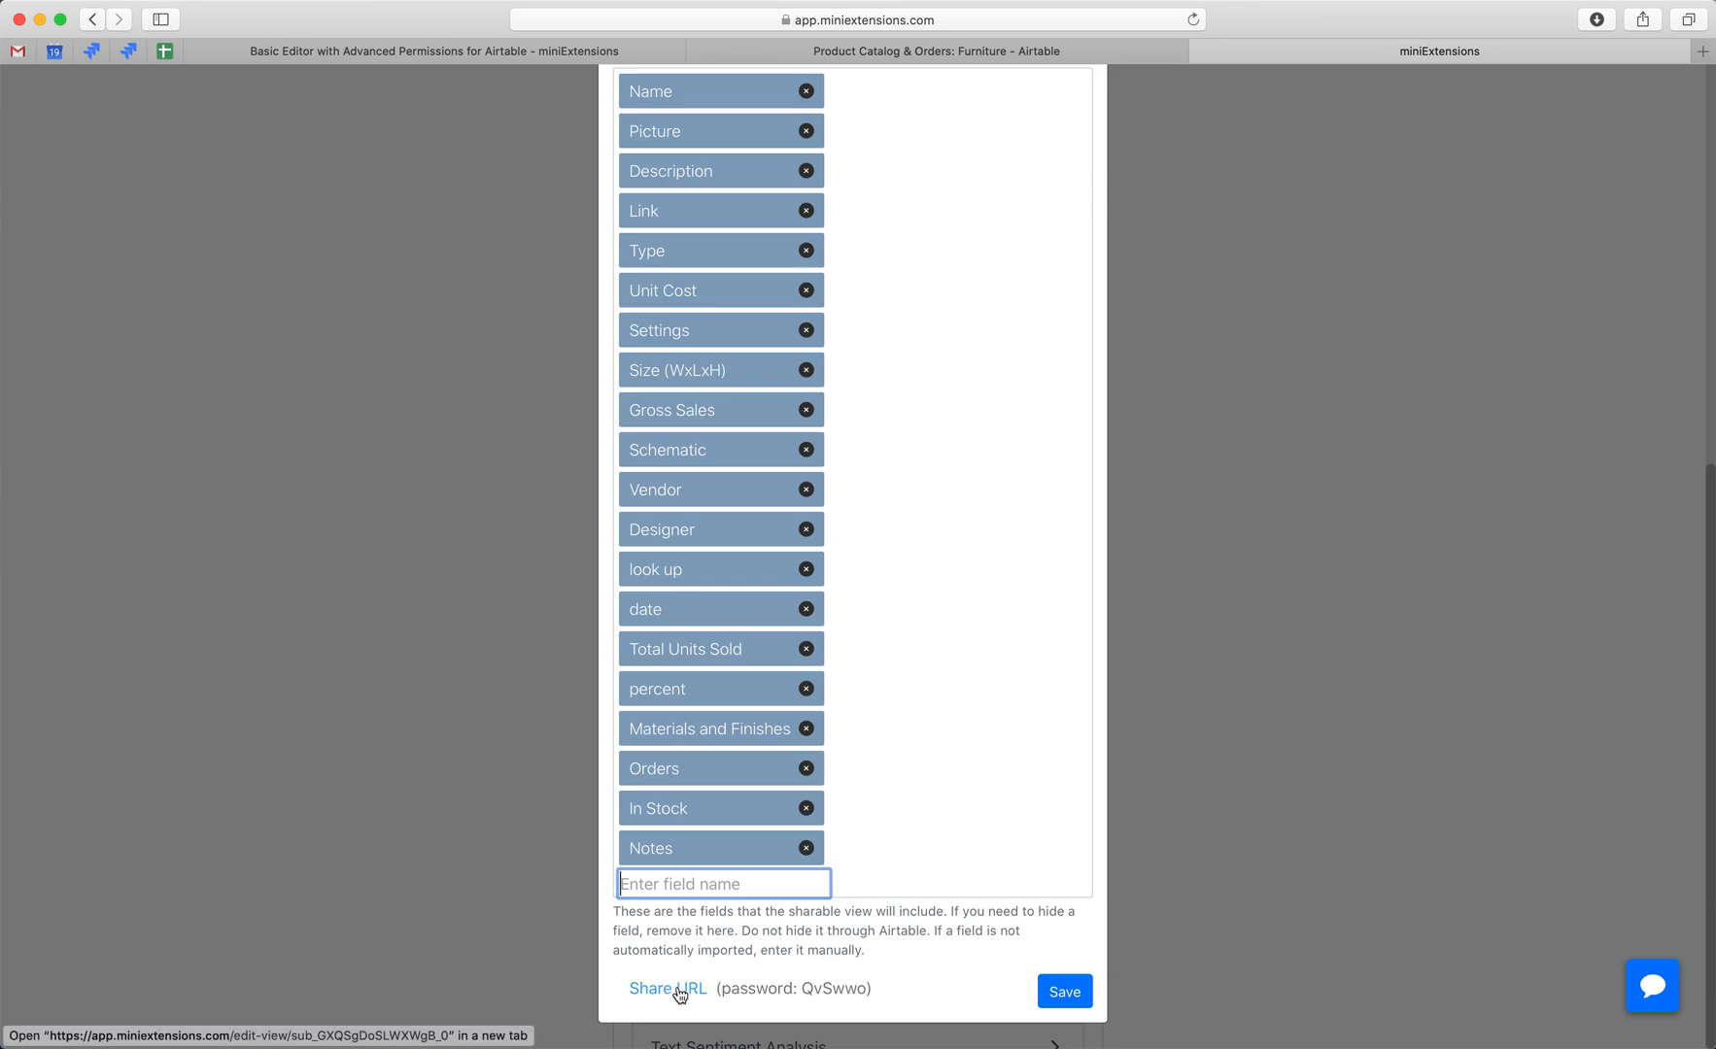
right_click(667, 988)
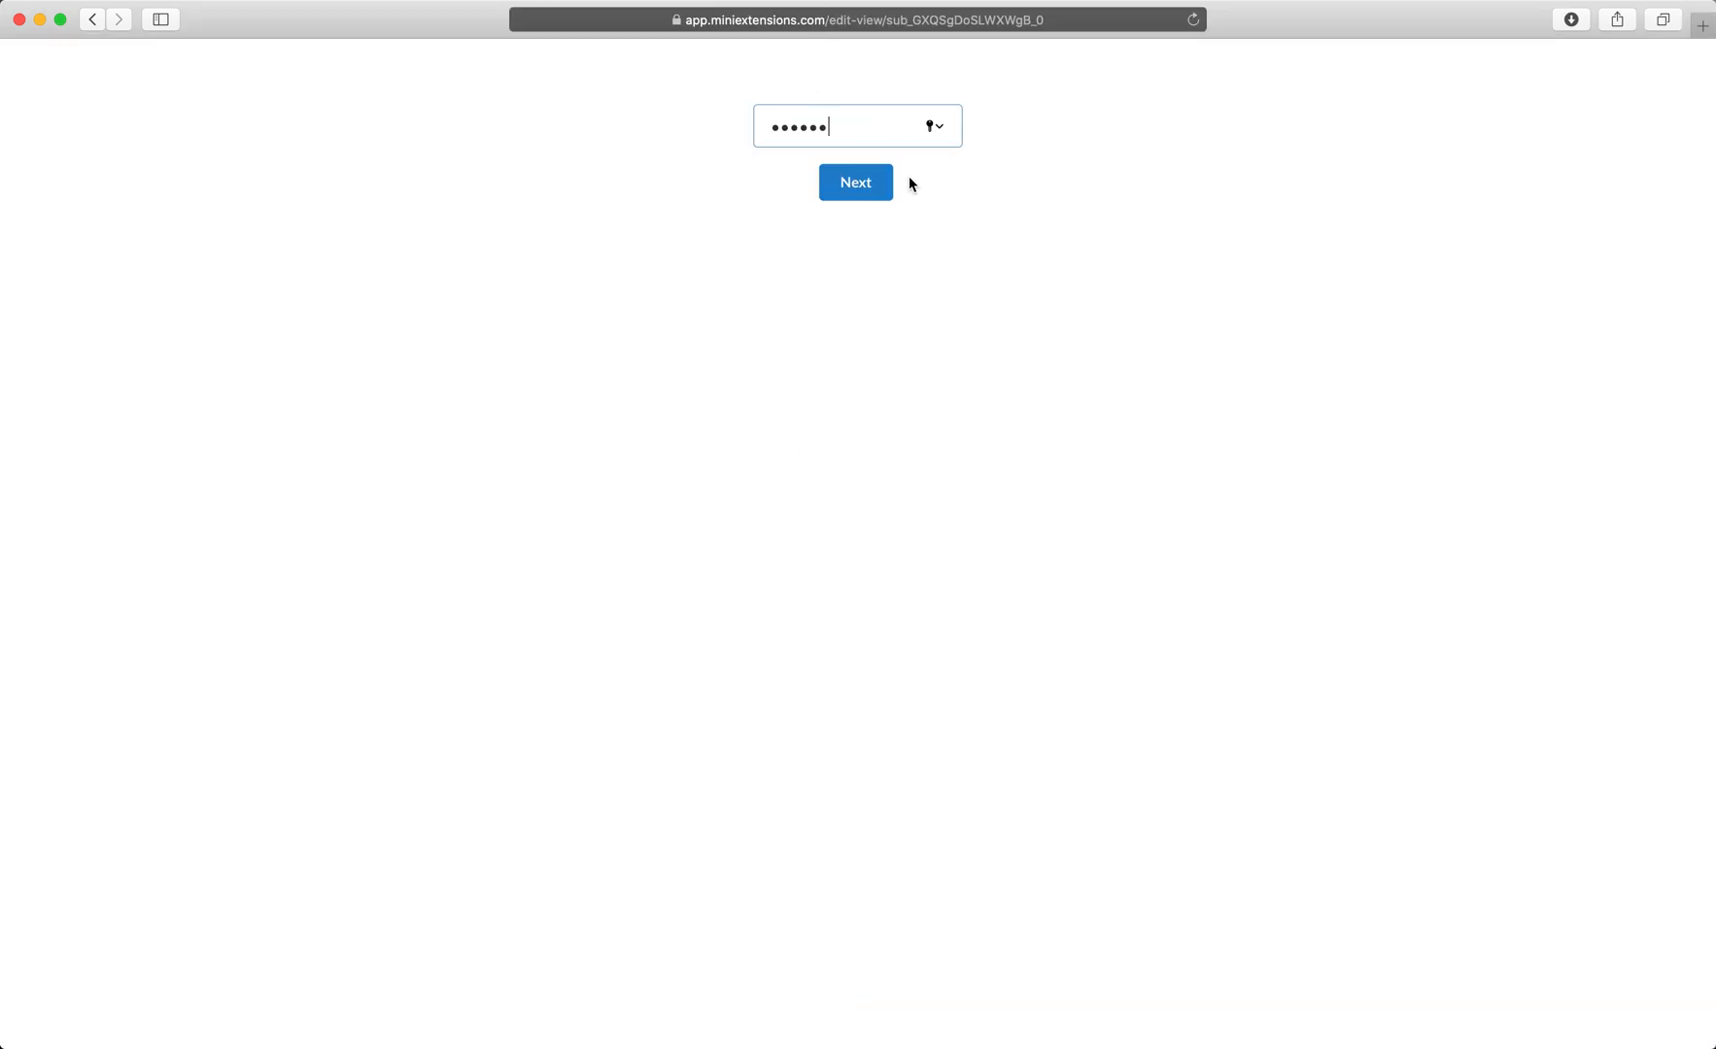
Unlock the shared editor with its password and save the password in the browser
click(856, 183)
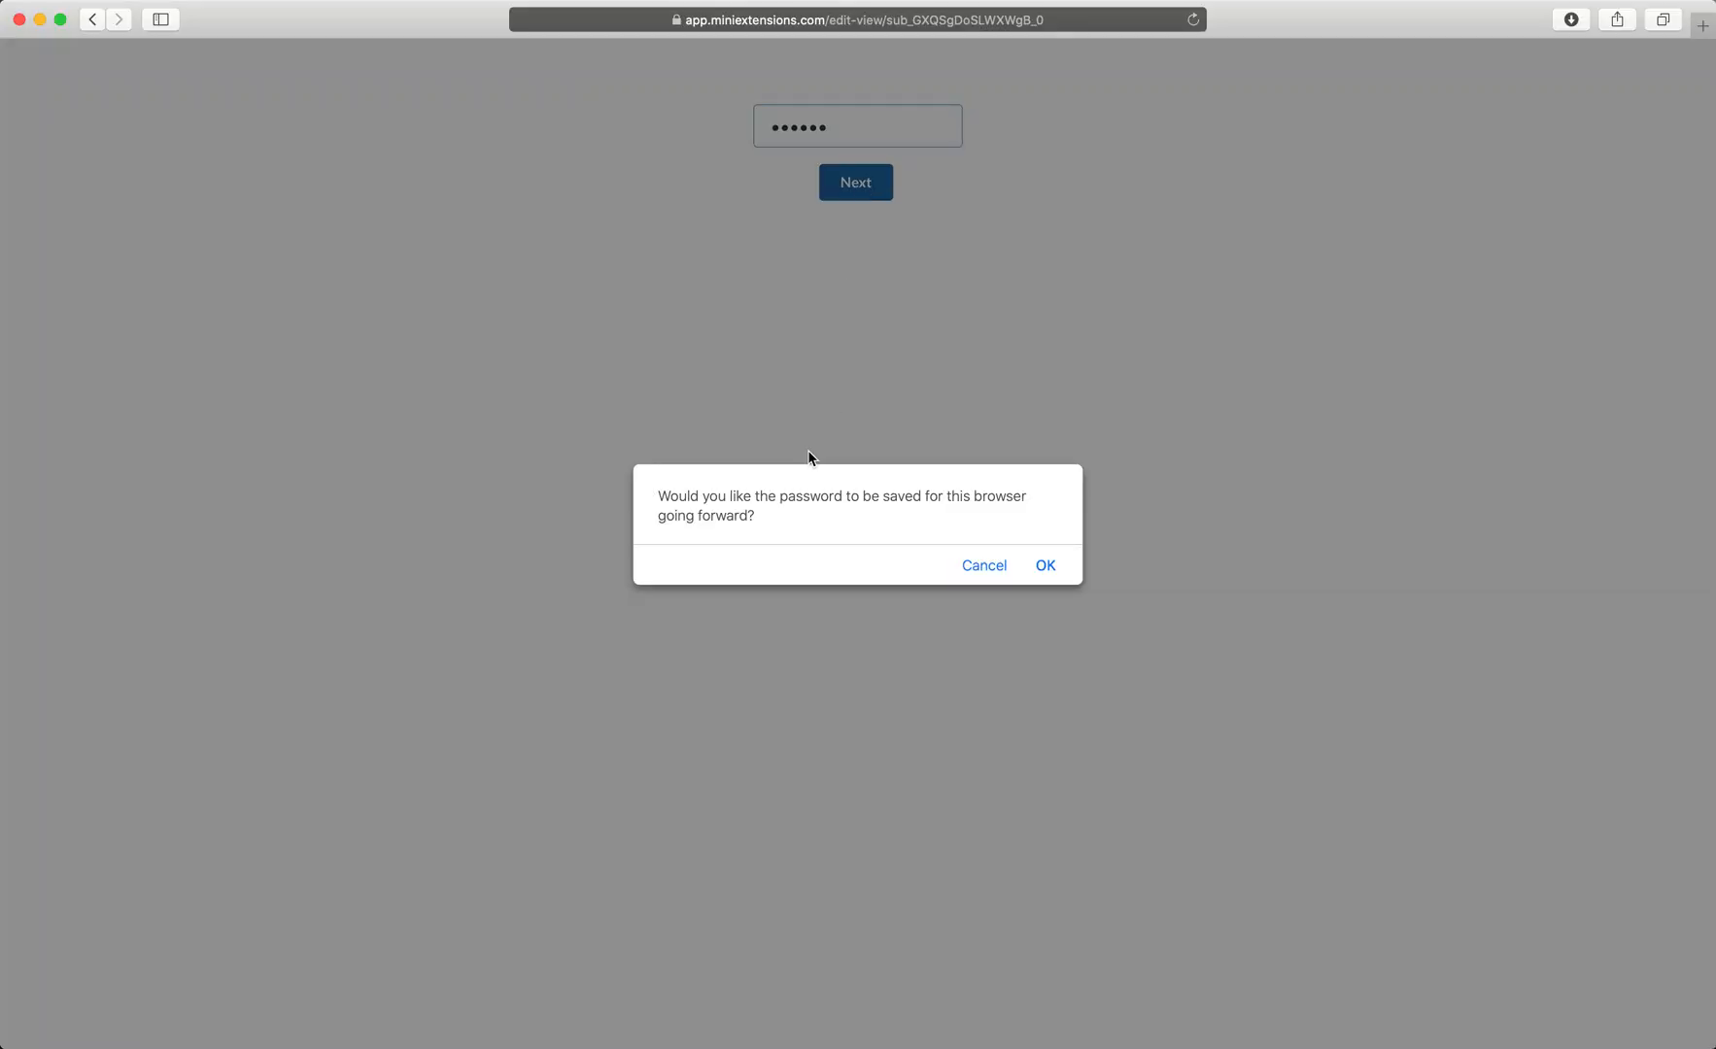
mouse_move(829, 502)
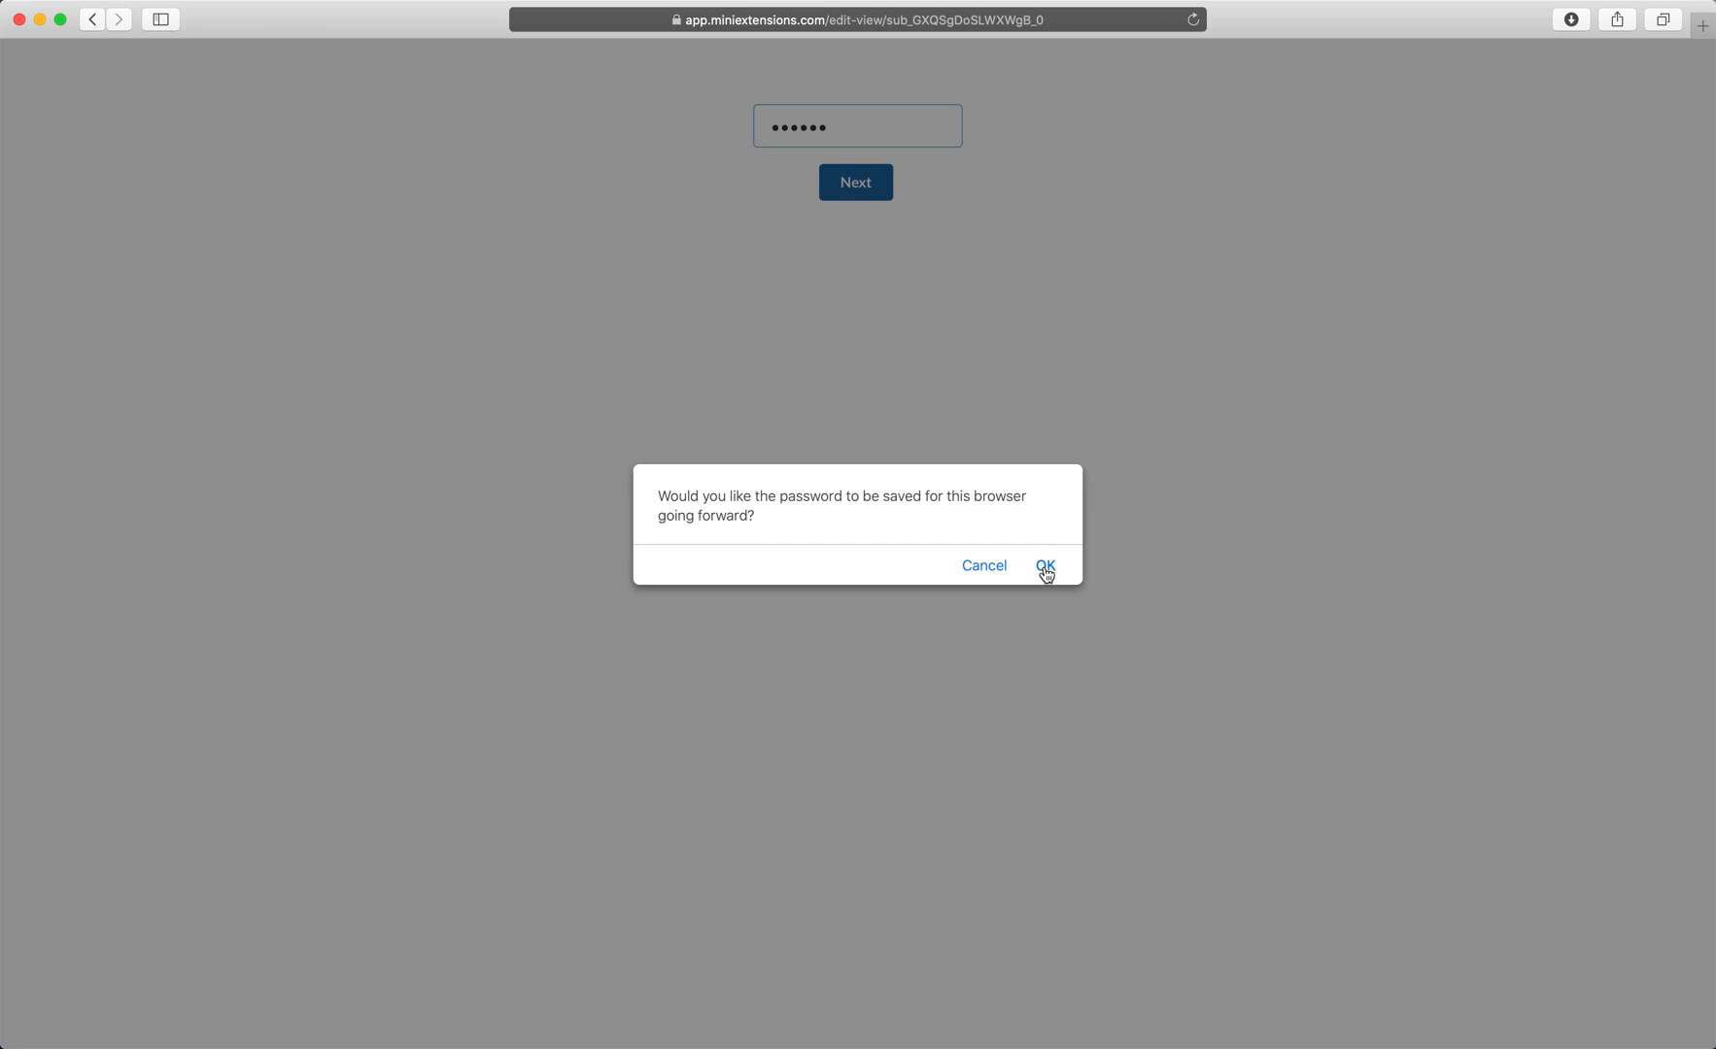
click(1045, 565)
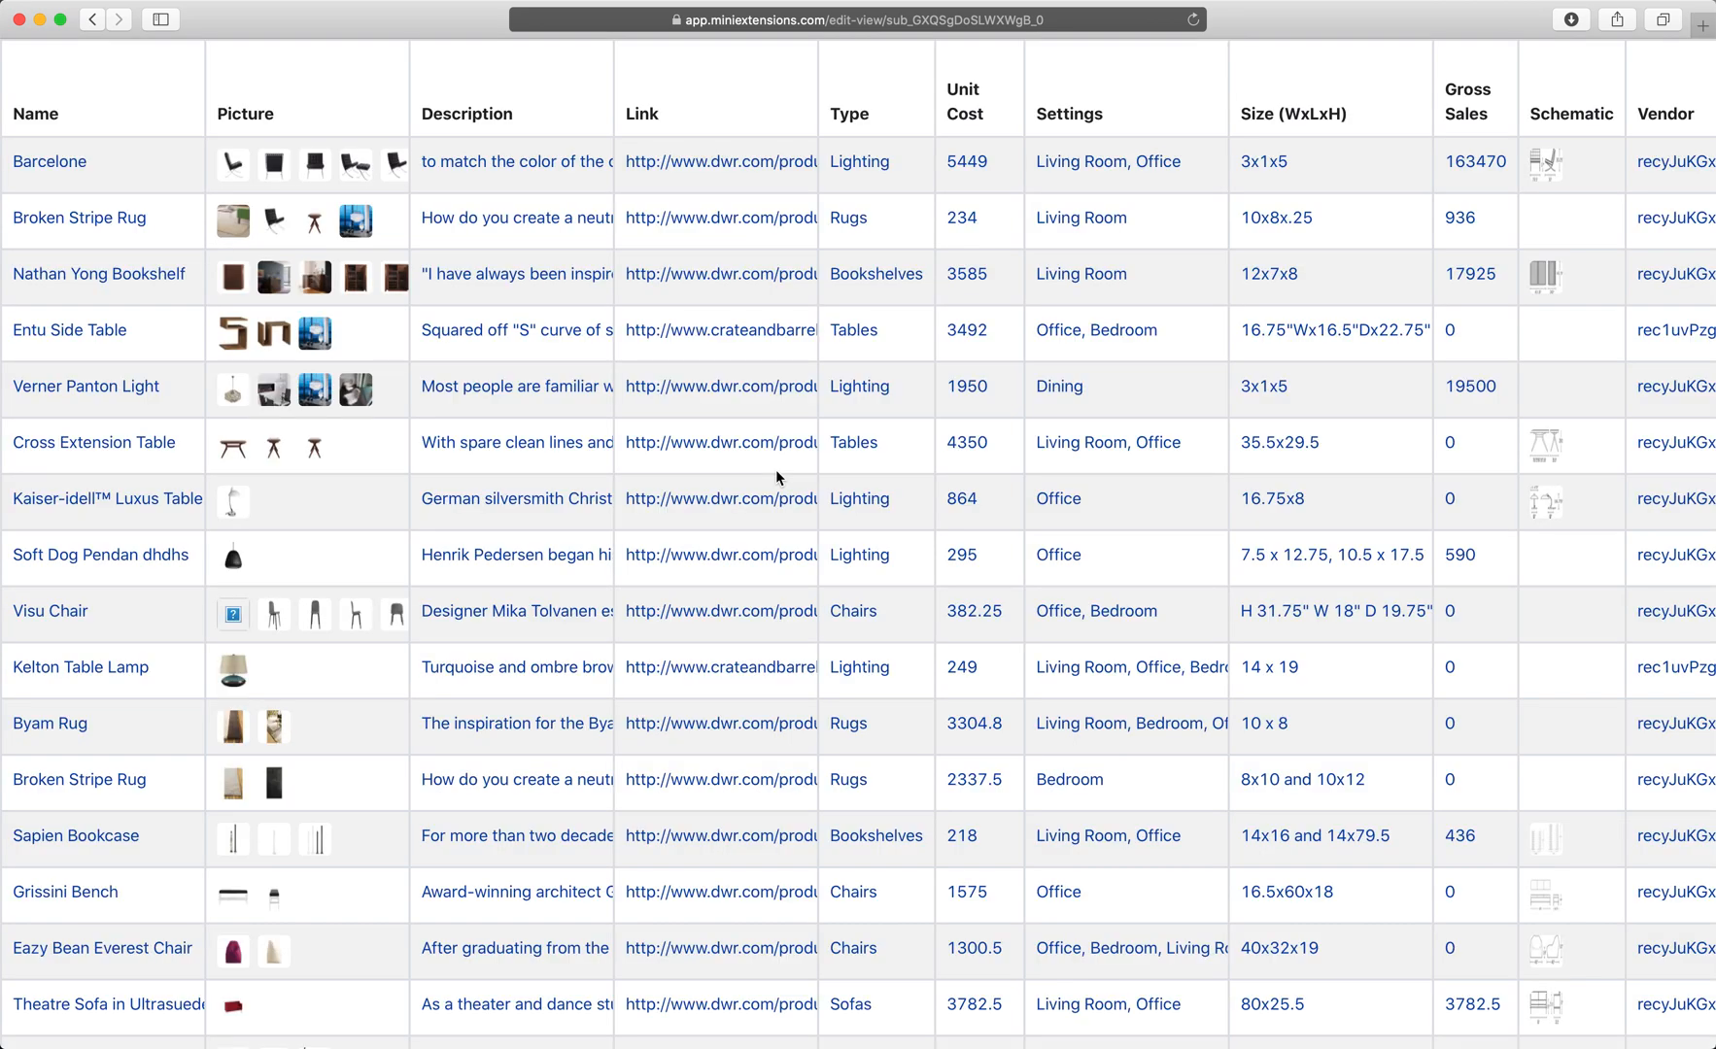
mouse_move(494, 429)
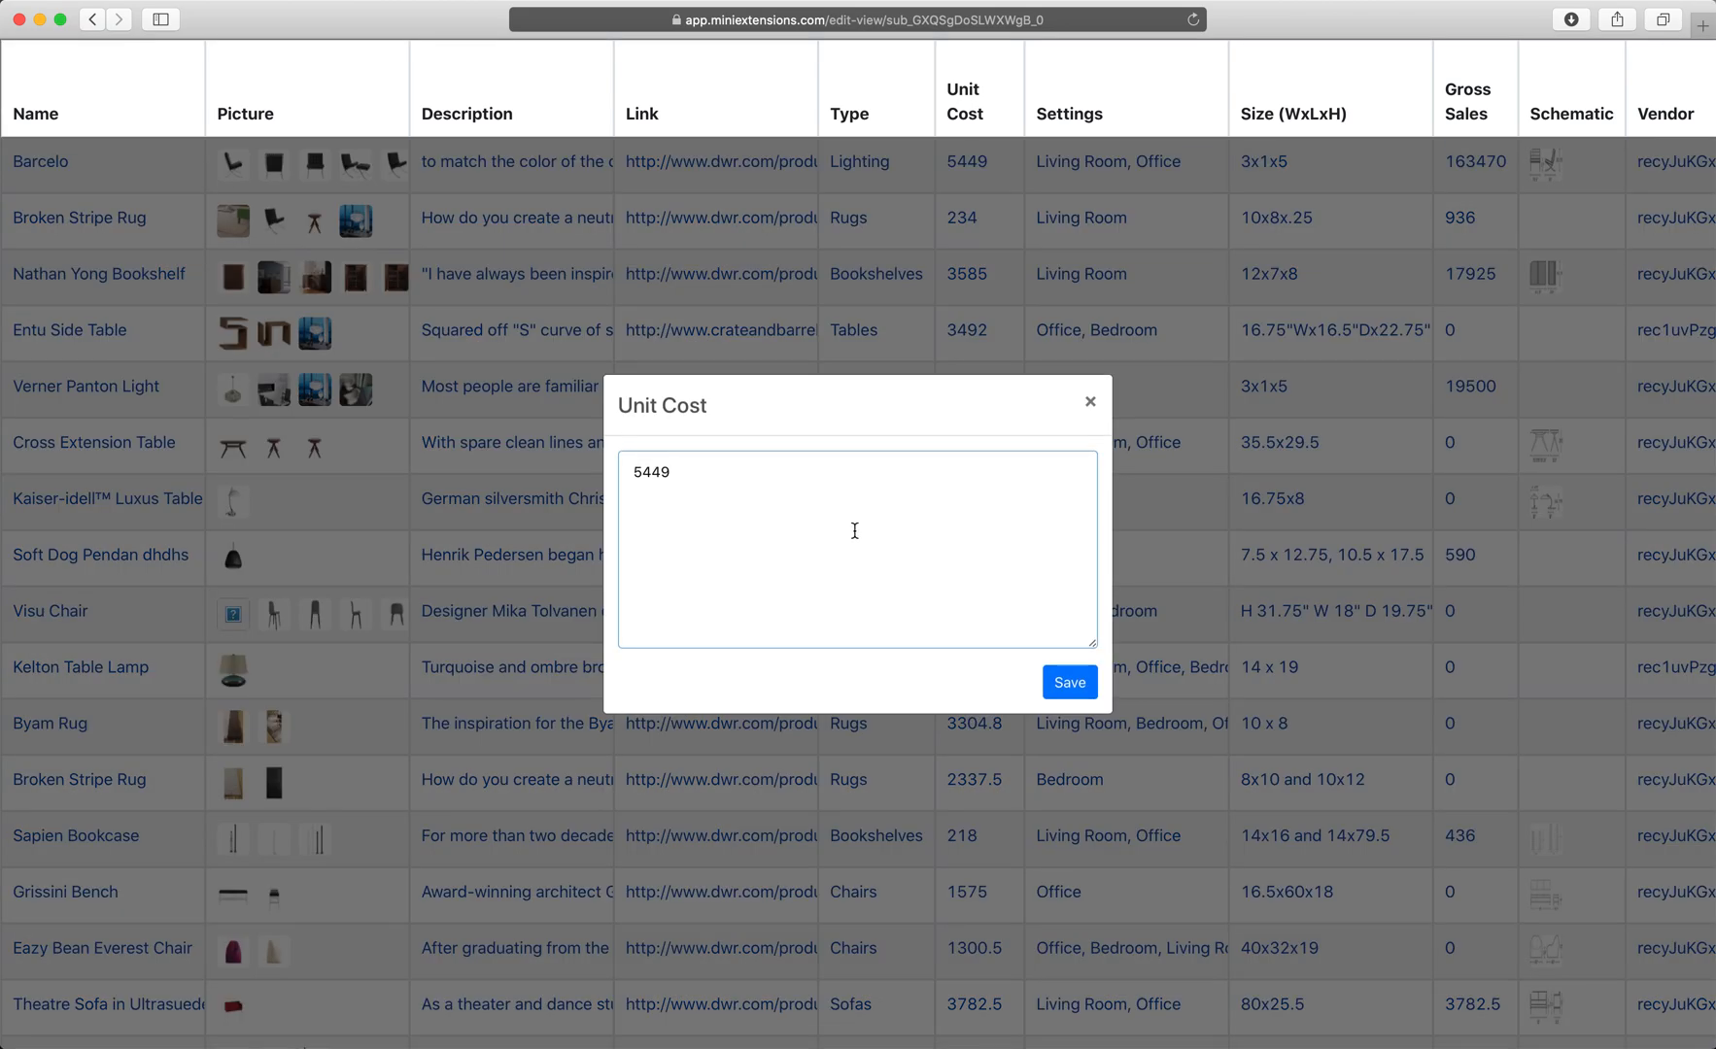
Save the Picture field's attachment list
click(1069, 682)
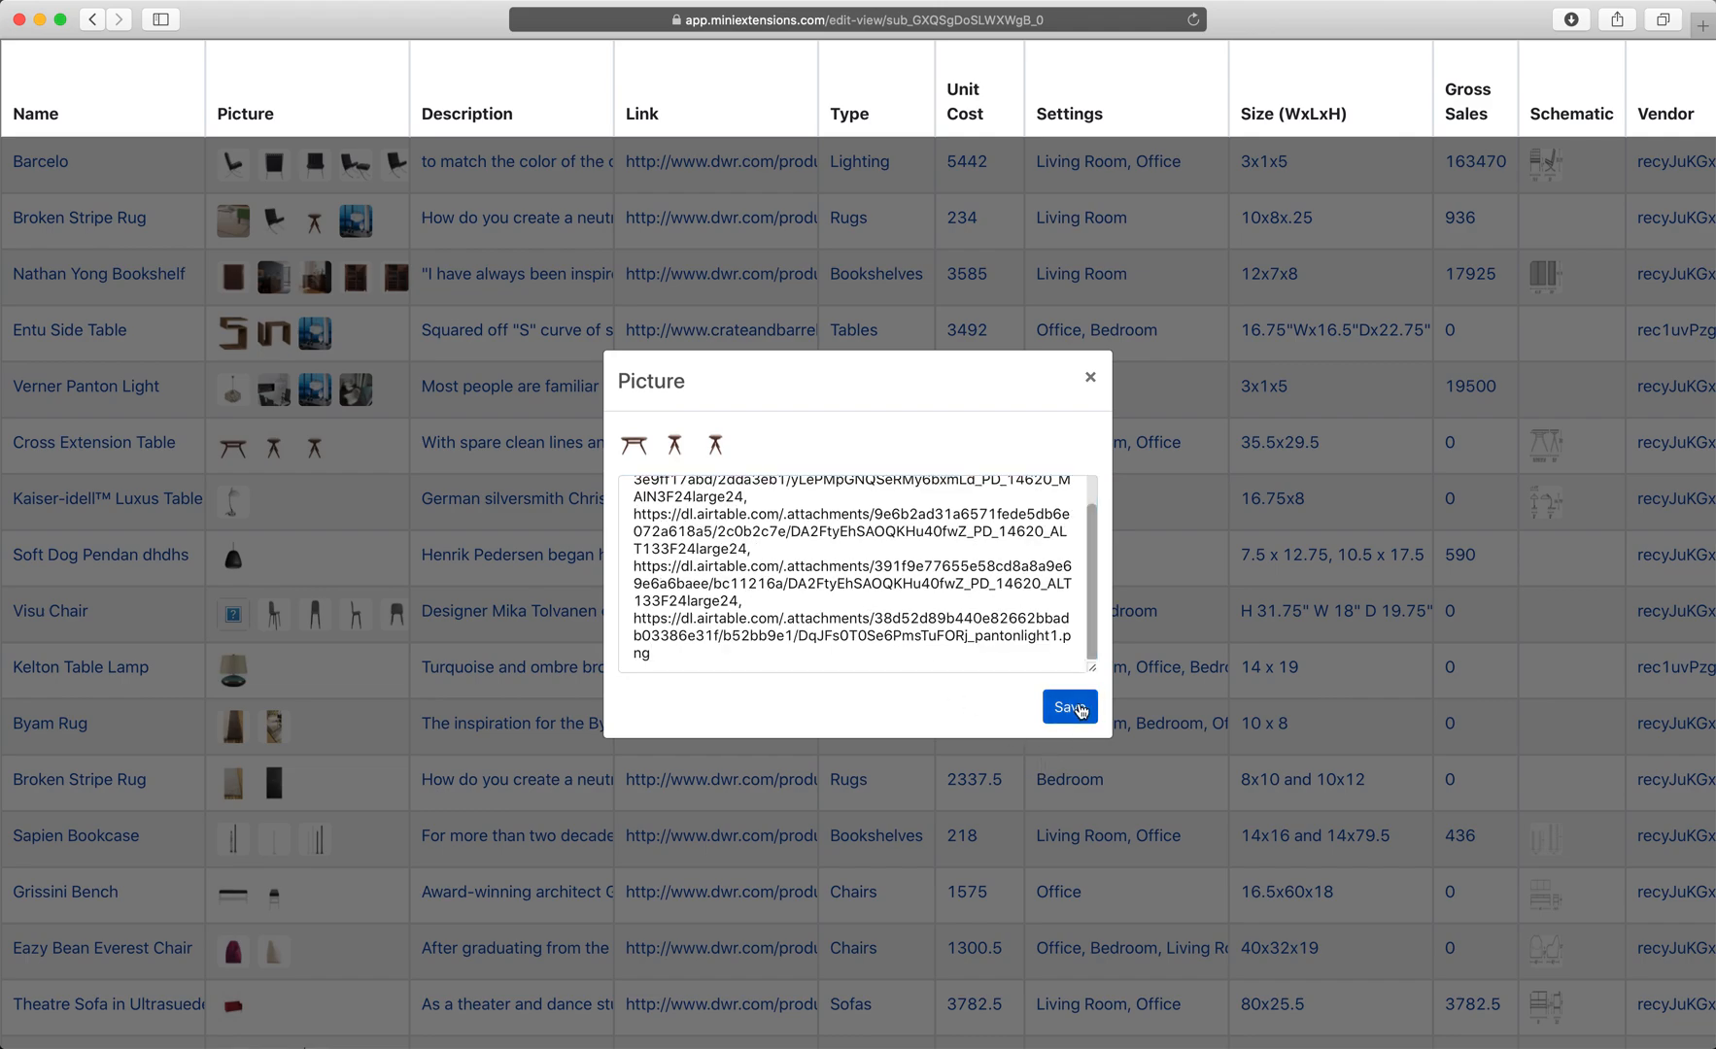
click(1069, 709)
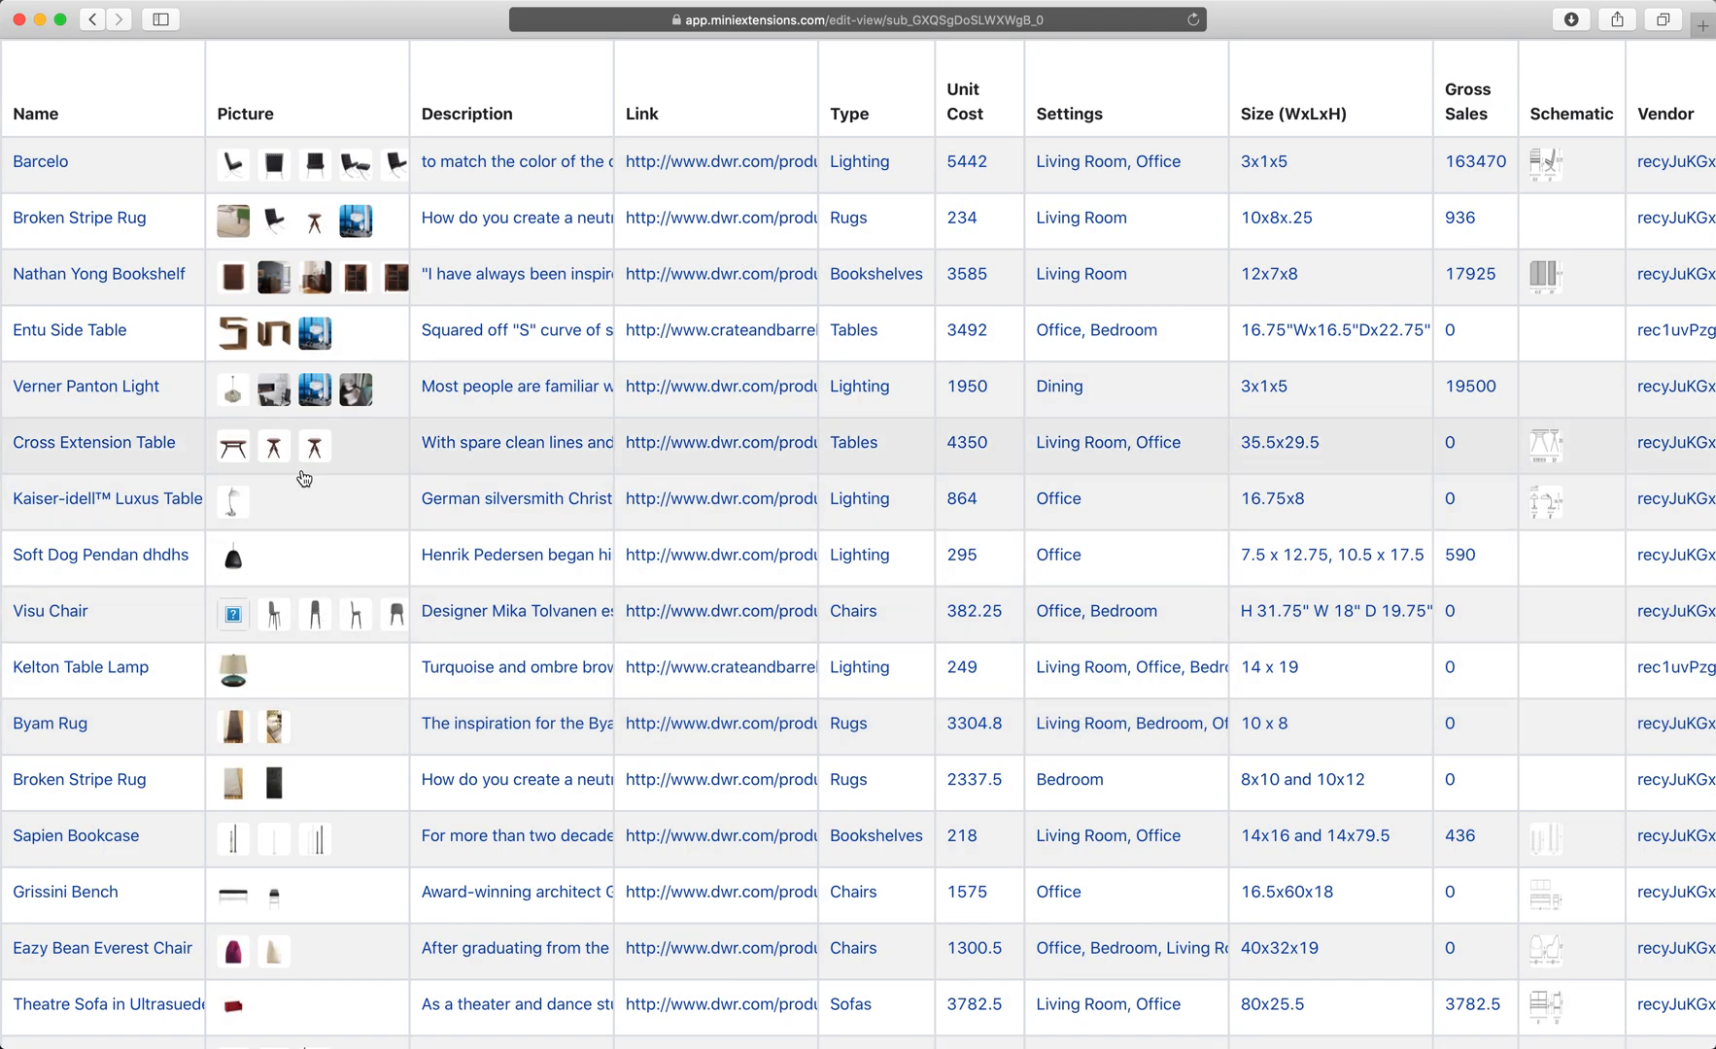
scroll(right, 3)
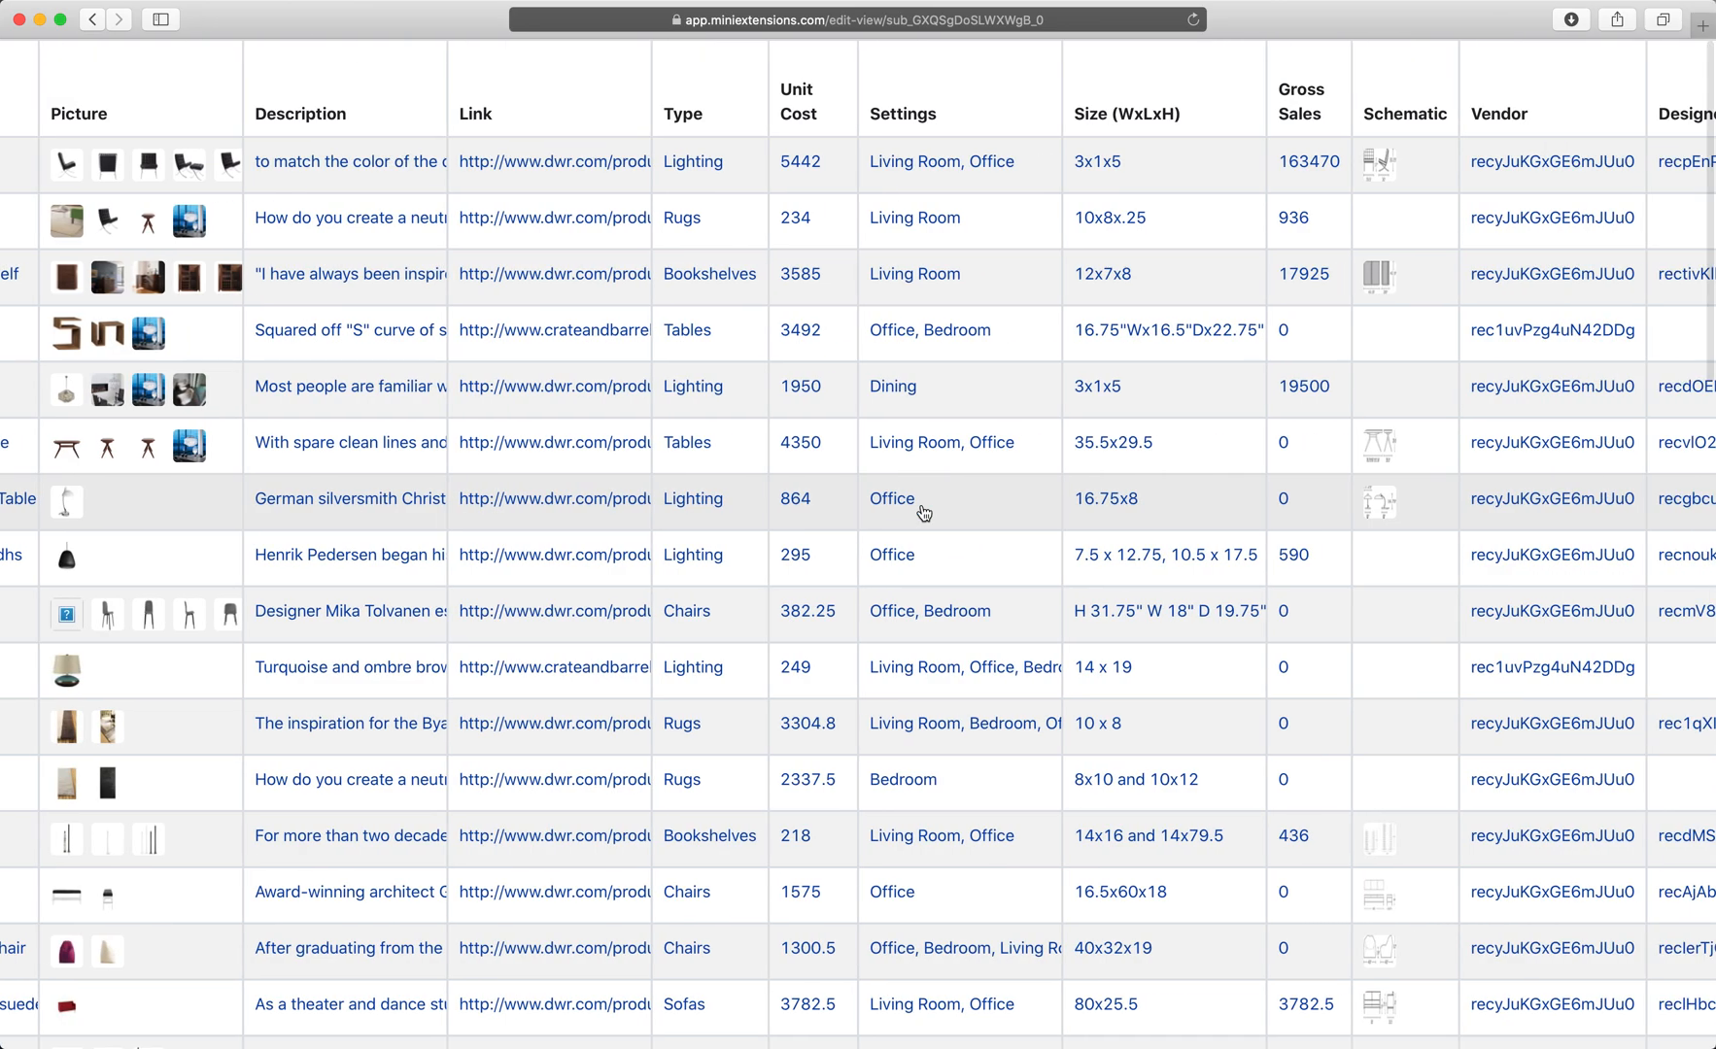
Extend Entu Side Table's Settings to Office, Bedroom, Living Room and save
click(686, 330)
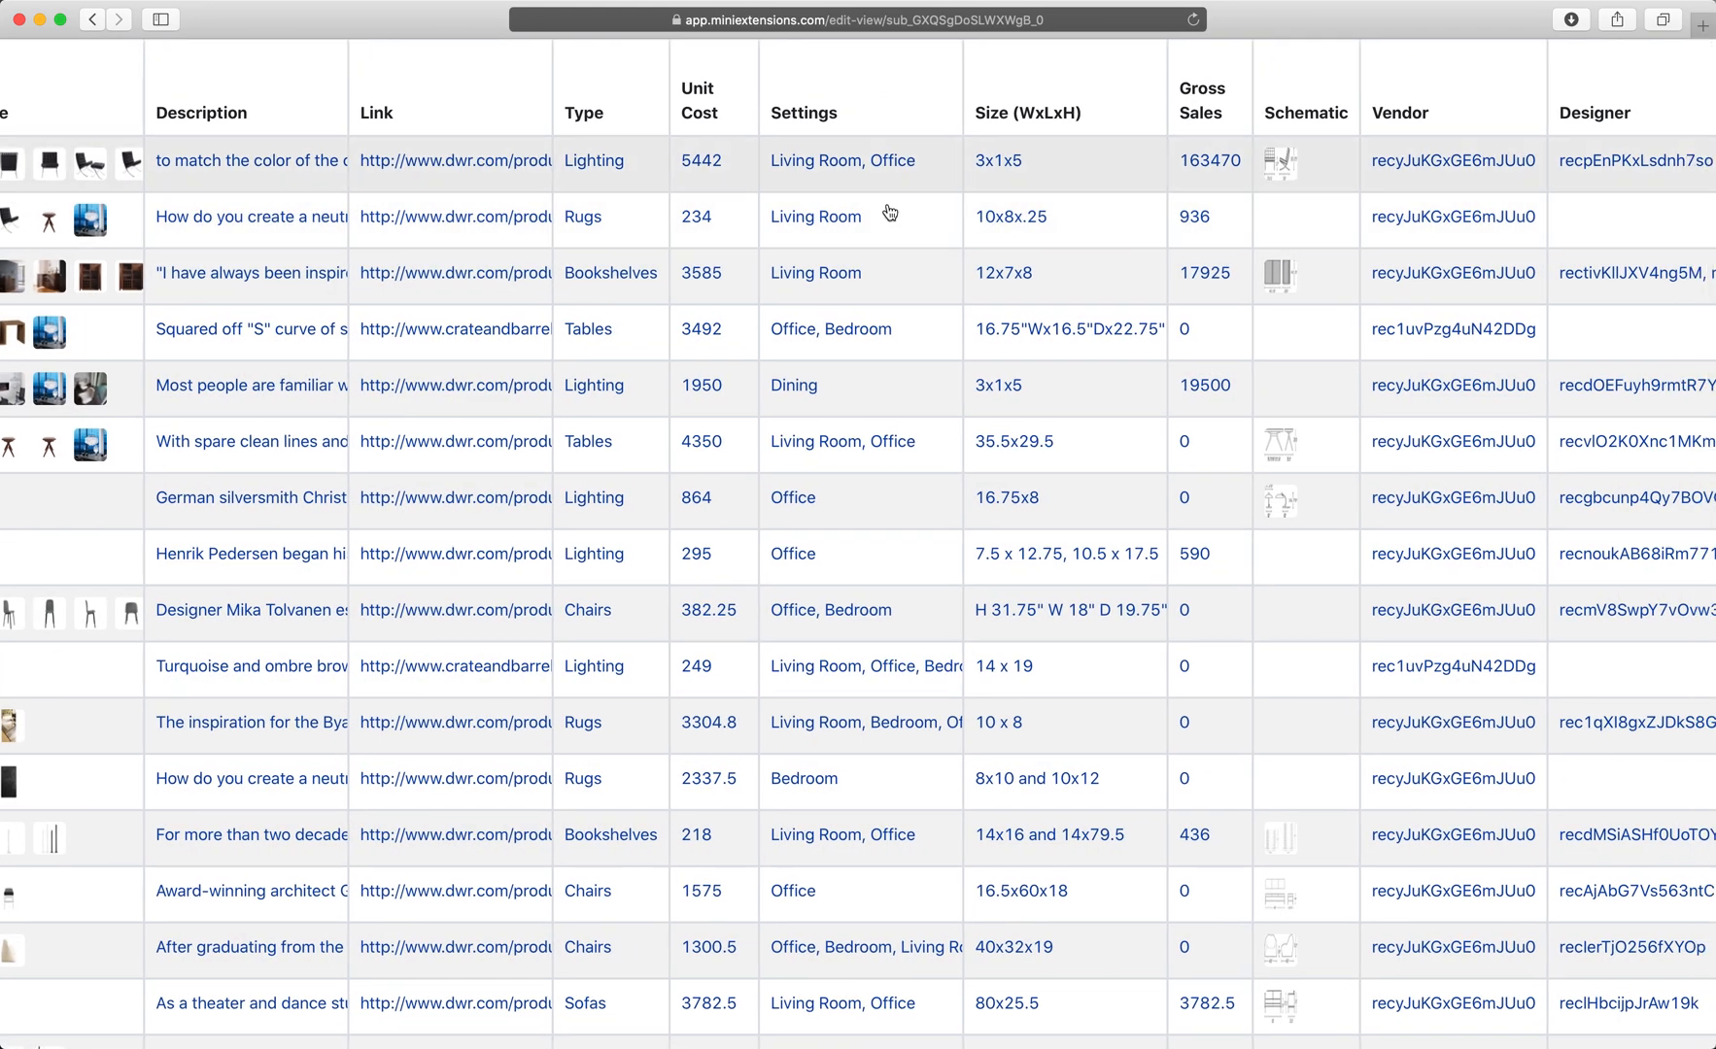
click(831, 330)
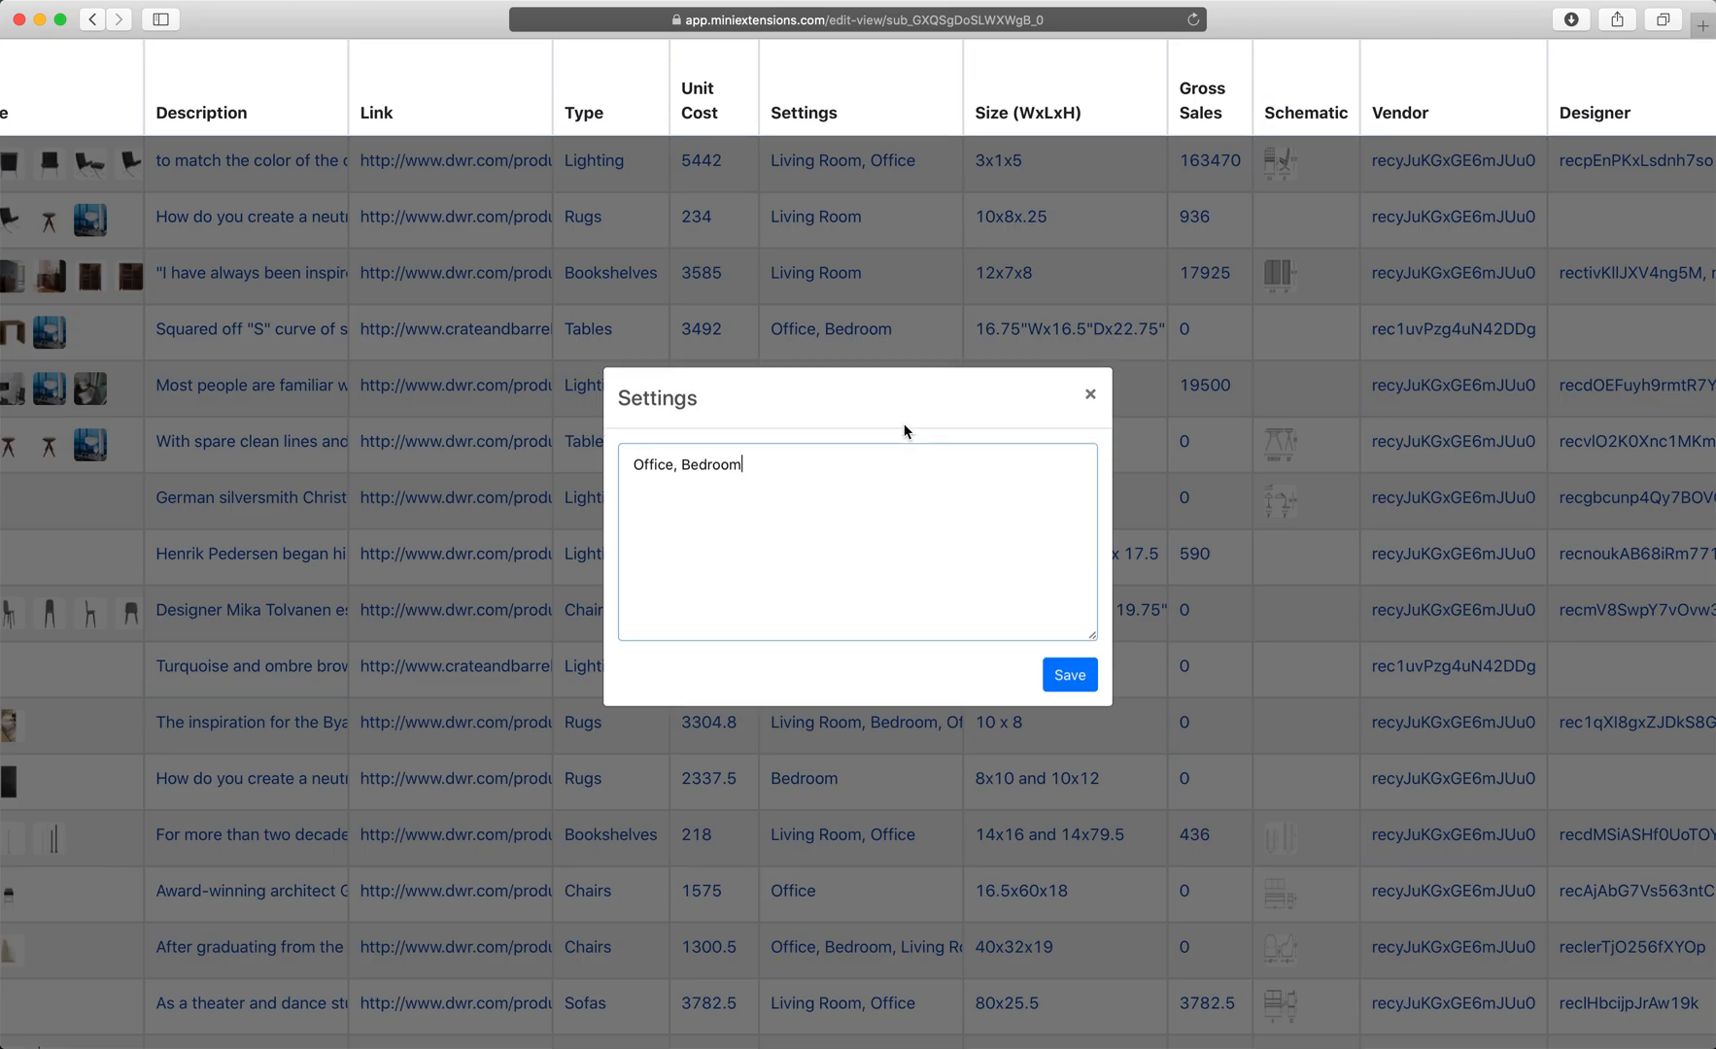
text(,)
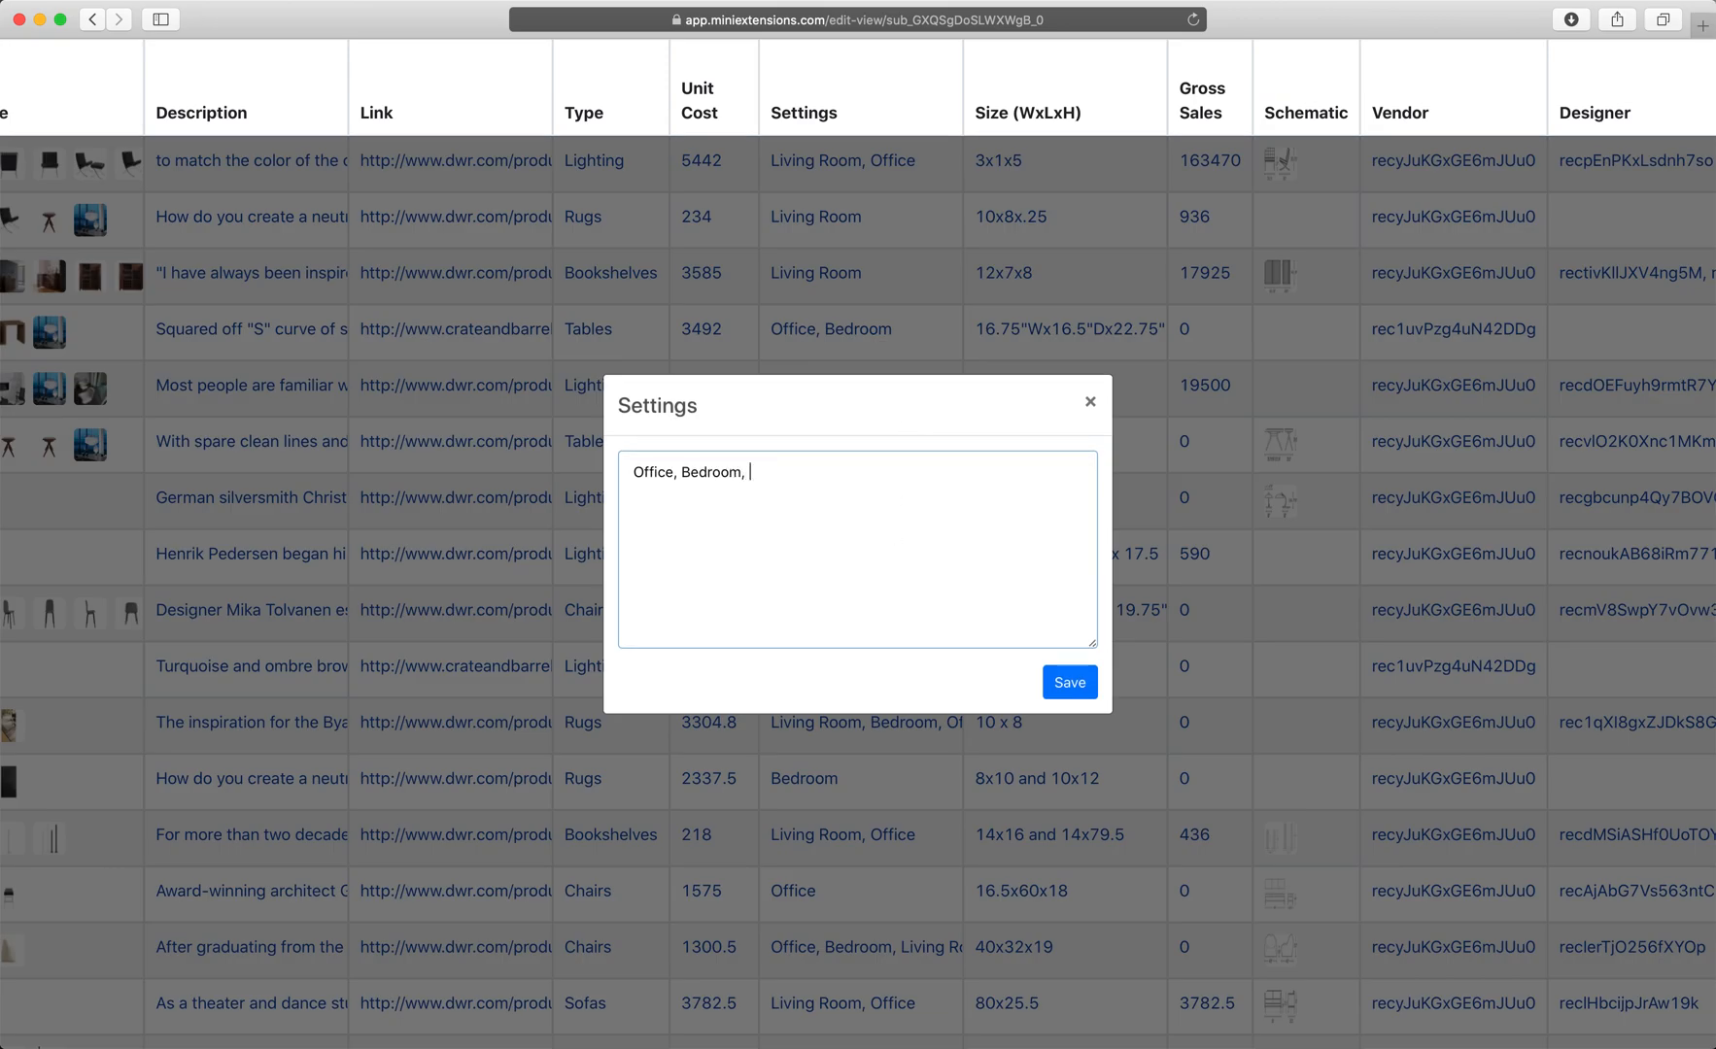
text(Living Room)
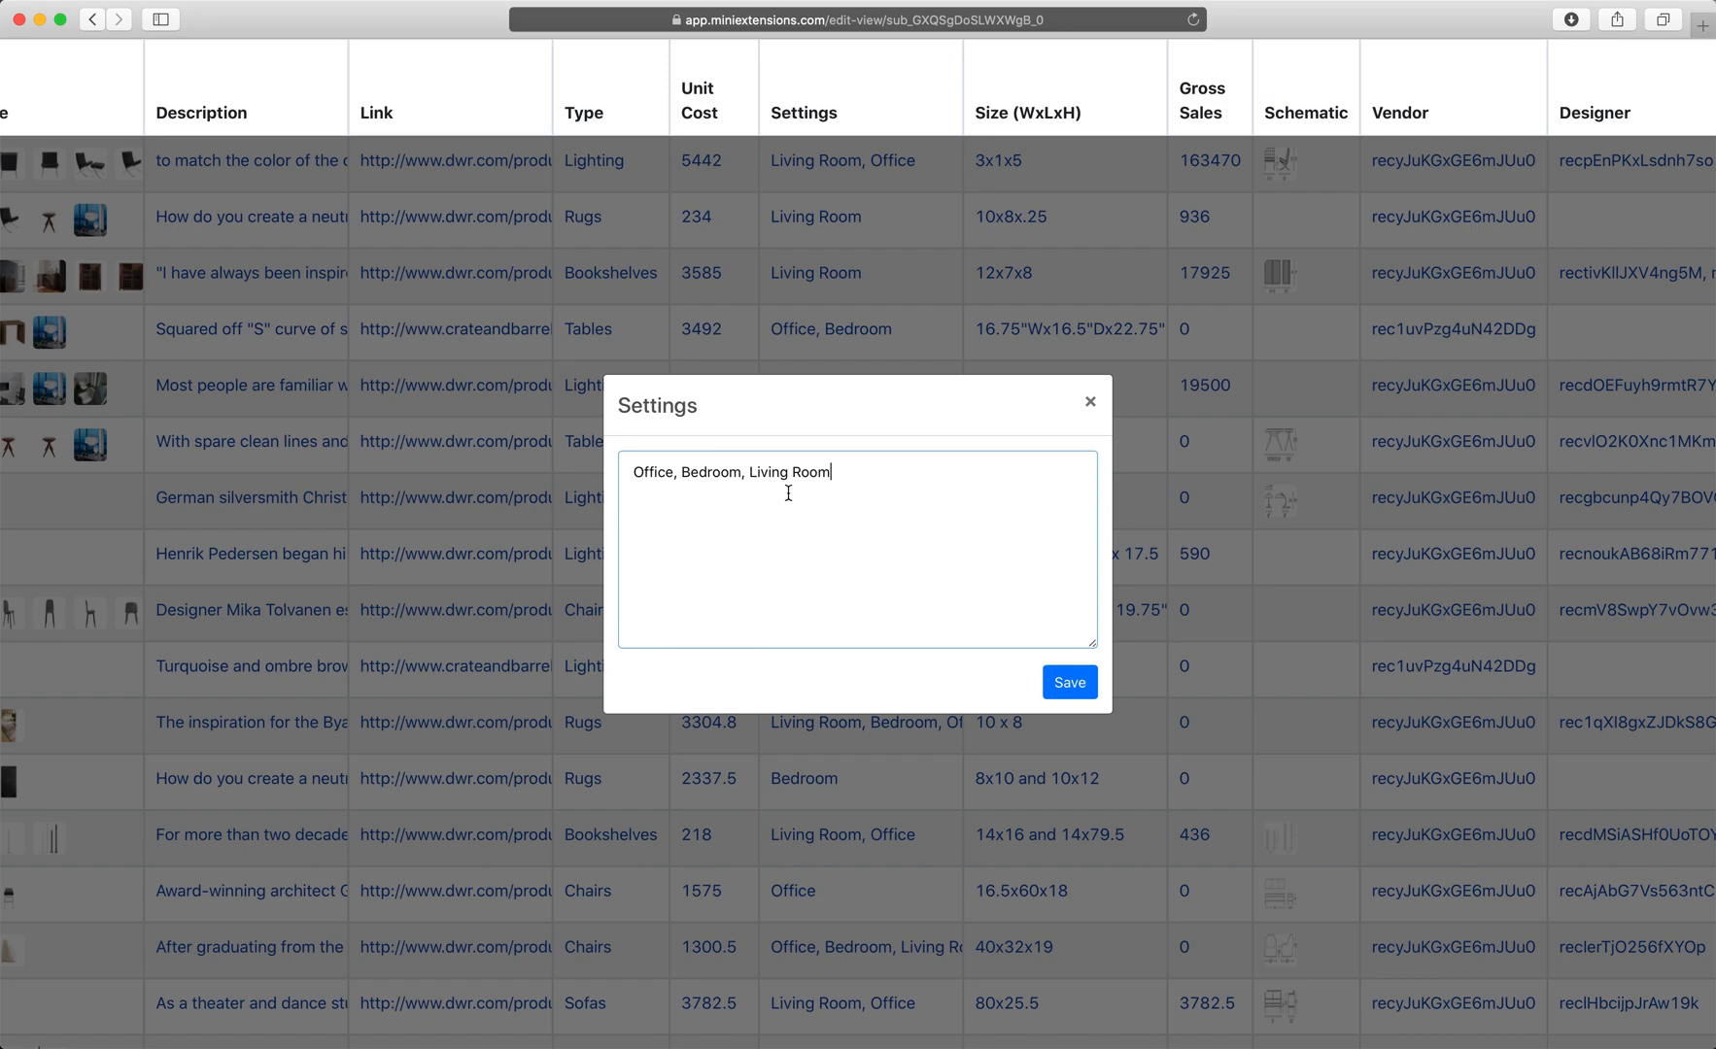
click(1068, 682)
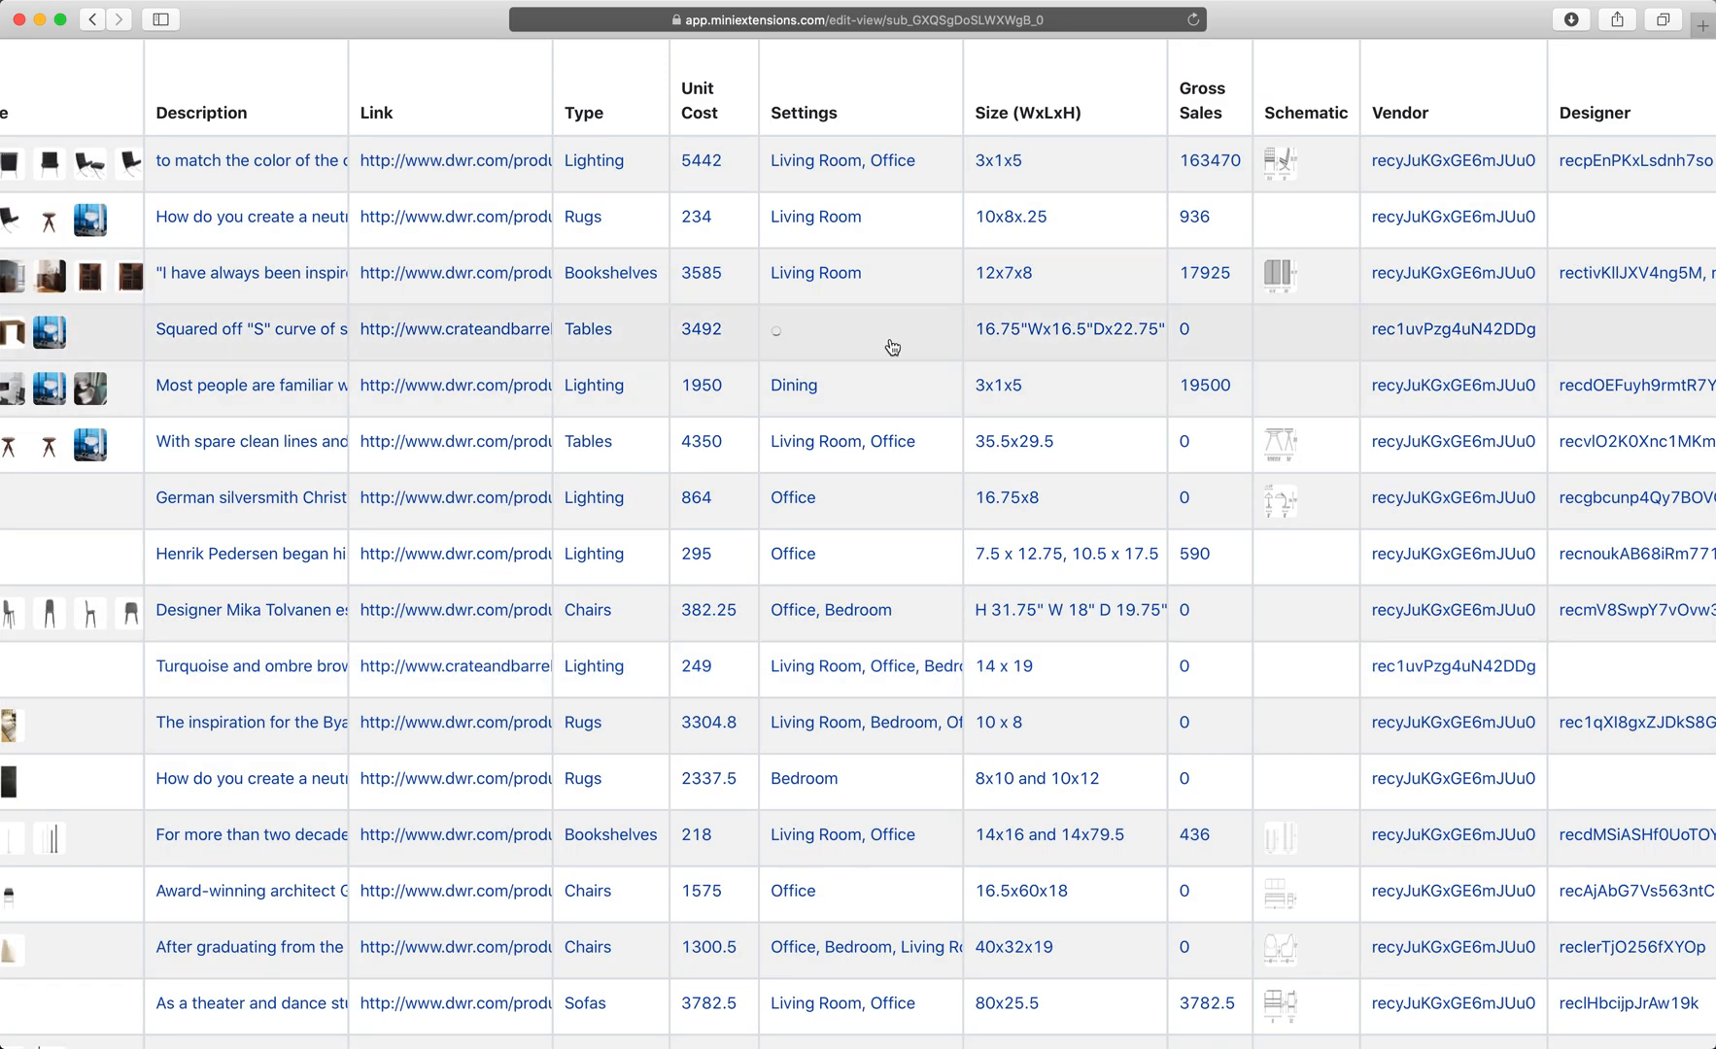
Scroll to the date column and open the first record's 2020-02-22T12:00:00.000Z value
scroll(right, 3)
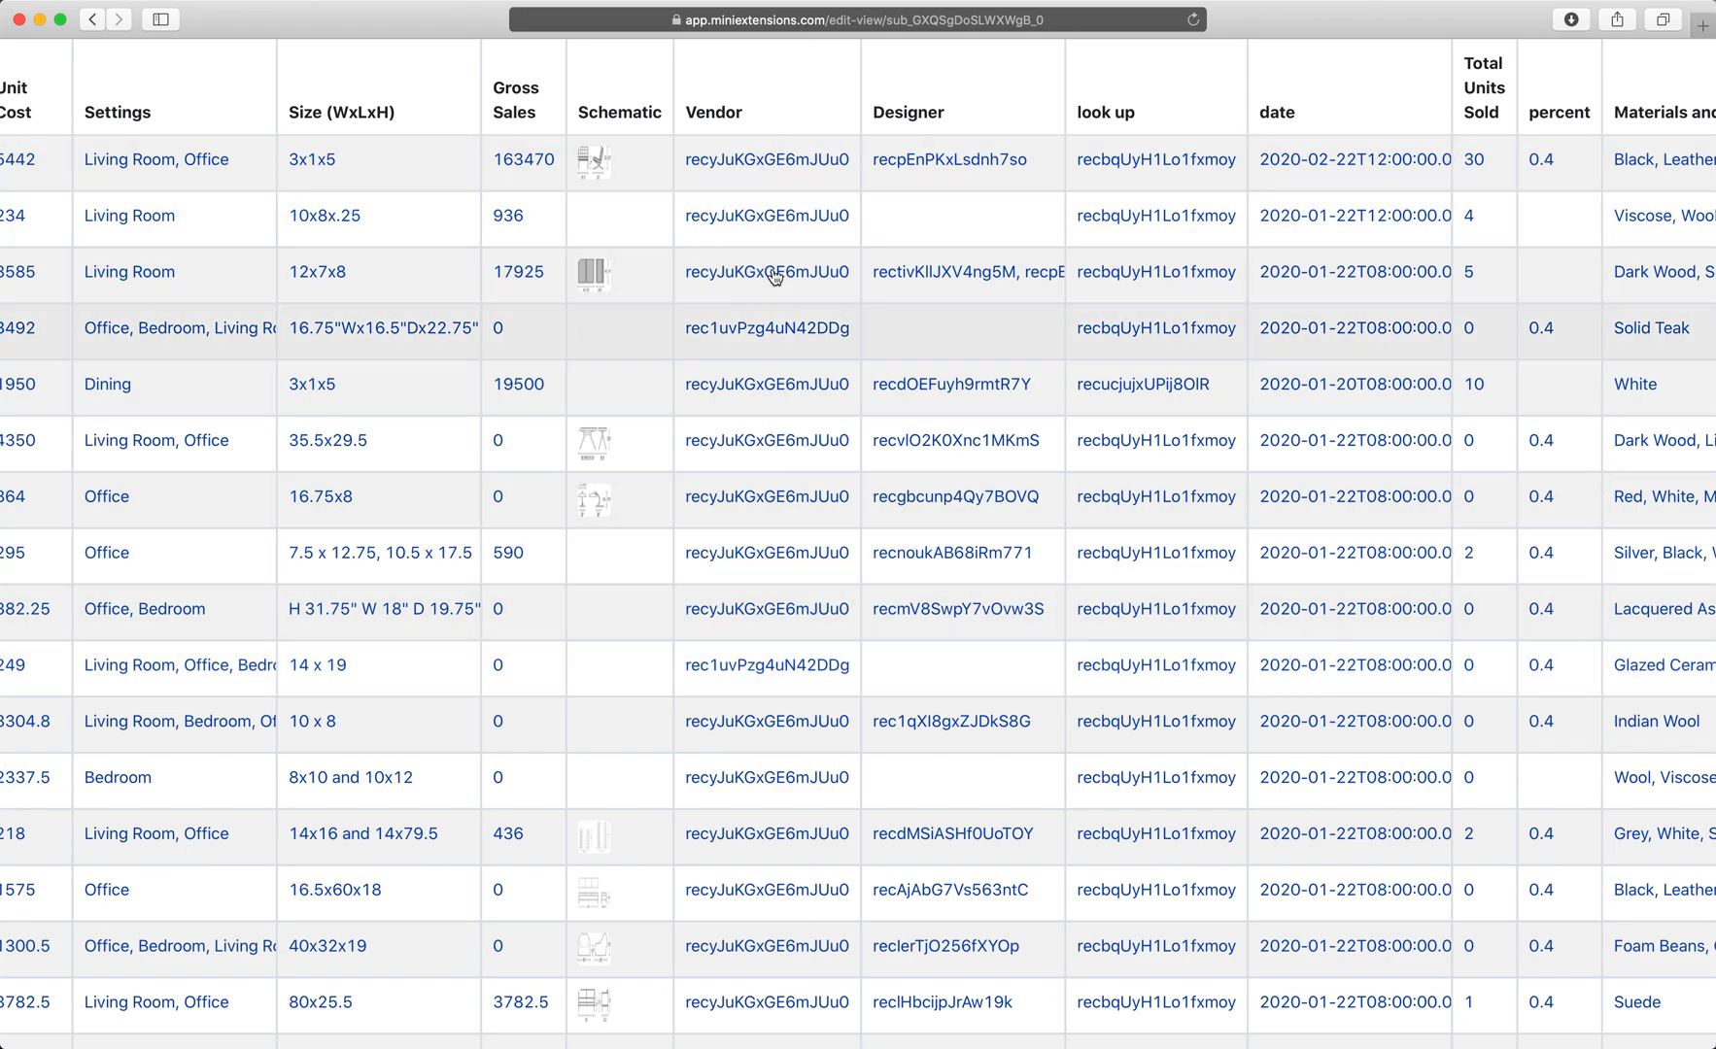
mouse_move(775, 172)
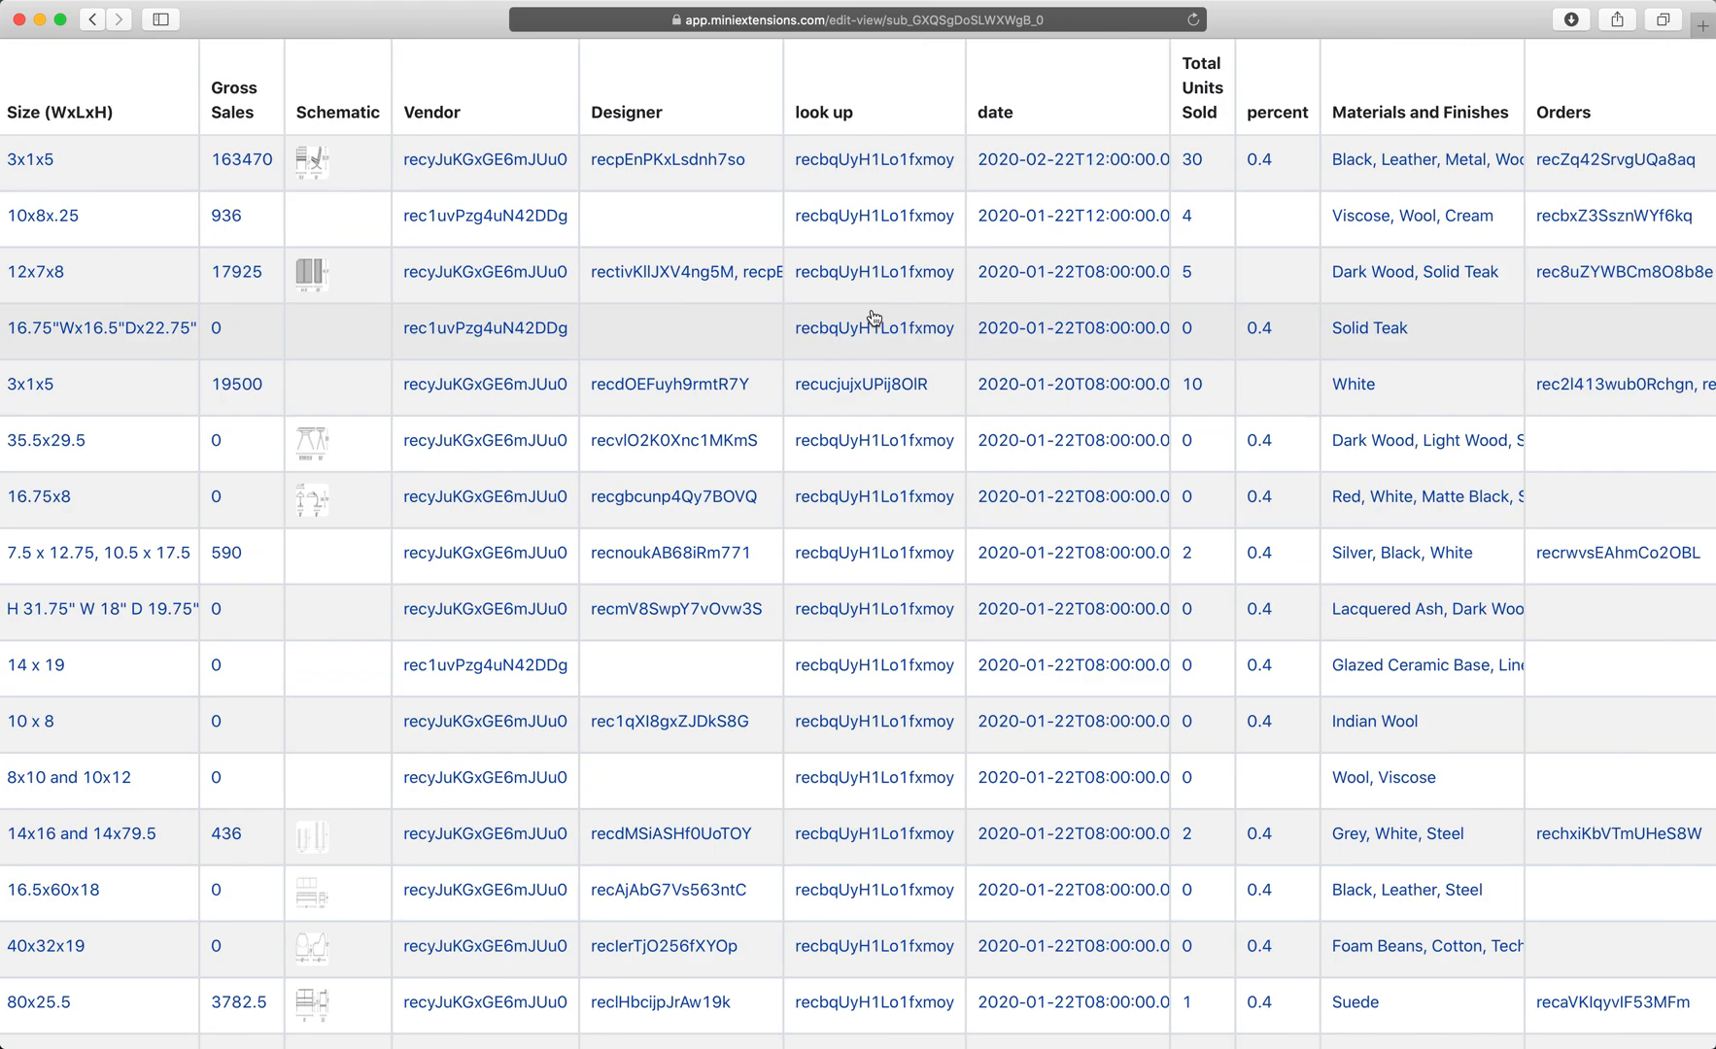
click(1070, 385)
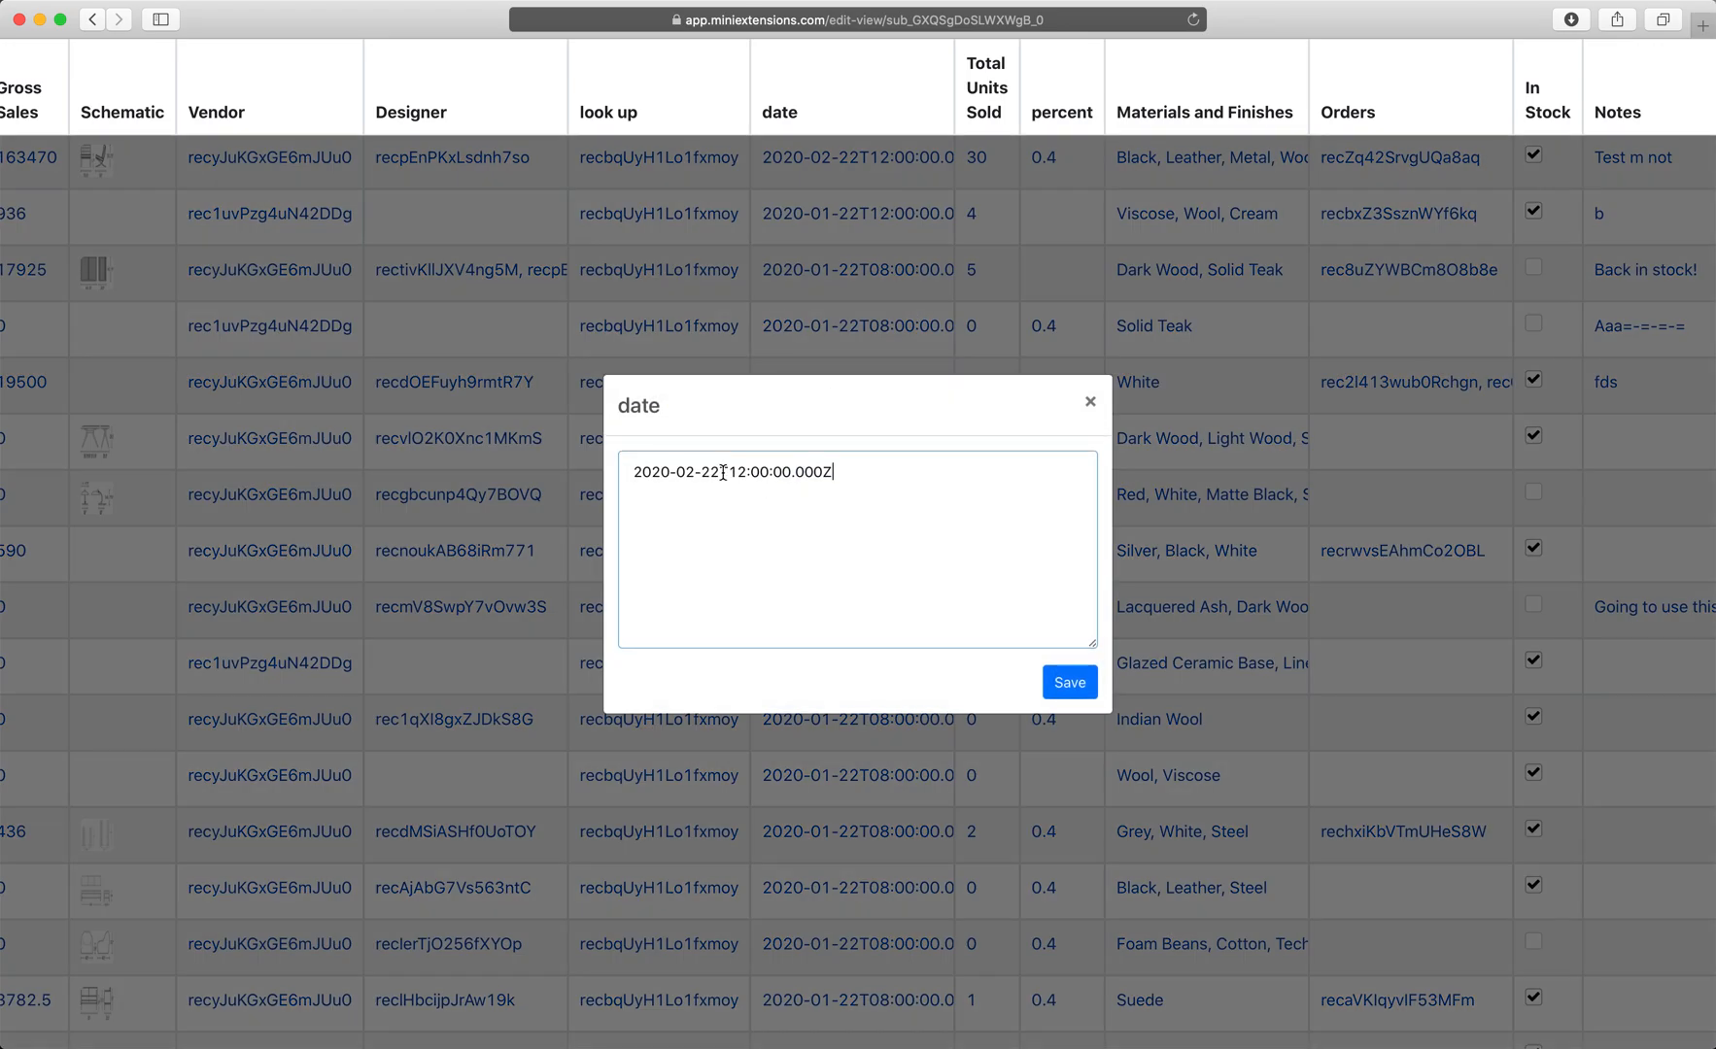
Shorten the first record's date to 2020-02-22 and return to the Basic Editor settings
text(2020-02-22)
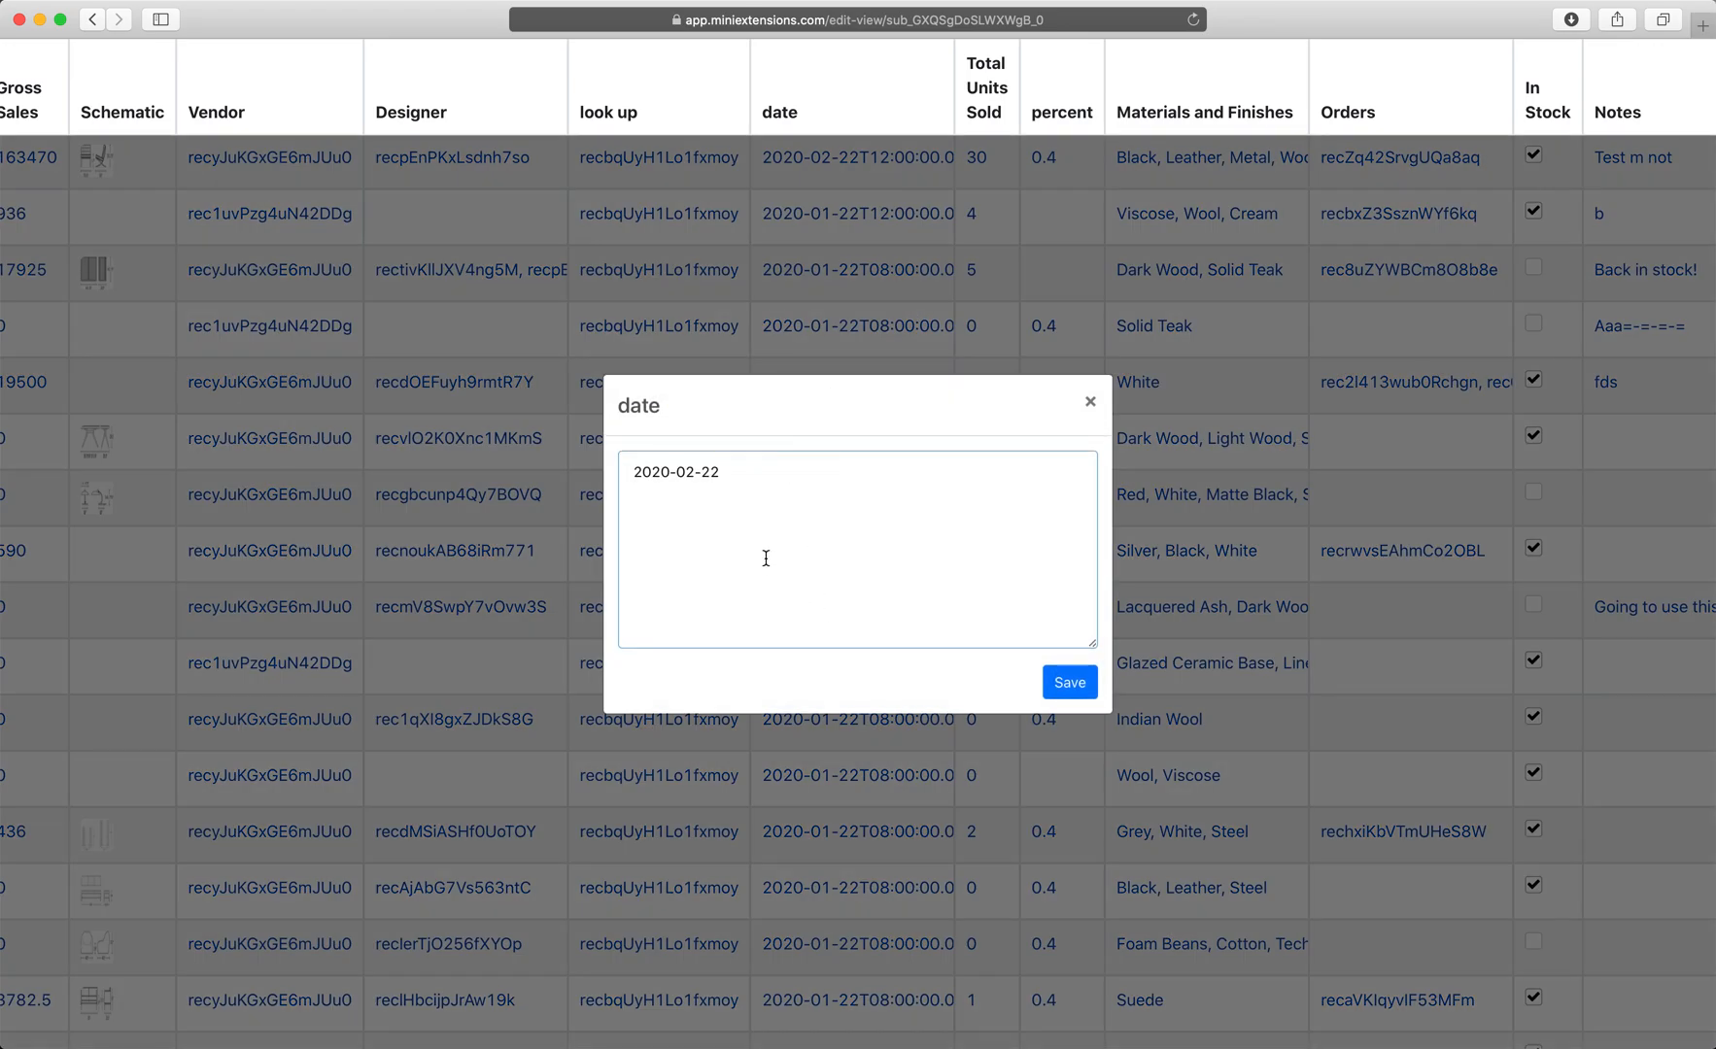
click(1069, 682)
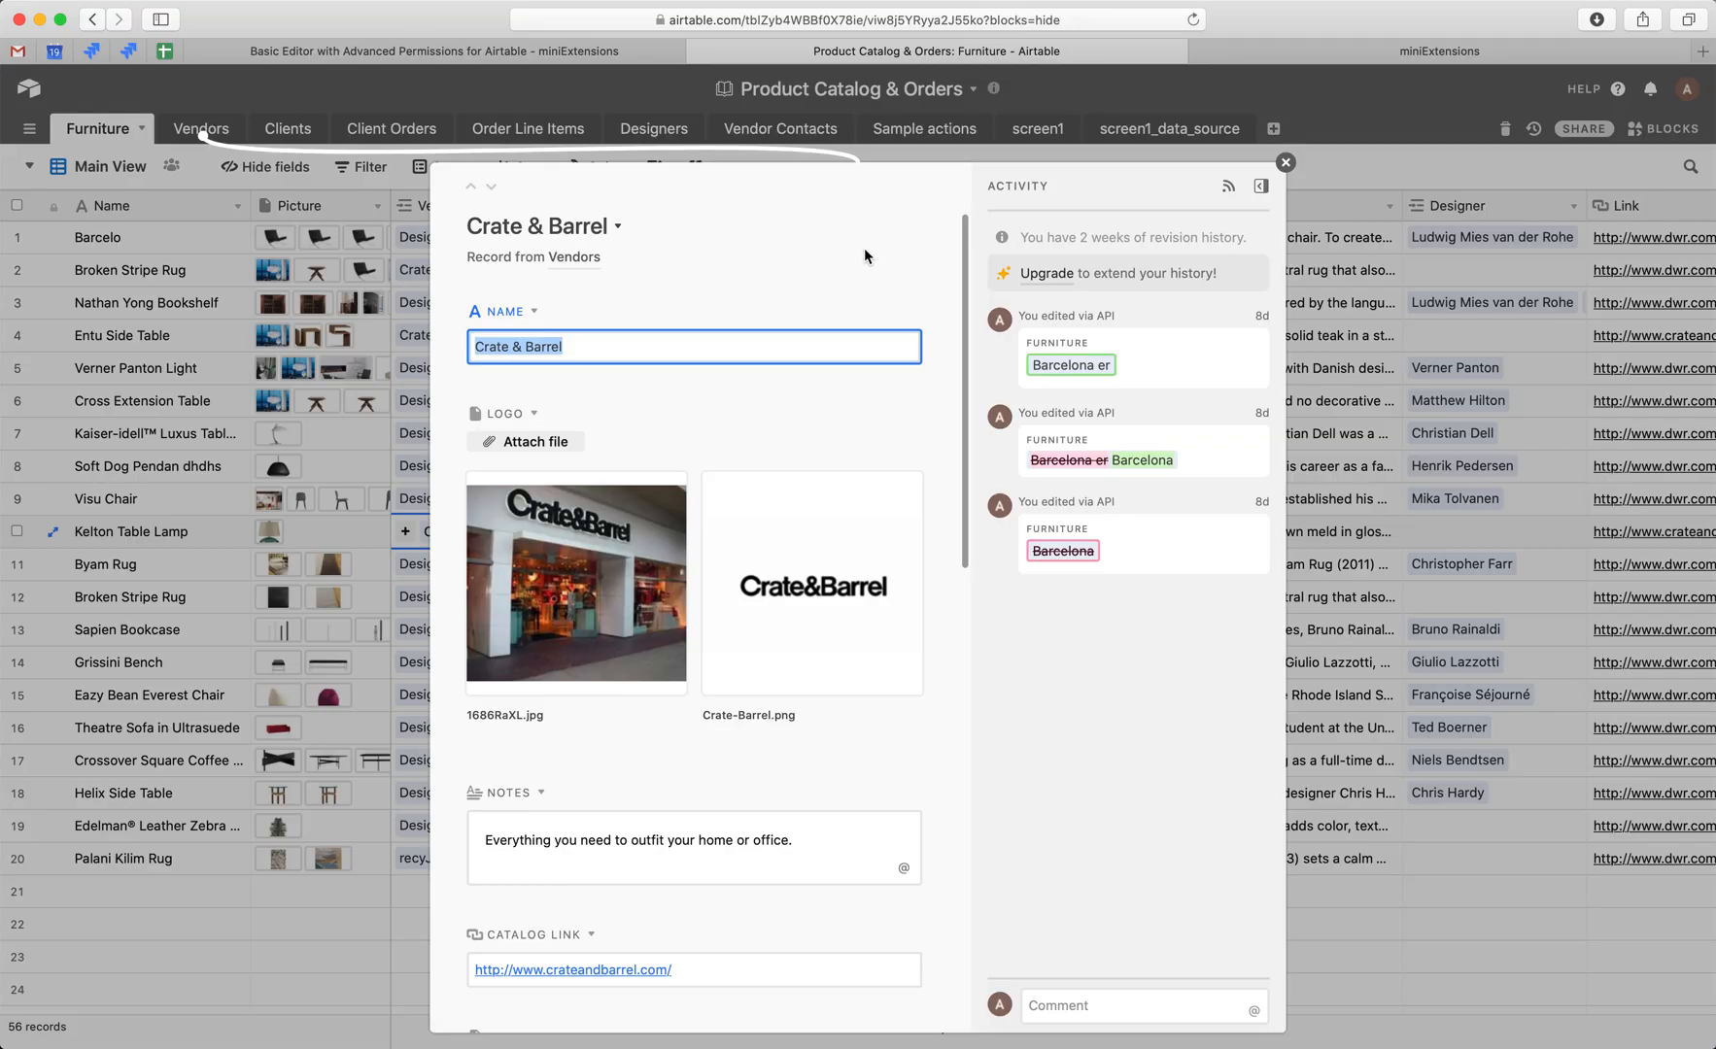
click(1438, 51)
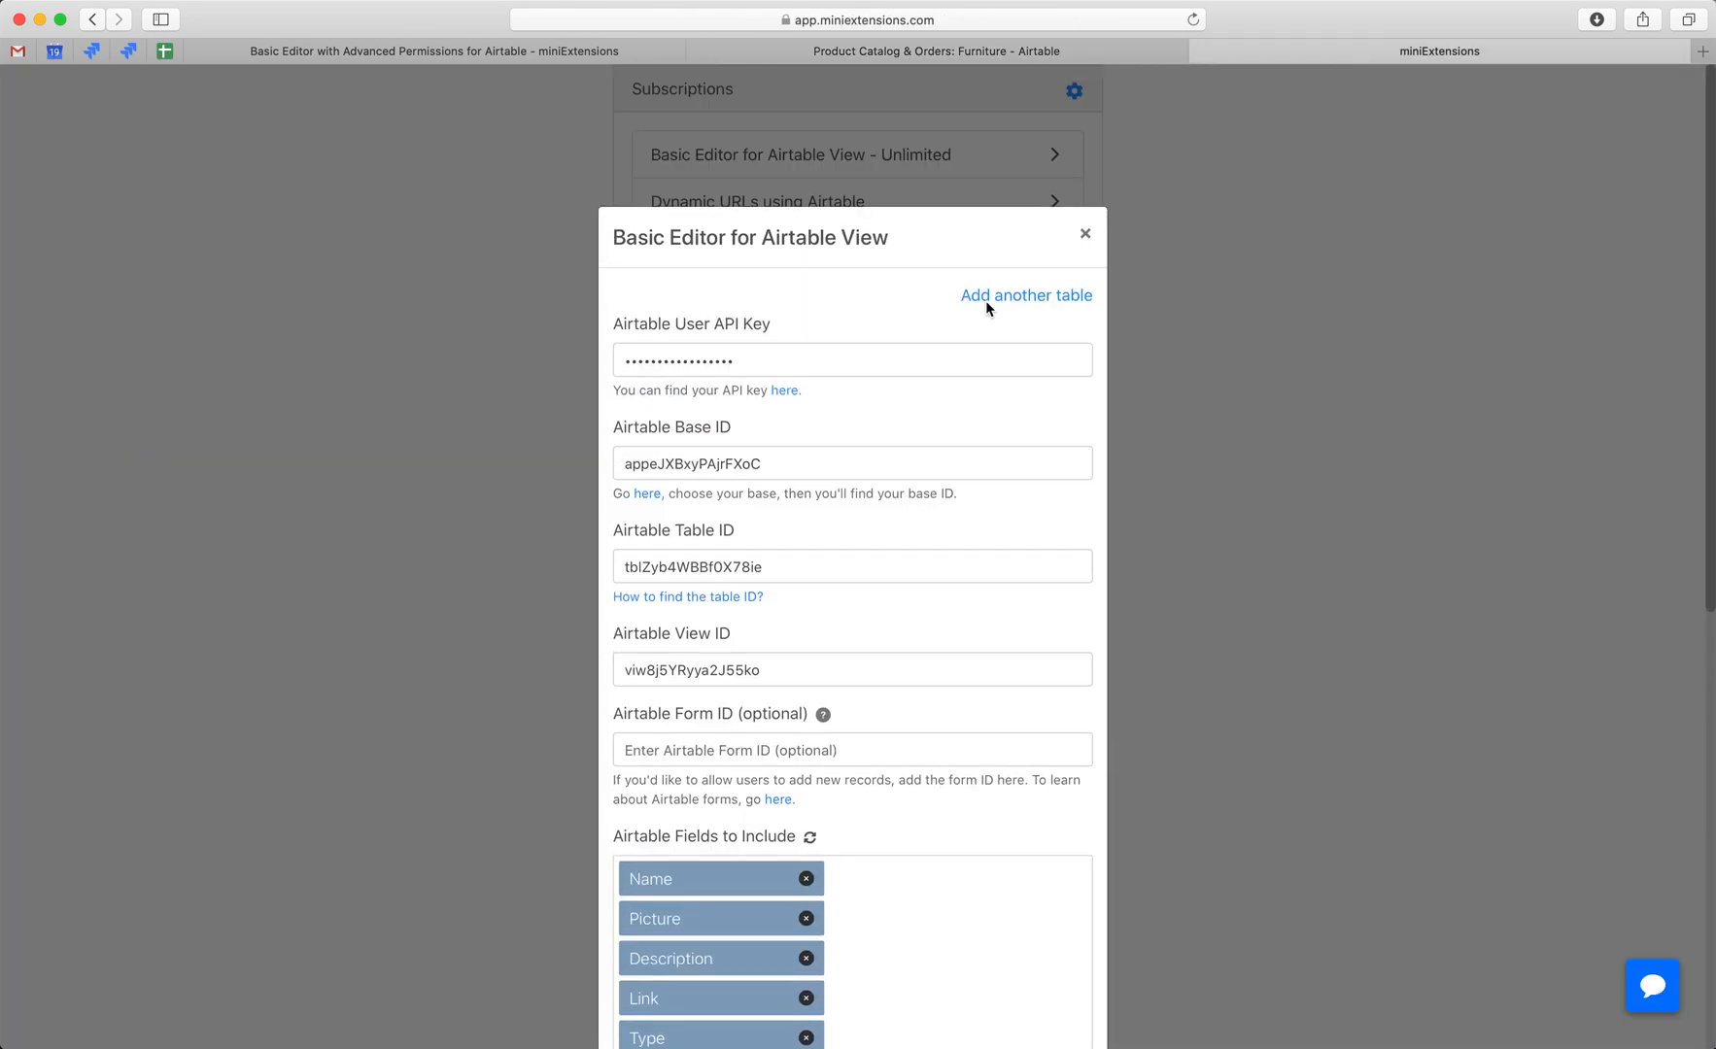
Add a Table 2 configuration and switch between the Table 1 and Table 2 settings
scroll(down, 3)
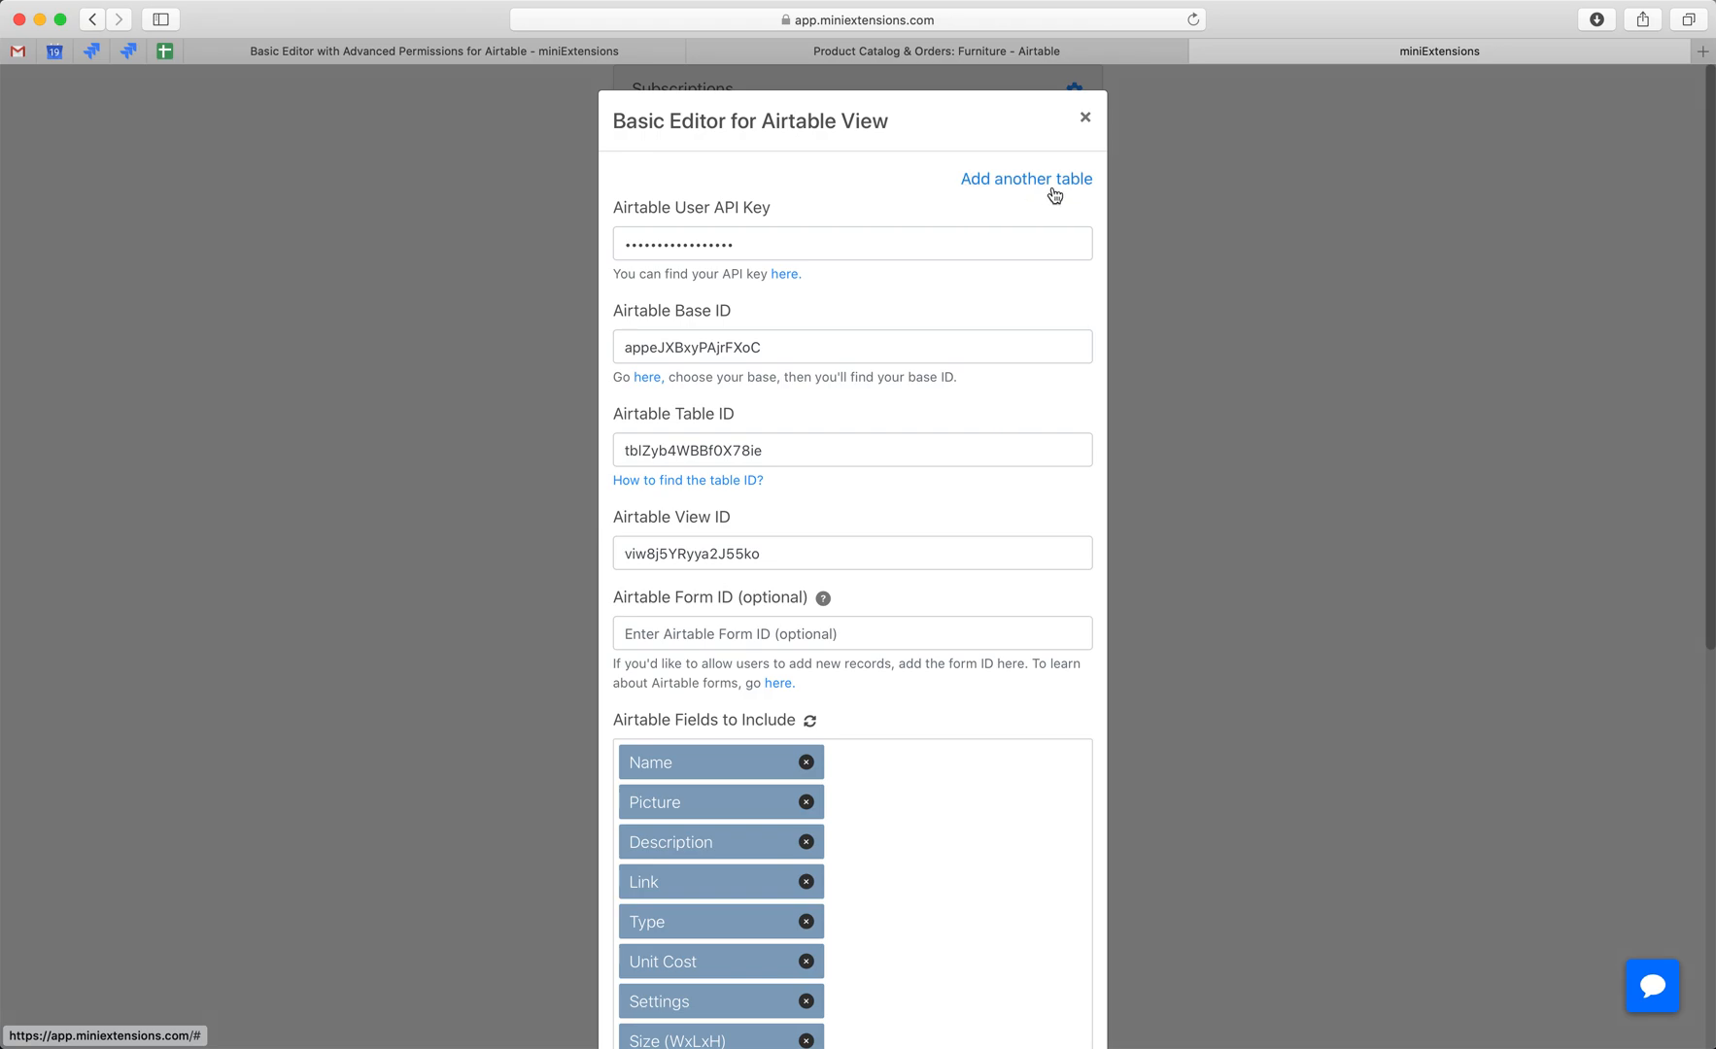
click(1025, 179)
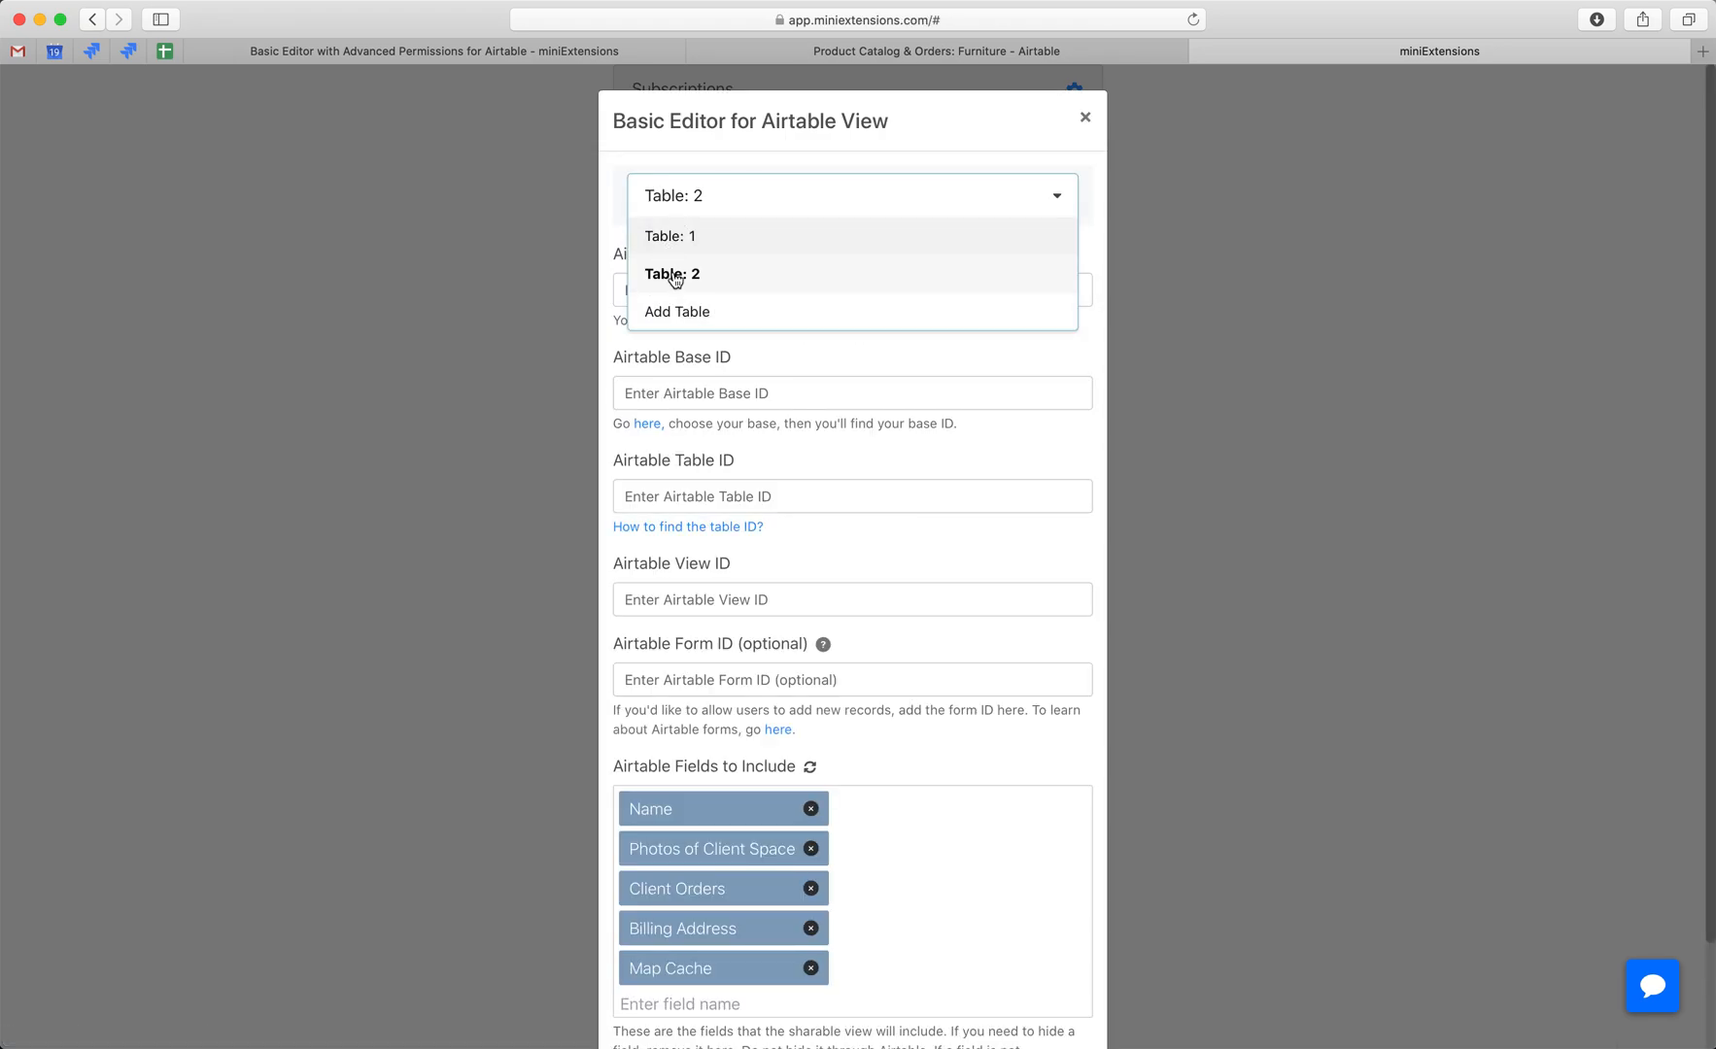
click(673, 275)
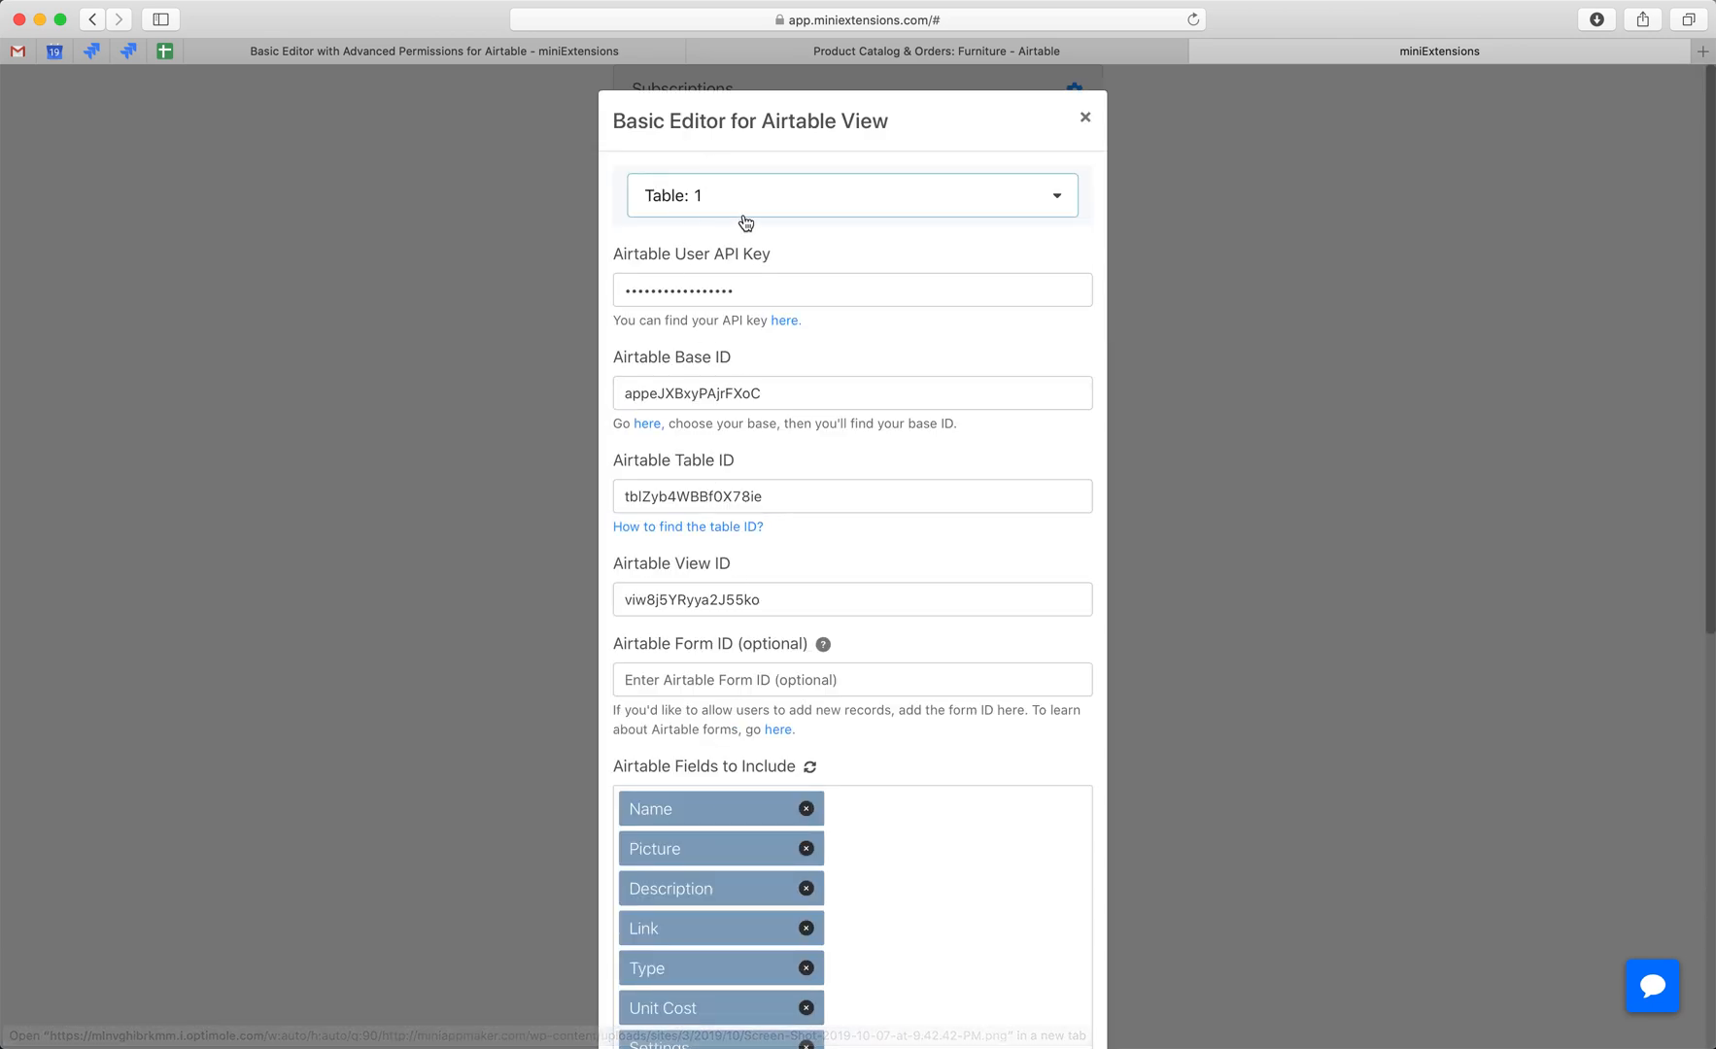
click(852, 195)
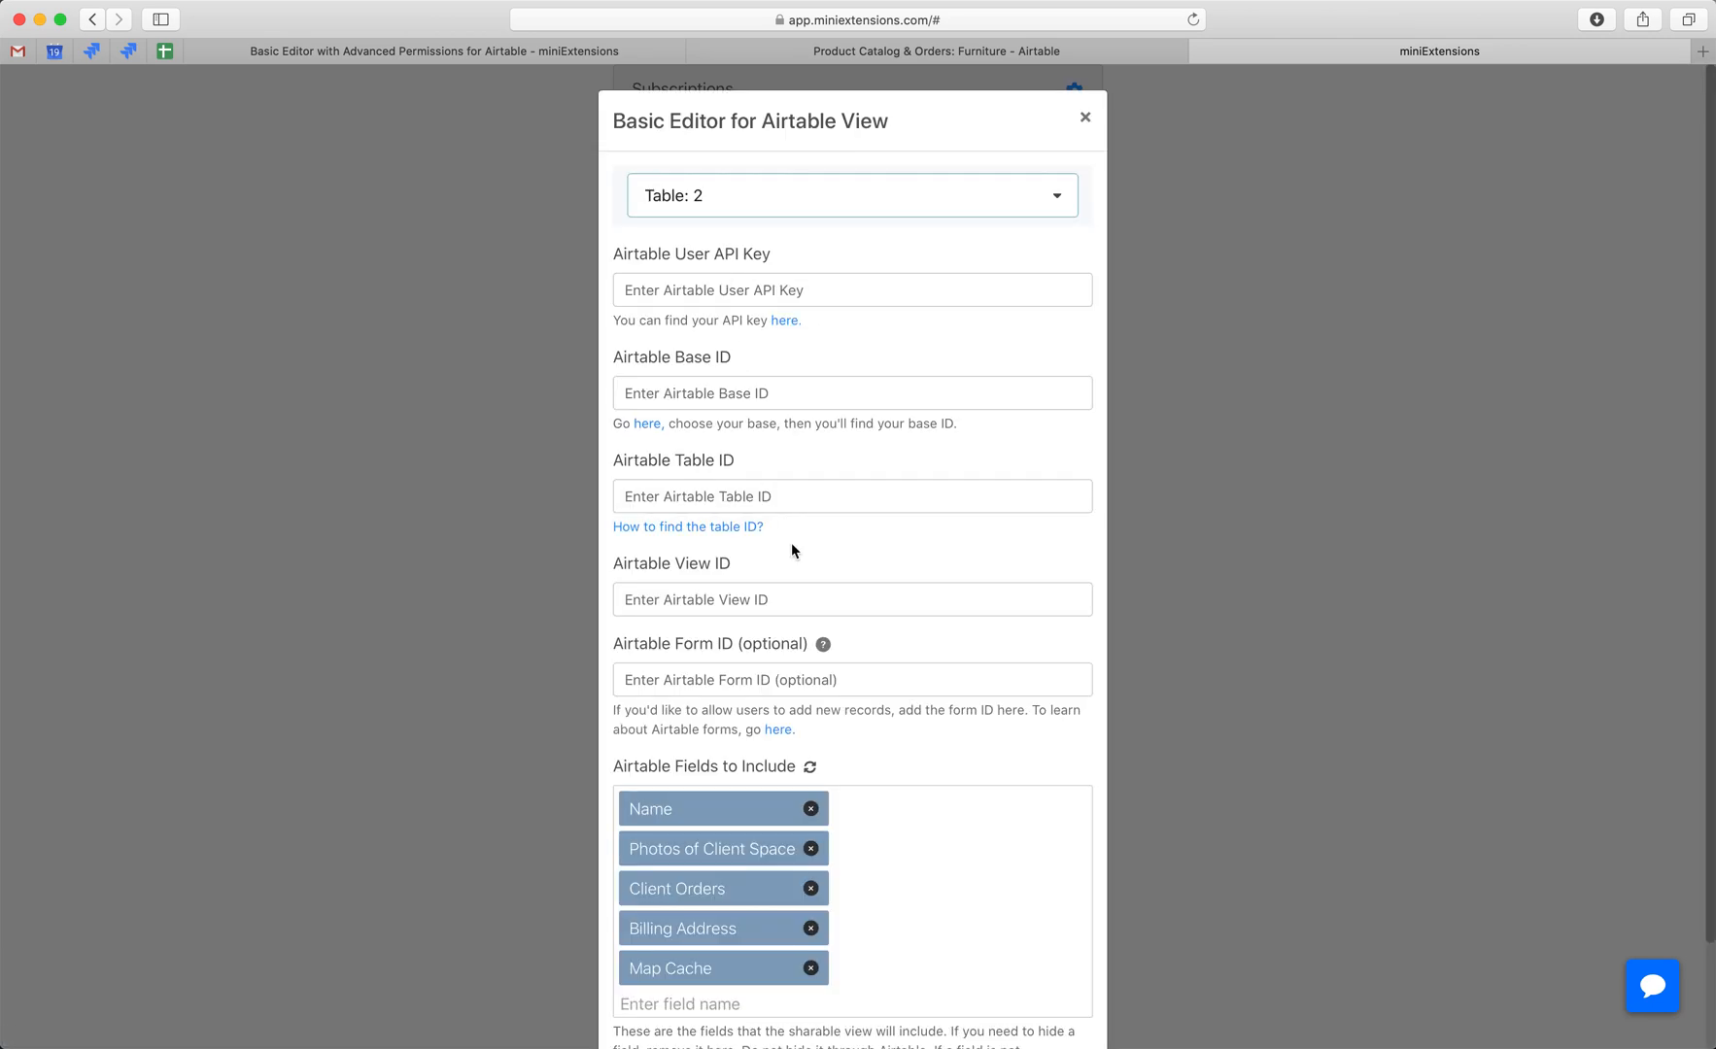
scroll(down, 3)
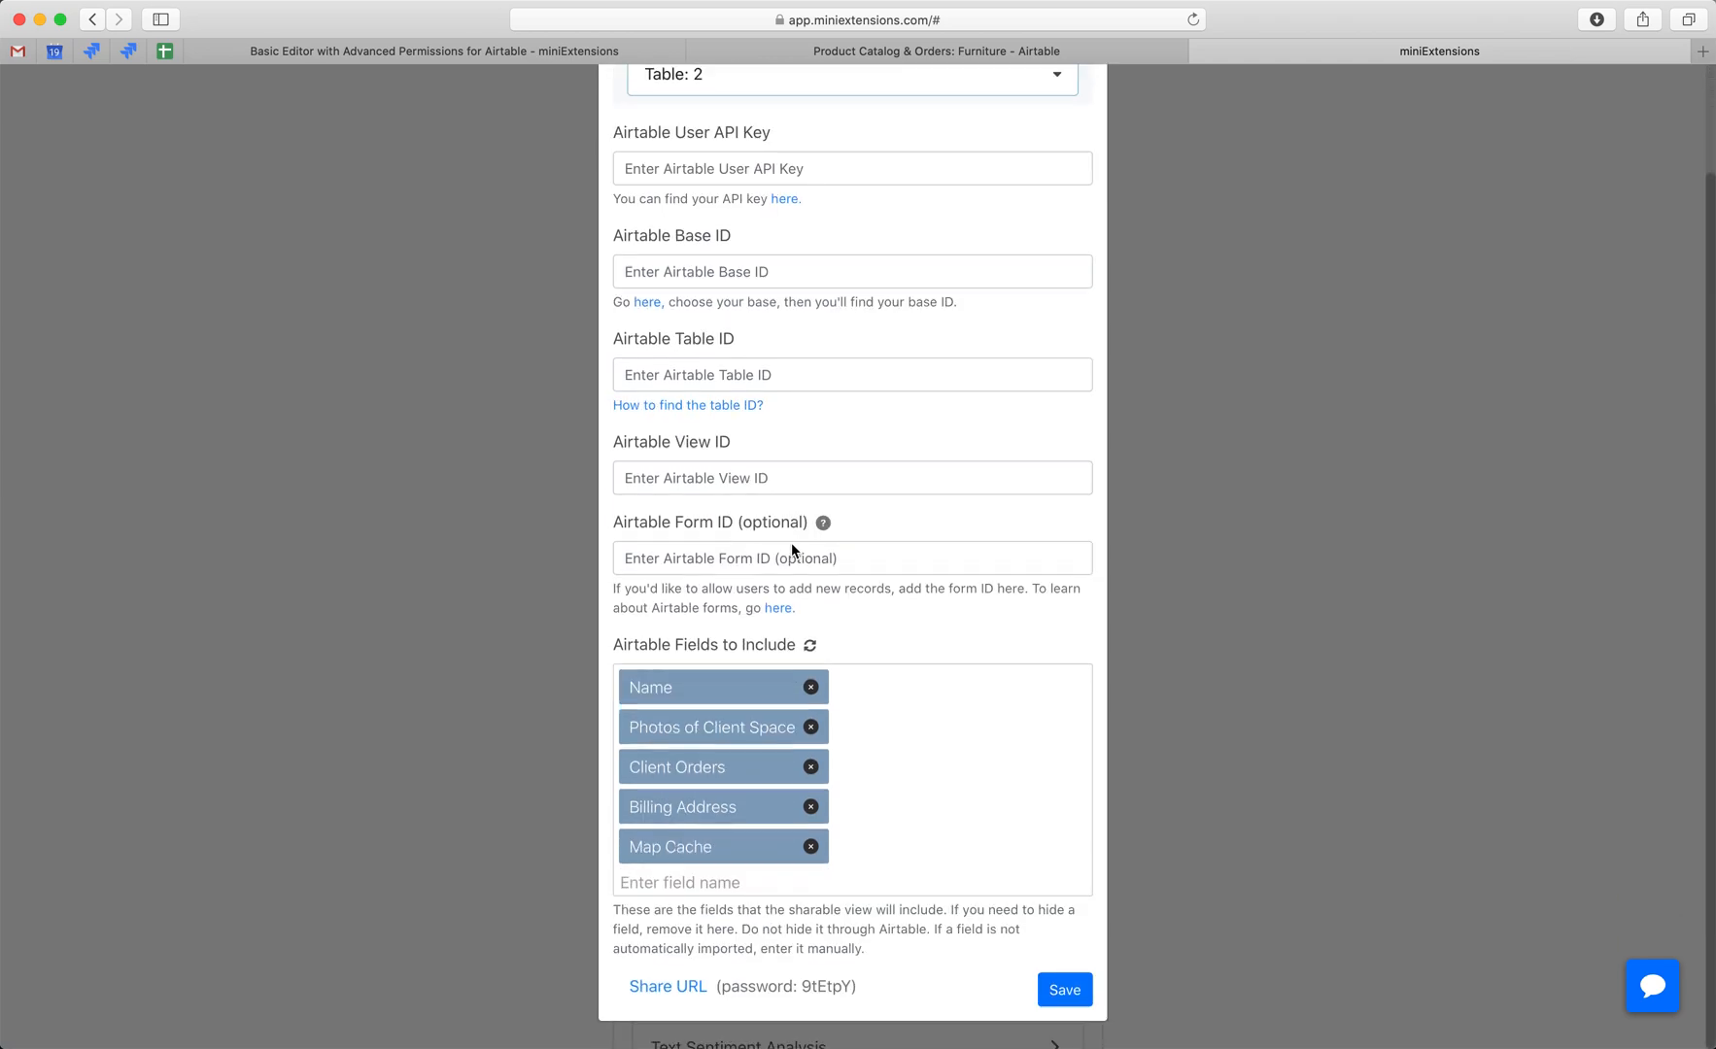
scroll(down, 3)
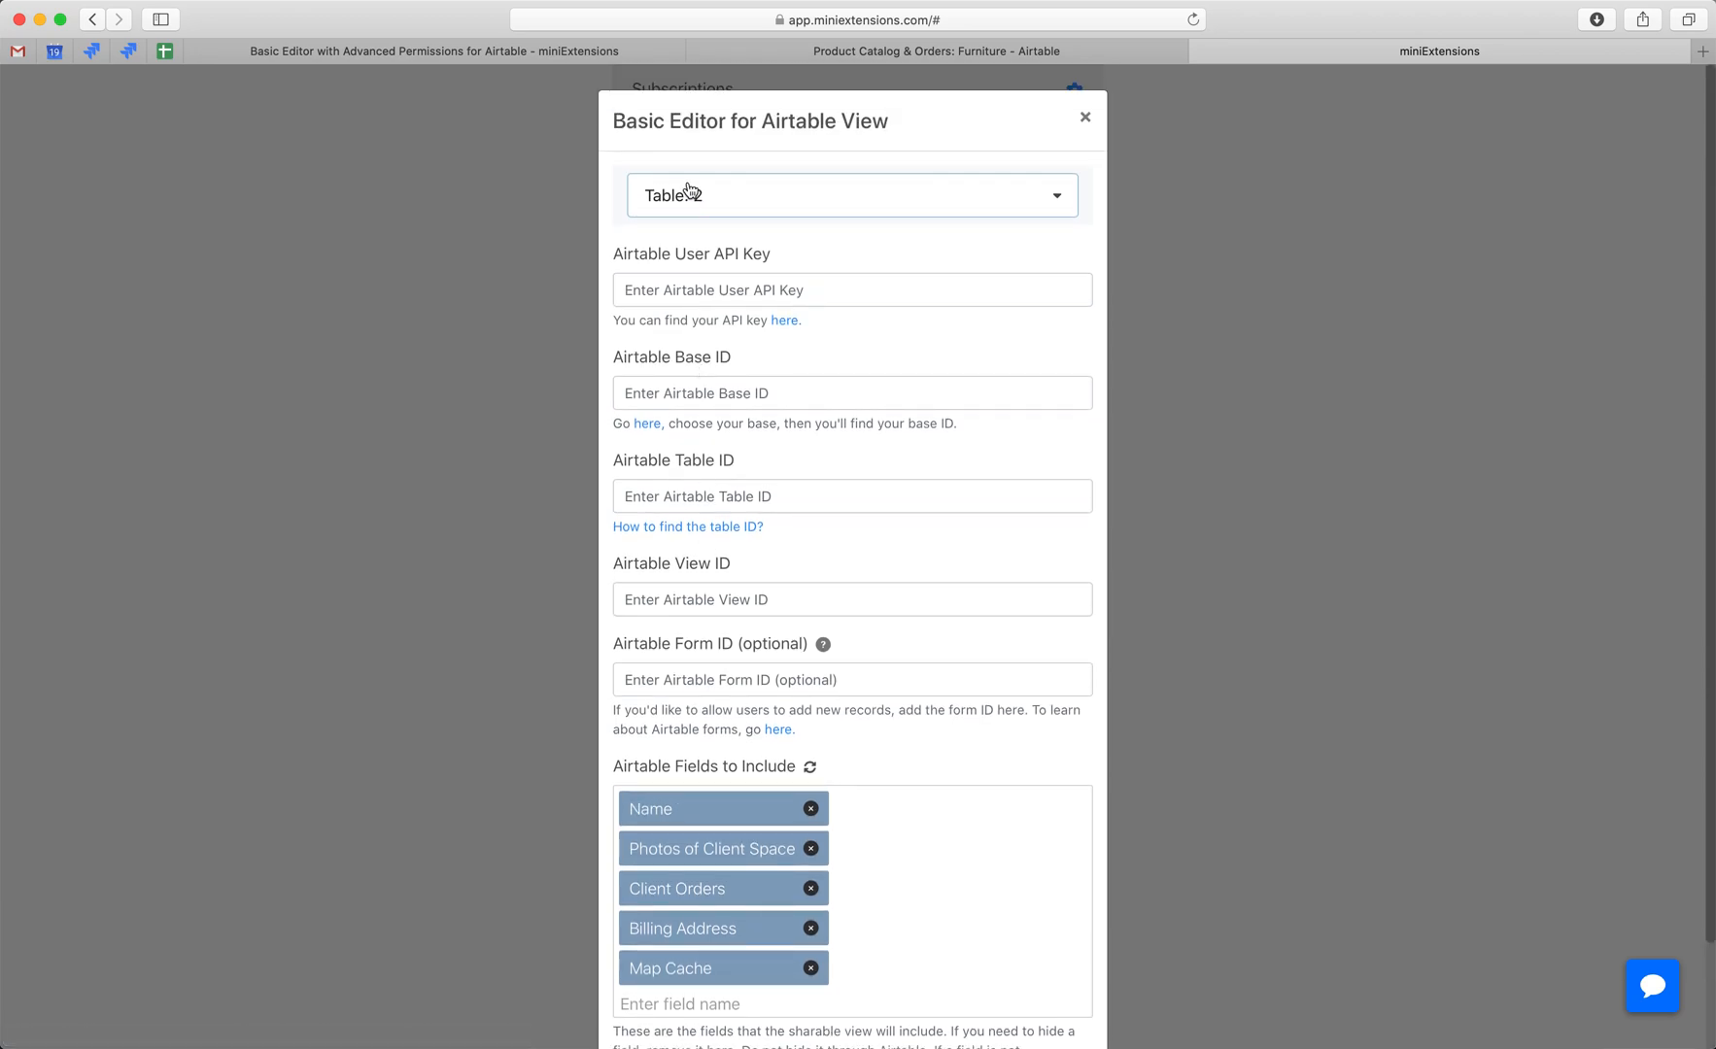
click(851, 194)
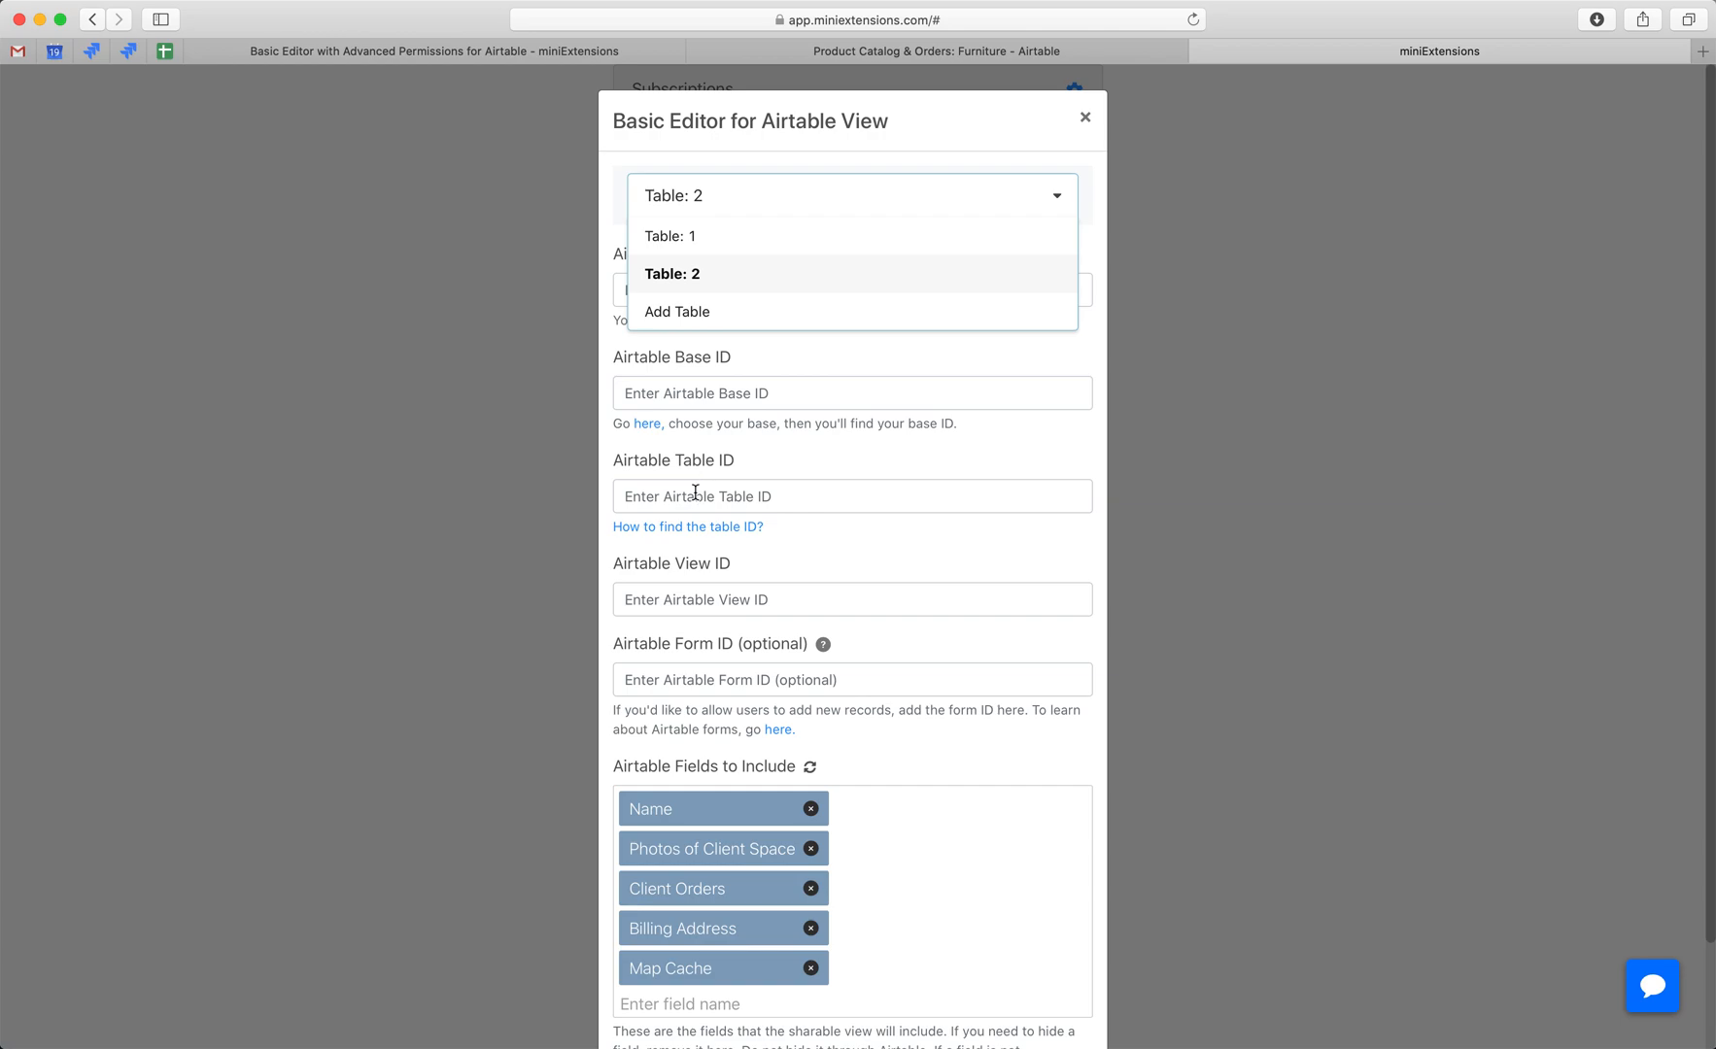
mouse_move(652, 397)
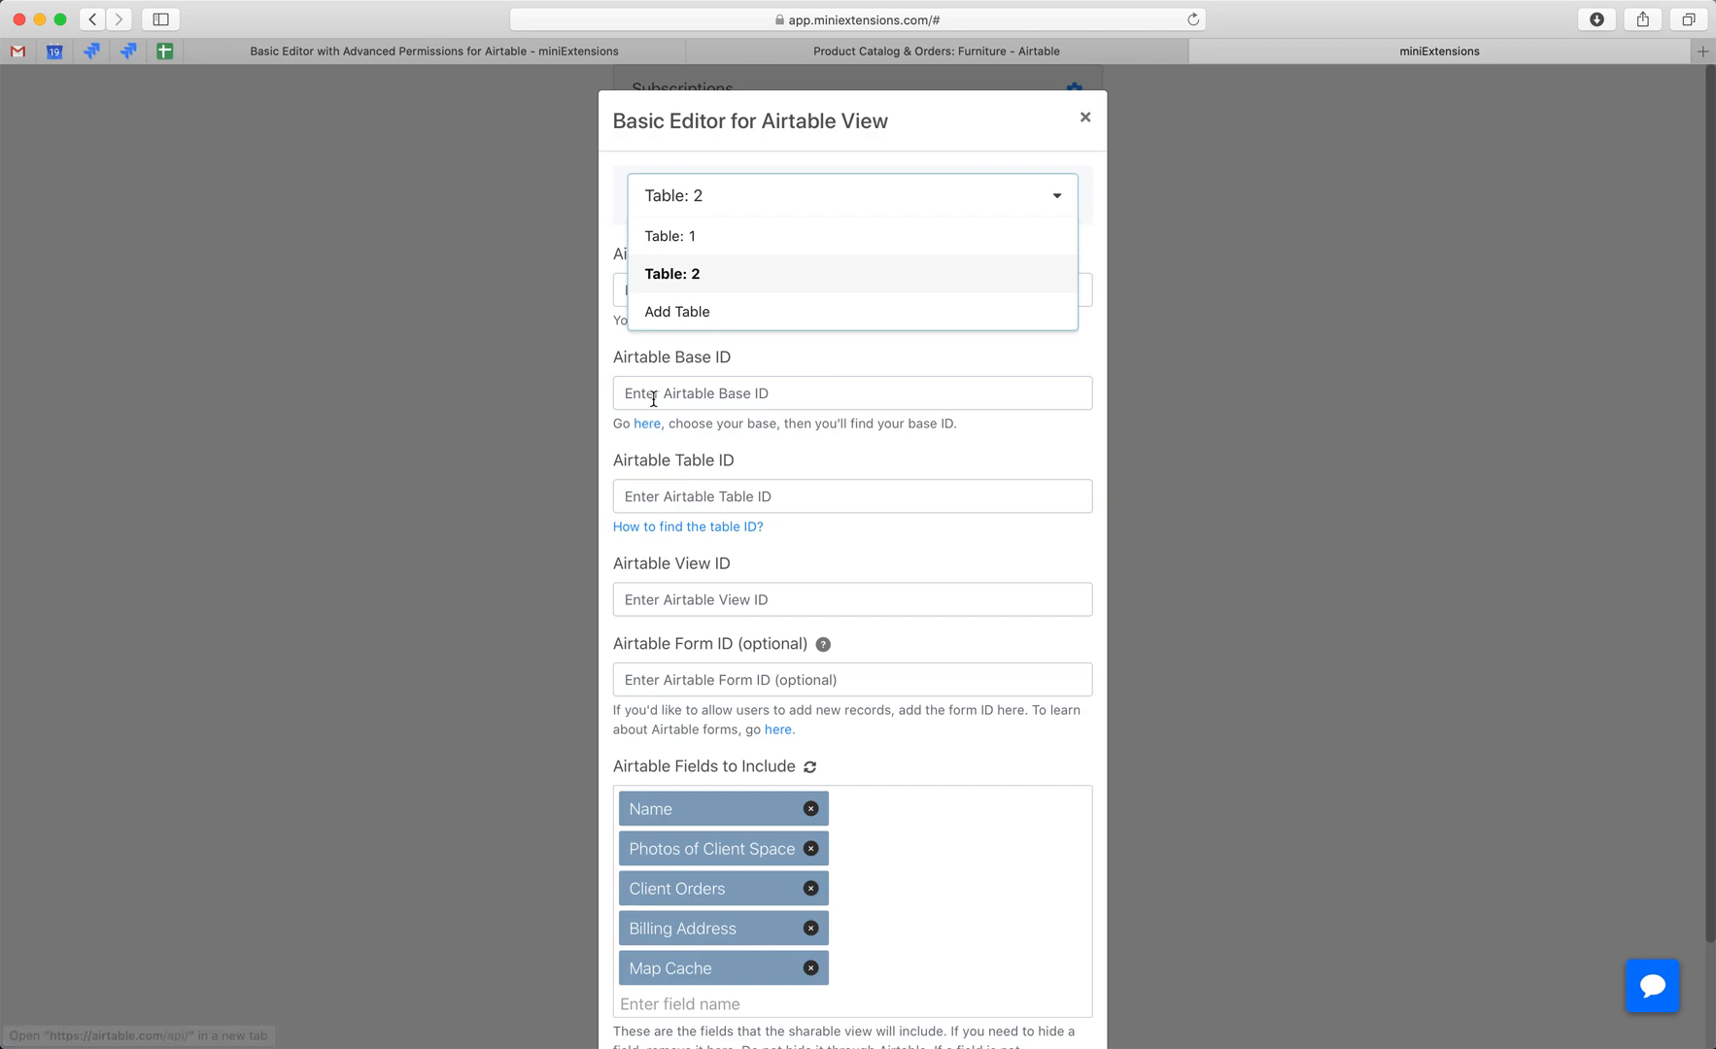